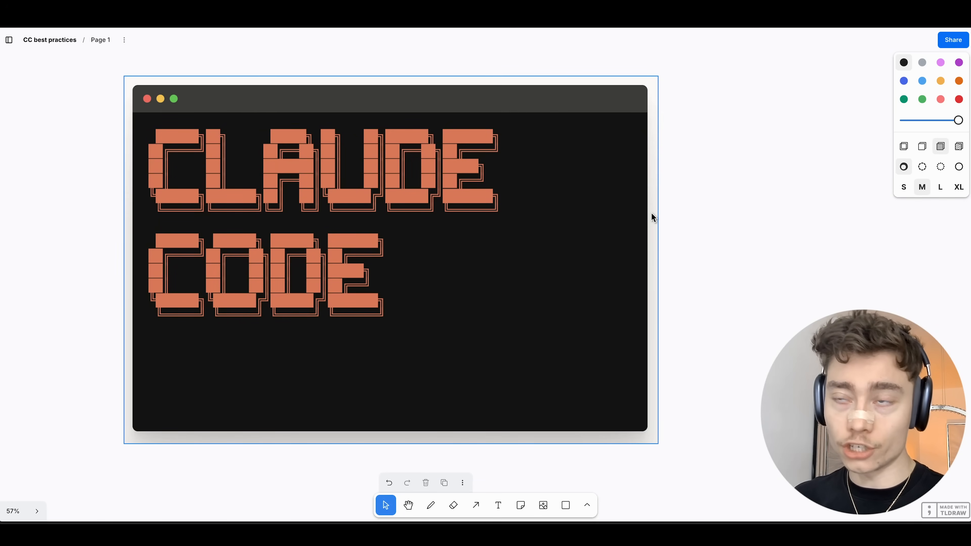
Scroll through the Anthropic best-practices article down to the setup notes on CLAUDE.md, /init and allowed tools
{"action": "scroll", "scroll_direction": "down", "scroll_amount": 3}
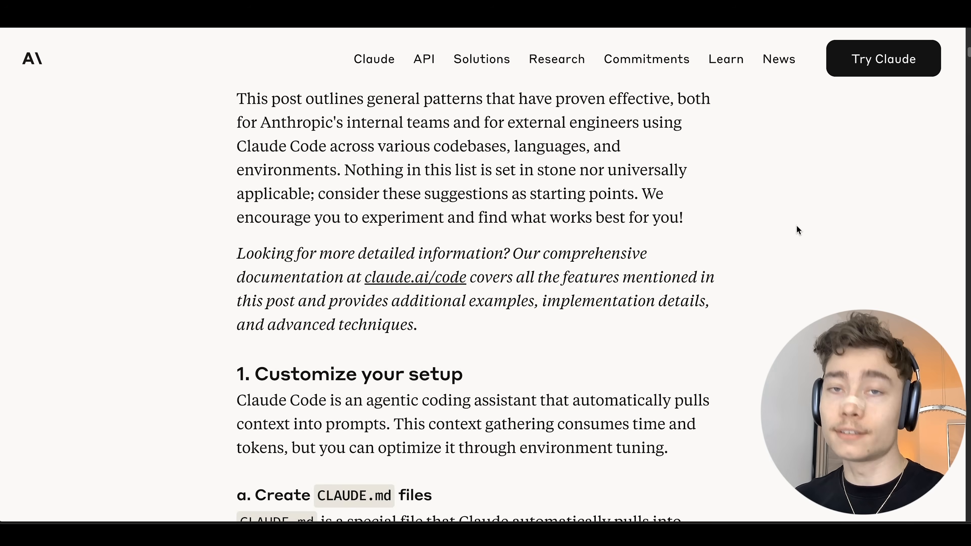
{"action": "scroll", "scroll_direction": "down", "scroll_amount": 3}
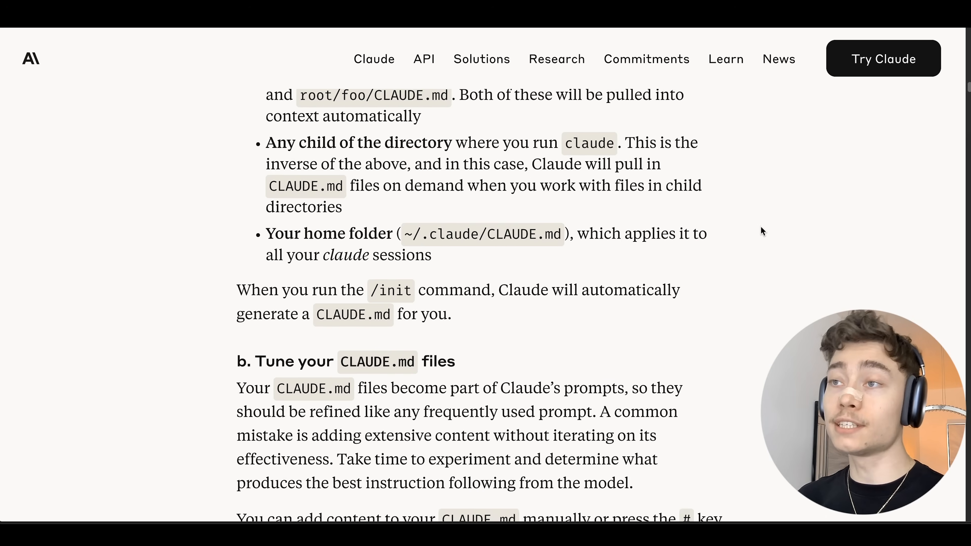
{"action": "scroll", "scroll_direction": "down", "scroll_amount": 3}
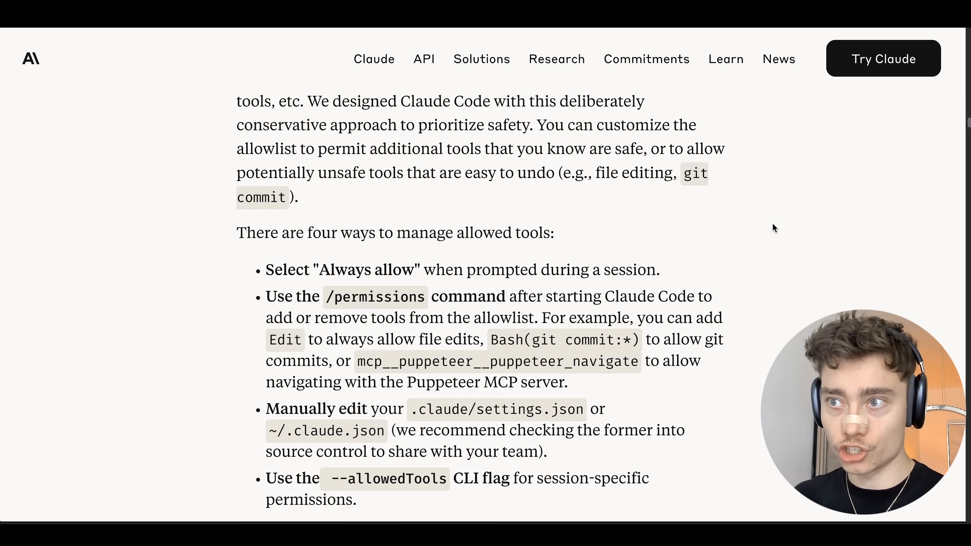
{"action": "scroll", "scroll_direction": "down", "scroll_amount": 3}
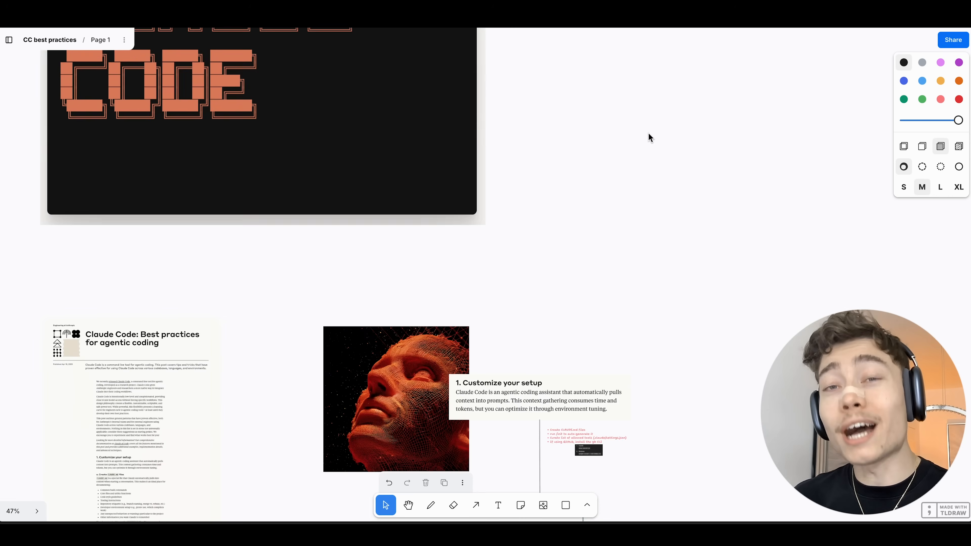
{"action": "scroll", "scroll_direction": "down", "scroll_amount": 3}
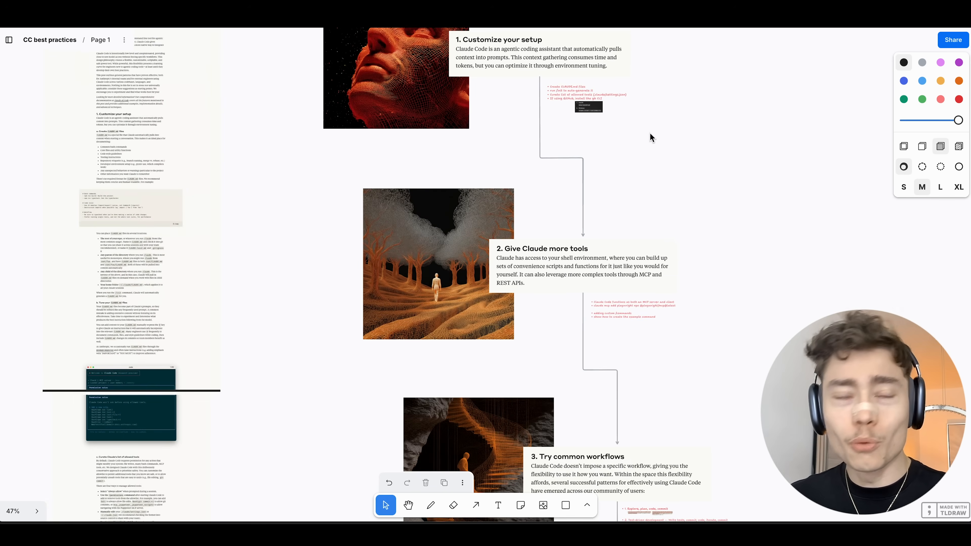
{"action": "scroll", "scroll_direction": "down", "scroll_amount": 3}
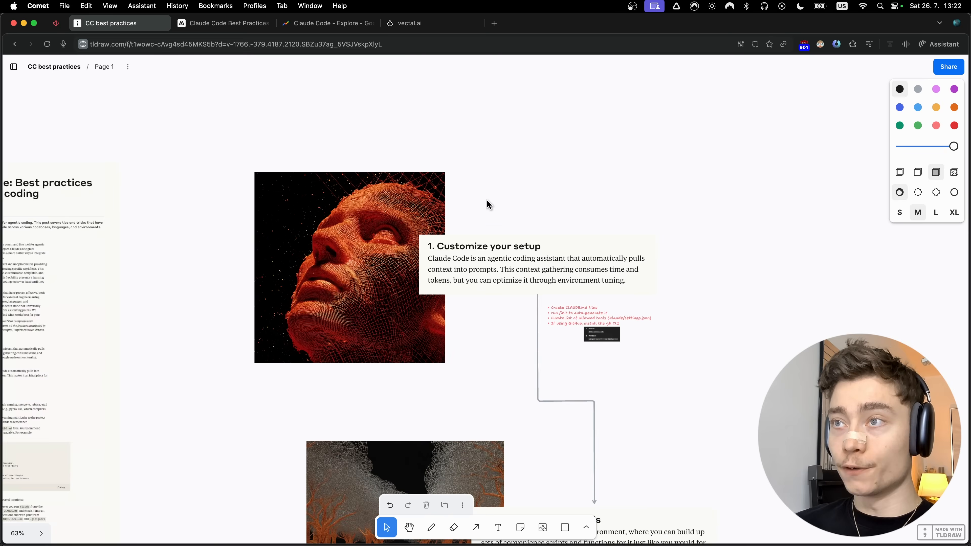
{"action": "scroll", "scroll_direction": "down", "scroll_amount": 3}
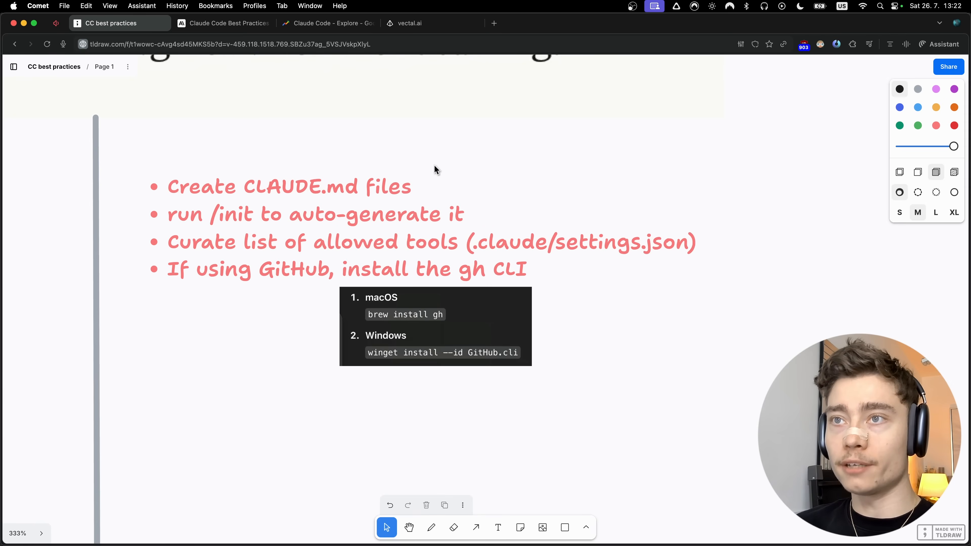
{"action": "scroll", "scroll_direction": "down", "scroll_amount": 3}
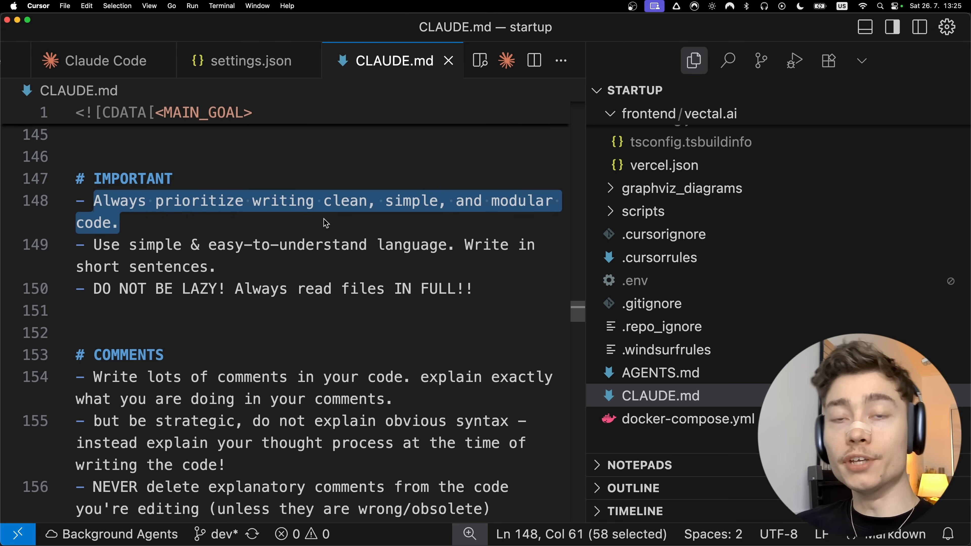
{"action": "mouse_move", "coordinate": [306, 202]}
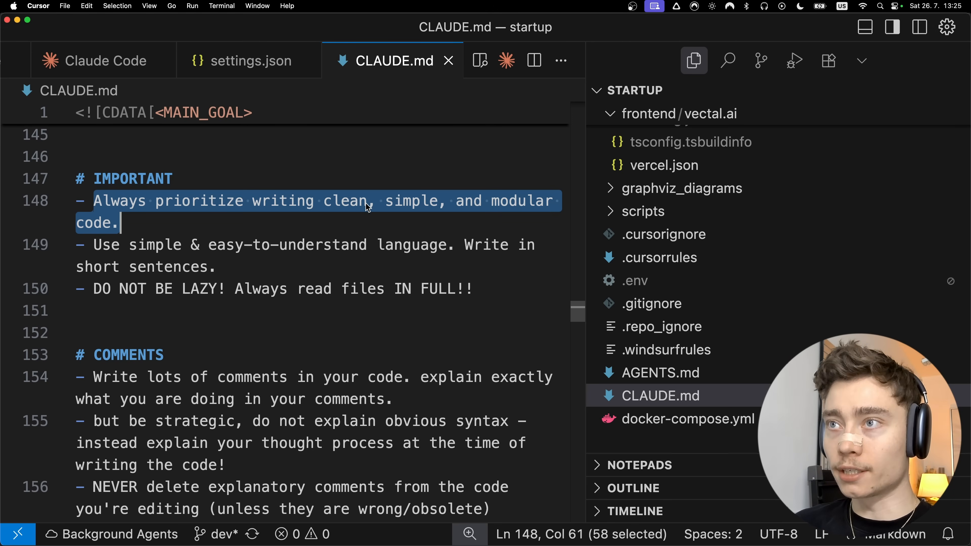
{"action": "scroll", "scroll_direction": "down", "scroll_amount": 3}
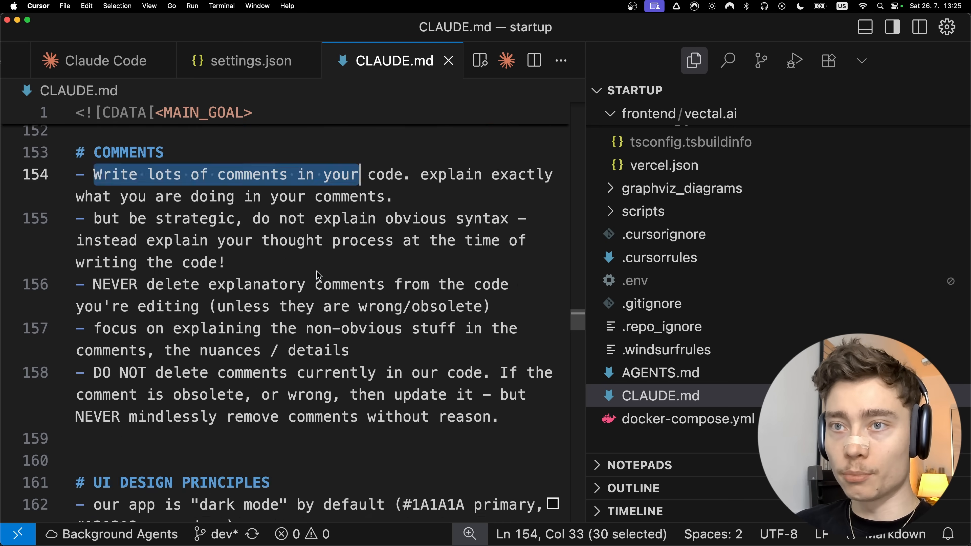
{"action": "scroll", "scroll_direction": "down", "scroll_amount": 3}
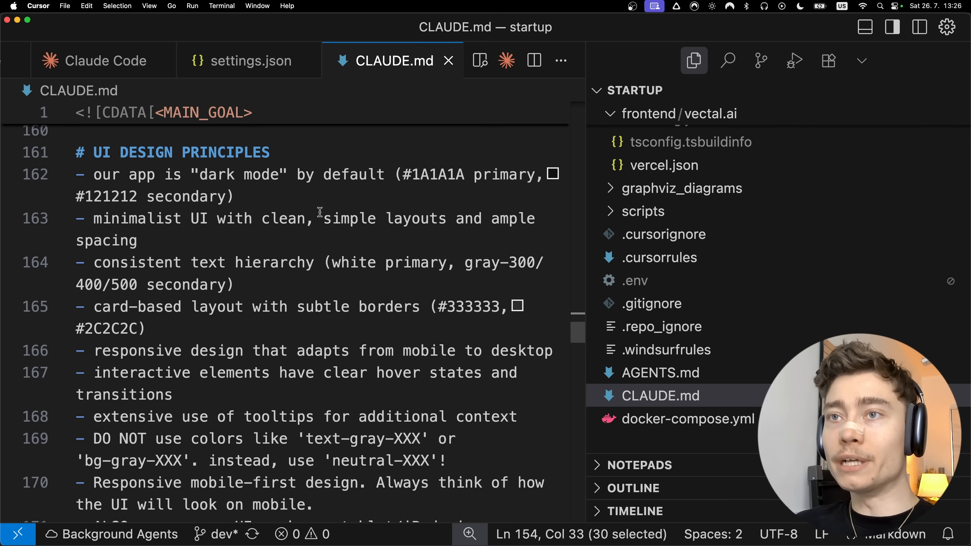
{"action": "scroll", "scroll_direction": "down", "scroll_amount": 3}
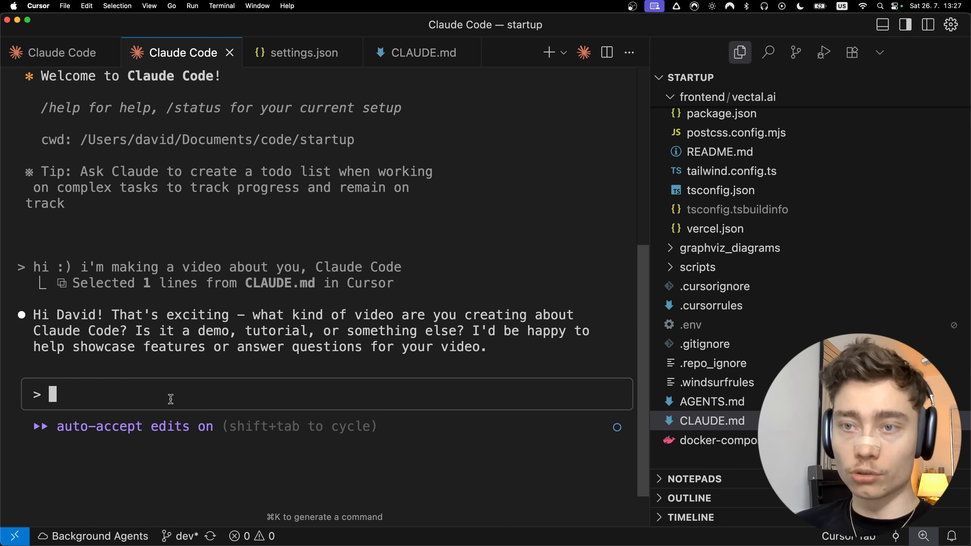
Enter /init to see its CLAUDE.md-generation description, then view the file's HEADER COMMENTS rules
{"action": "type", "text": "/"}
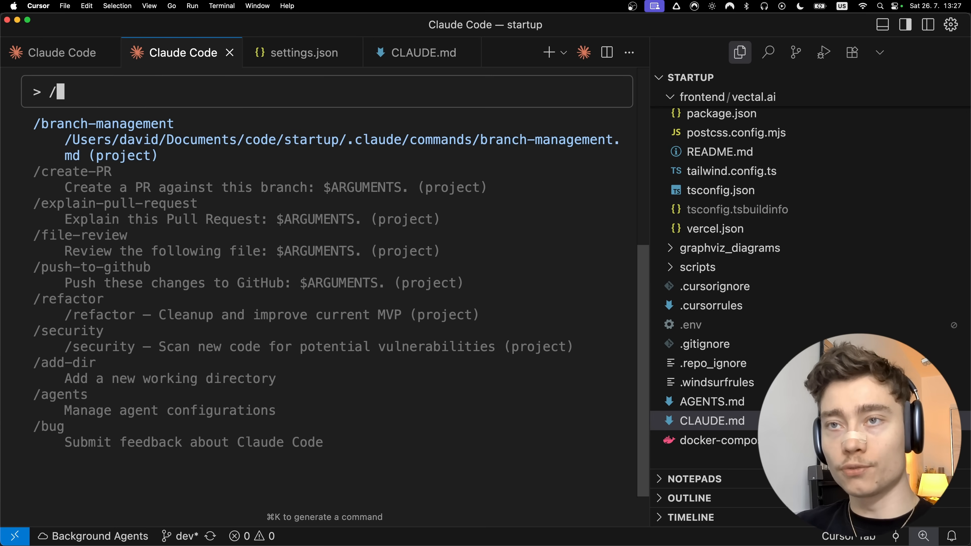
{"action": "type", "text": "init"}
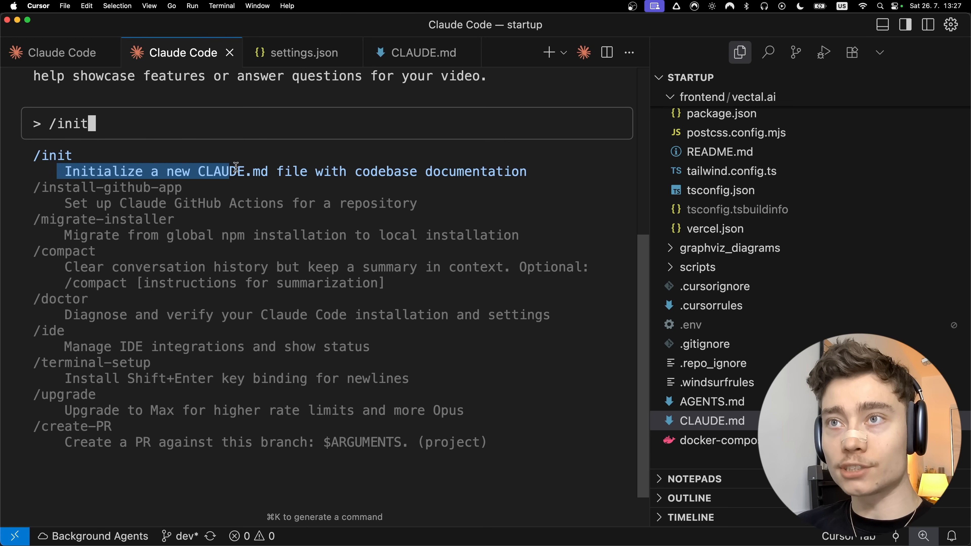
{"action": "mouse_move", "coordinate": [463, 180]}
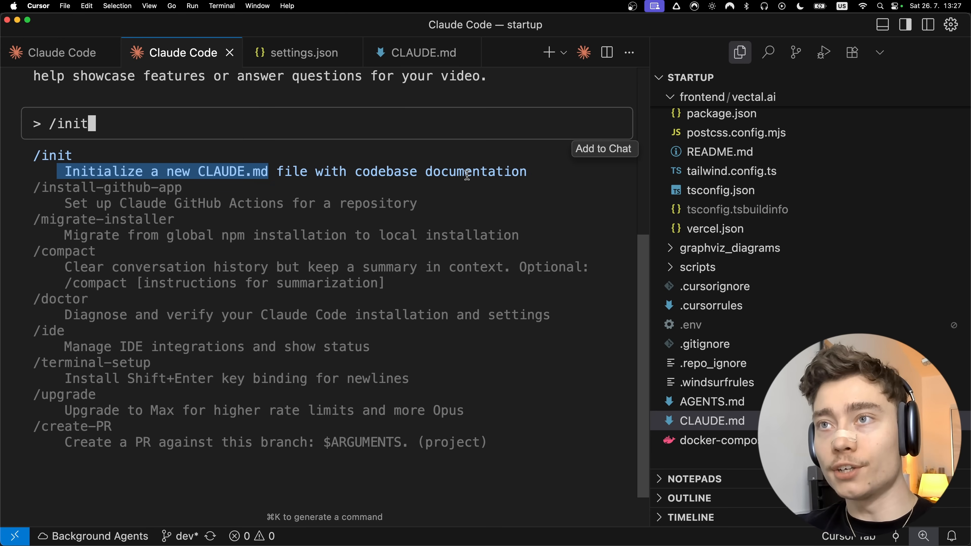
{"action": "left_click", "coordinate": [423, 51]}
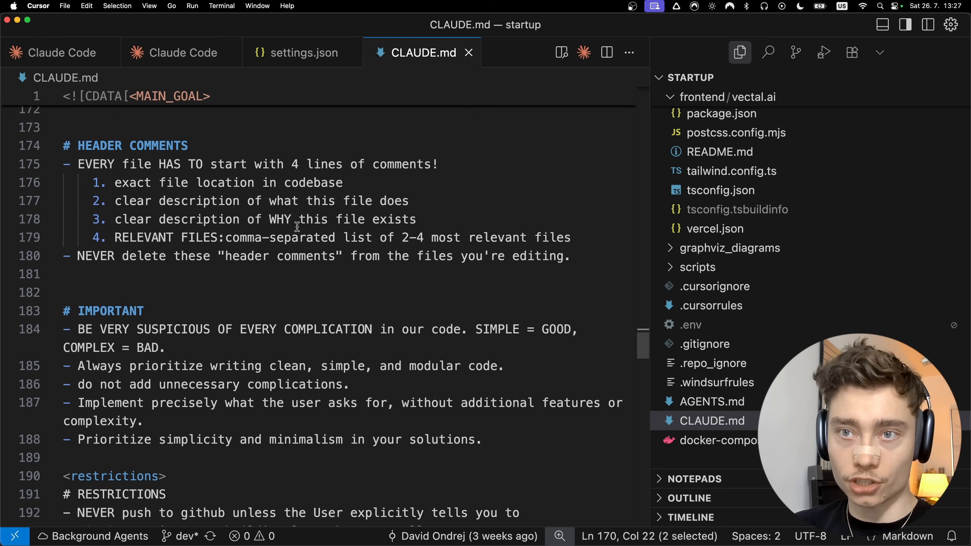
{"action": "scroll", "scroll_direction": "down", "scroll_amount": 3}
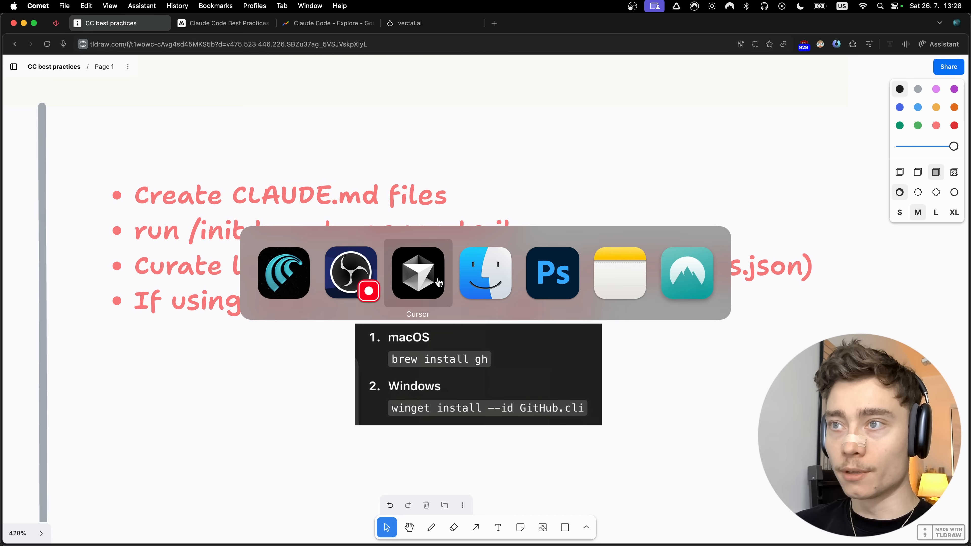
Review branch-management.md and .claude/settings.json, highlighting the deny block of Bash permissions
{"action": "left_click", "coordinate": [418, 276]}
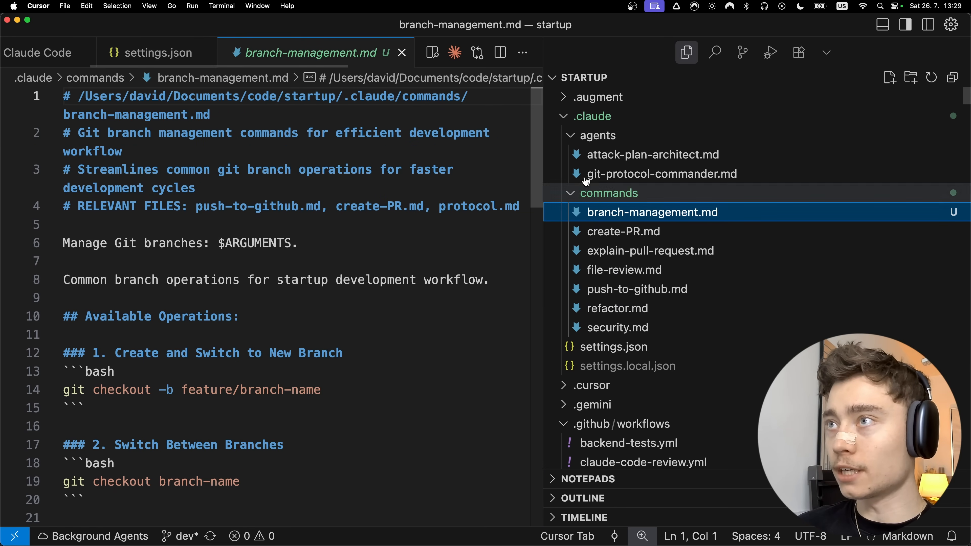
{"action": "mouse_move", "coordinate": [605, 120]}
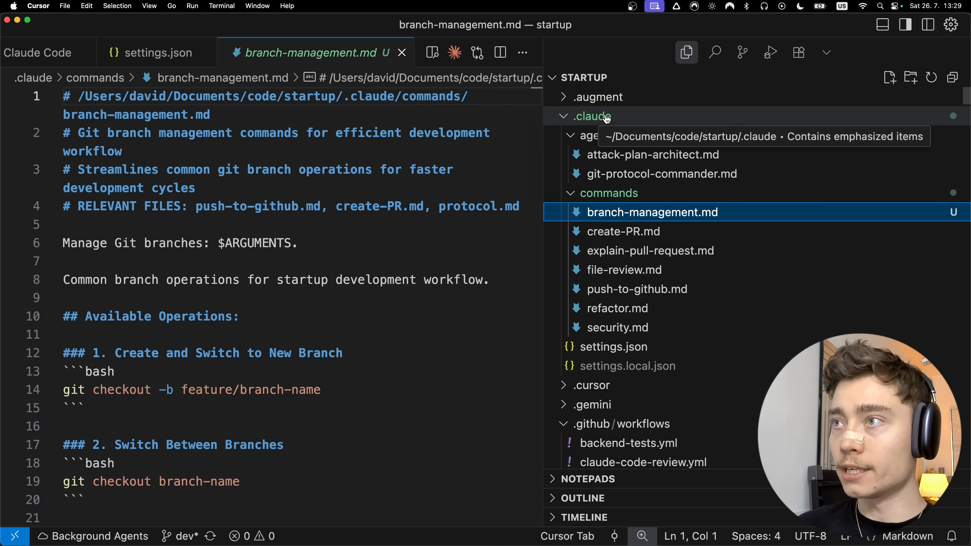
{"action": "left_click", "coordinate": [609, 347]}
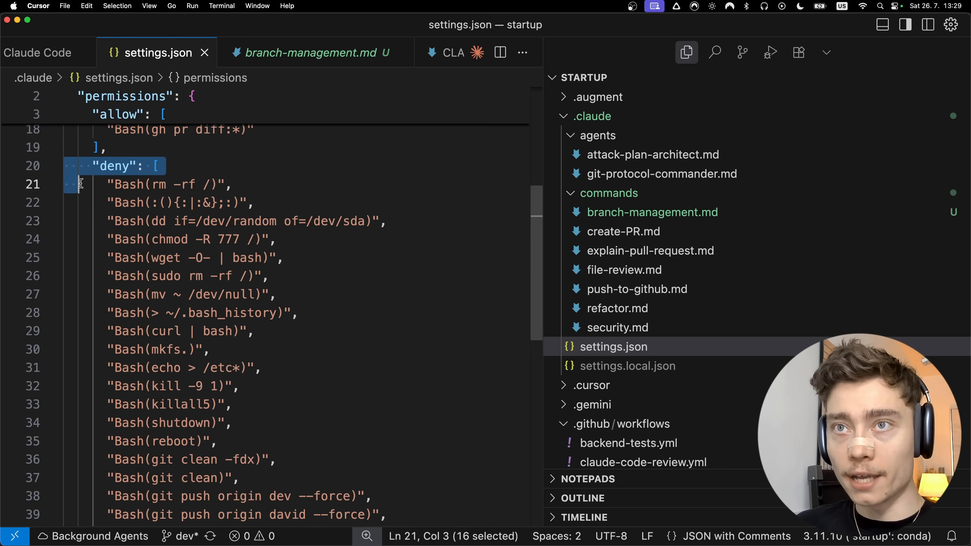
{"action": "left_click_drag", "start_coordinate": [81, 184], "coordinate": [283, 449]}
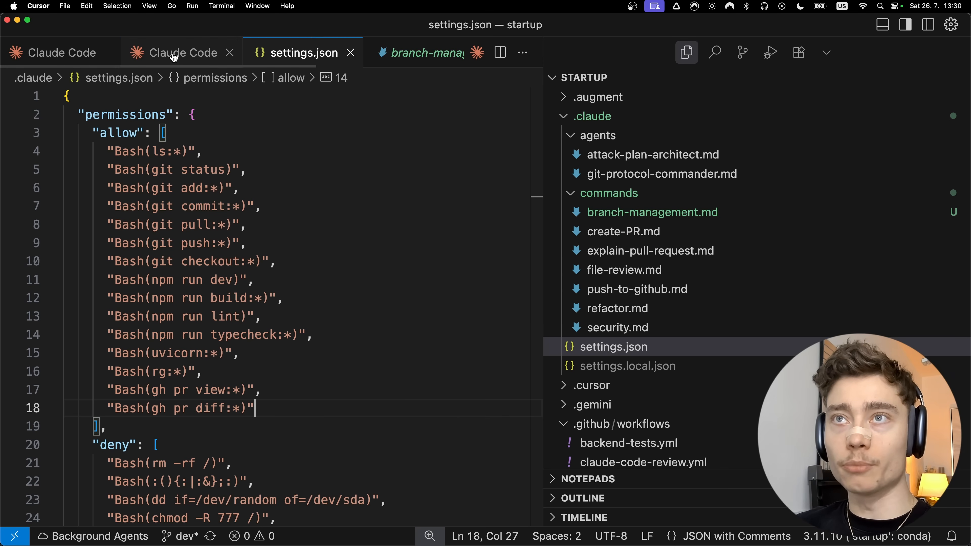
{"action": "left_click", "coordinate": [178, 54]}
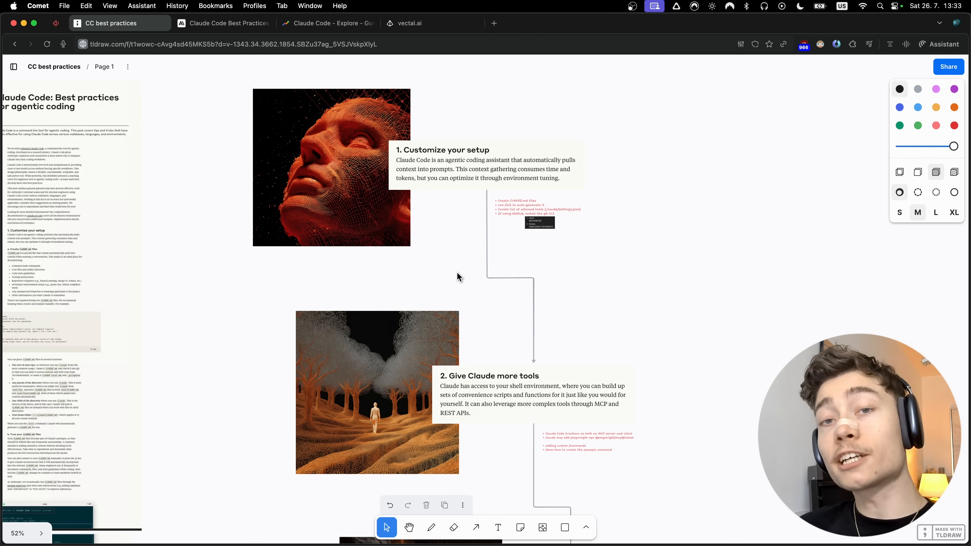
Read the article's 'Use Claude with MCP' section and return to the canvas notes with the playwright MCP add command
{"action": "scroll", "scroll_direction": "down", "scroll_amount": 3}
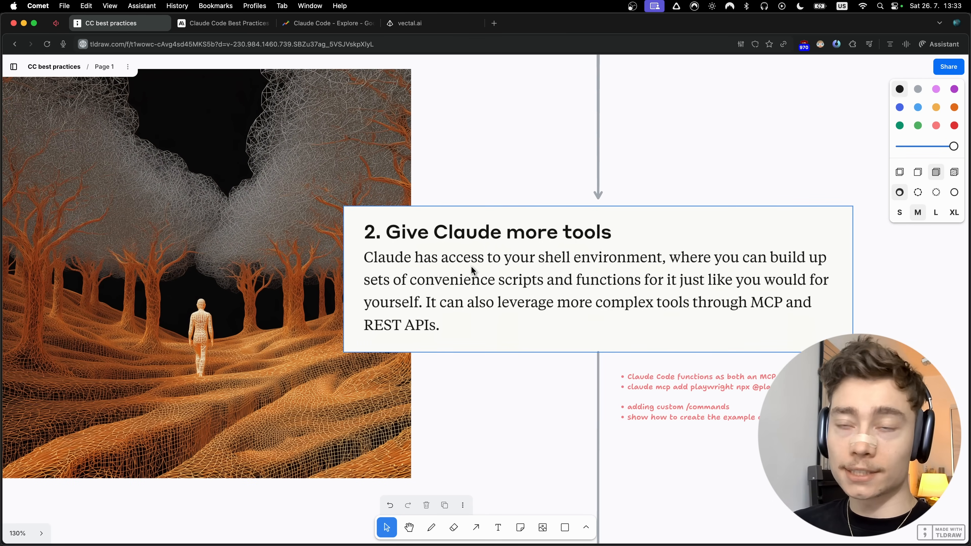
{"action": "mouse_move", "coordinate": [473, 308]}
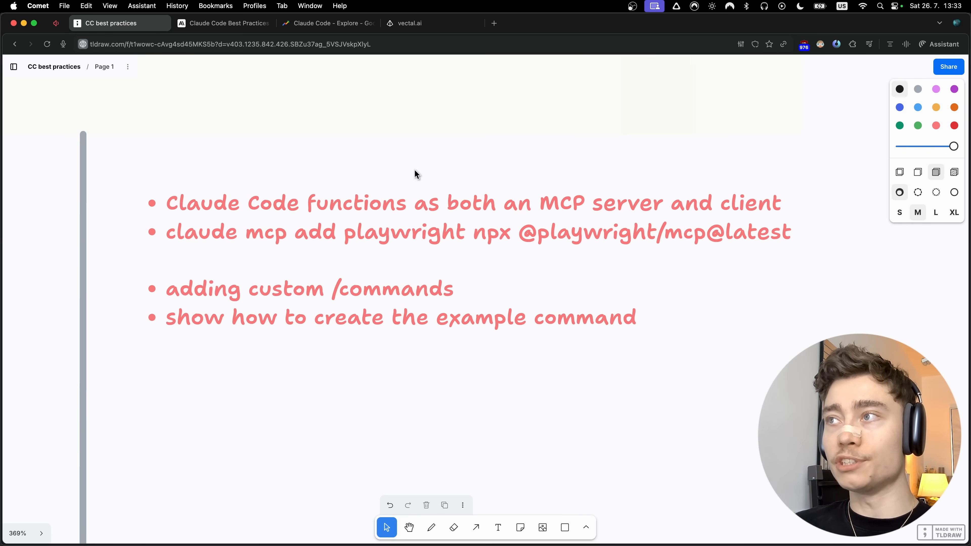
{"action": "left_click", "coordinate": [224, 23]}
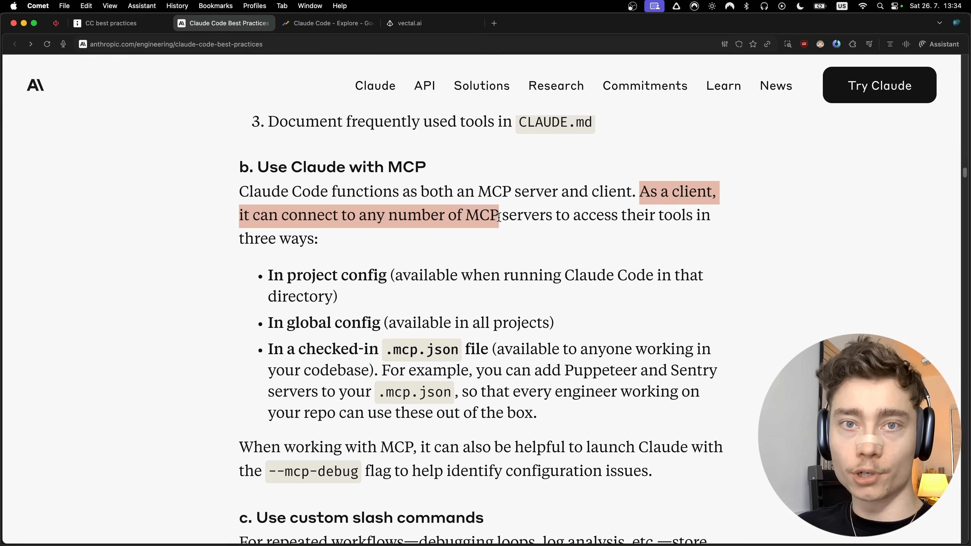
{"action": "left_click", "coordinate": [111, 23]}
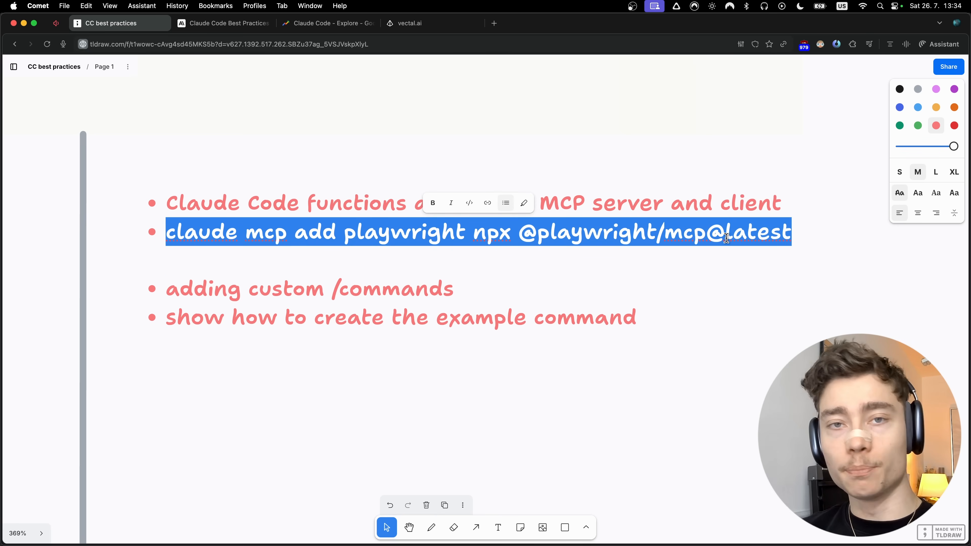
{"action": "mouse_move", "coordinate": [743, 232]}
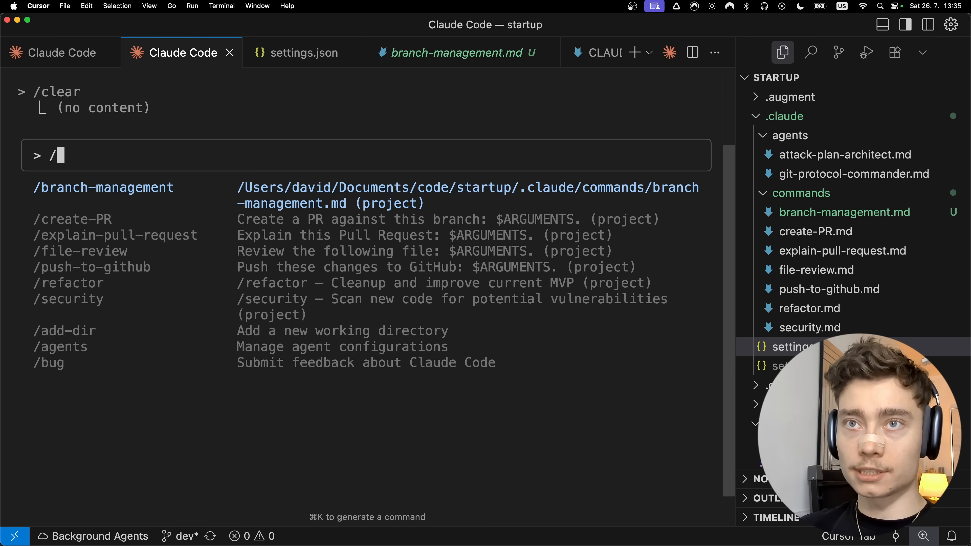
Run /mcp (reports no content) and enter /init to begin codebase setup
{"action": "type", "text": "mcp"}
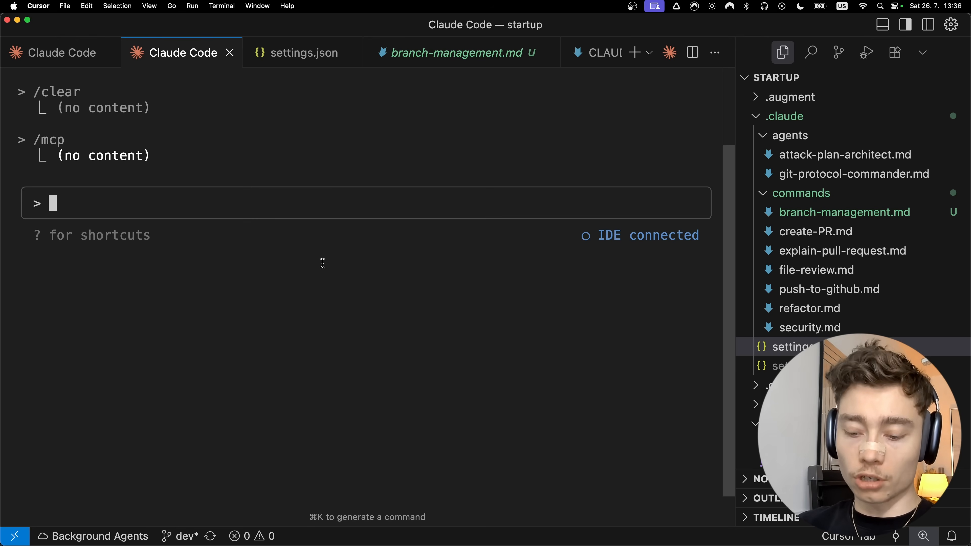
{"action": "type", "text": "/init"}
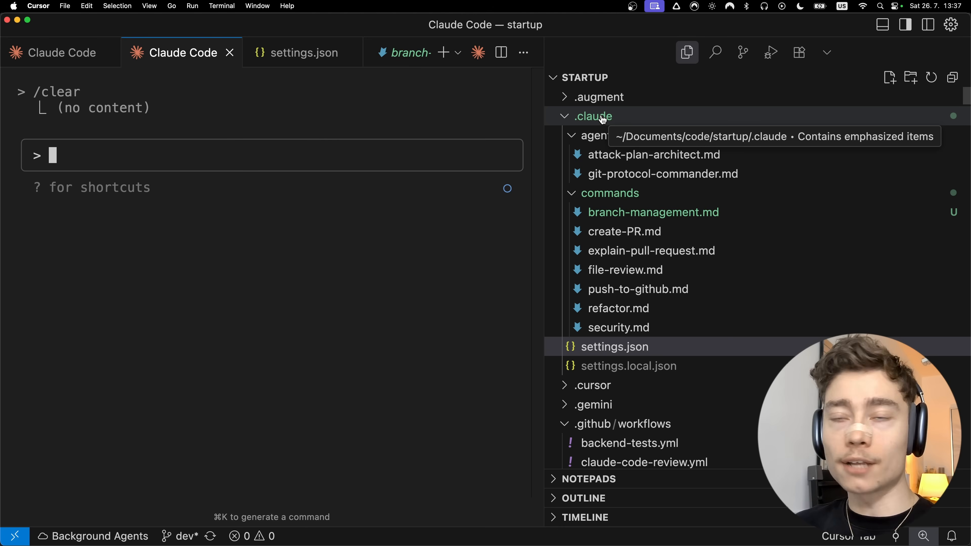
{"action": "mouse_move", "coordinate": [615, 201]}
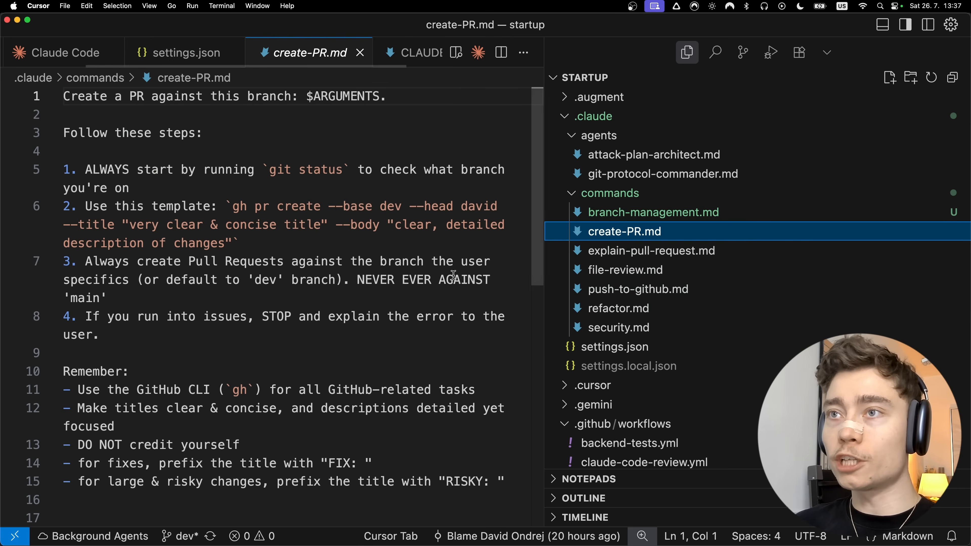
Confirm /create-PR is suggested in Claude Code and review the create-PR.md file's example section
{"action": "scroll", "scroll_direction": "down", "scroll_amount": 3}
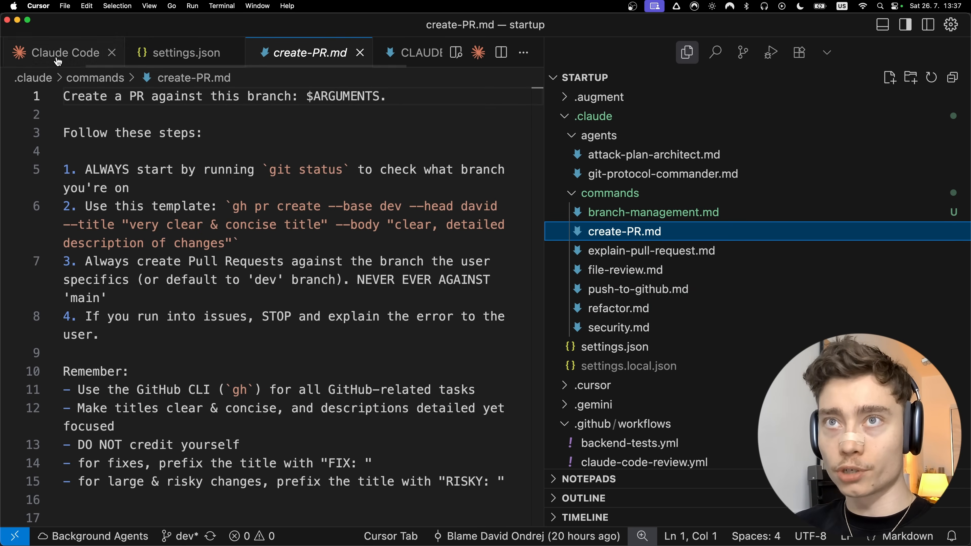
{"action": "left_click", "coordinate": [65, 52]}
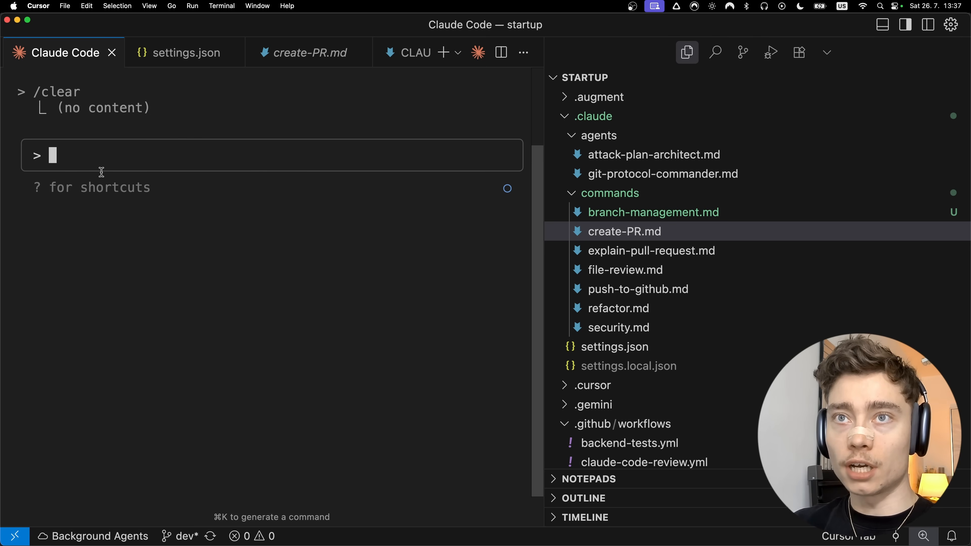
{"action": "type", "text": "/create"}
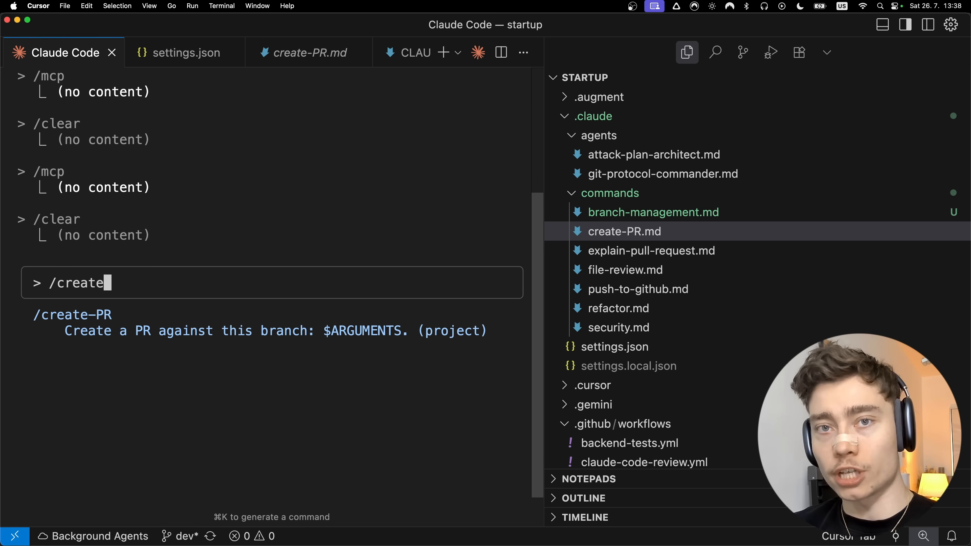
{"action": "left_click", "coordinate": [624, 232]}
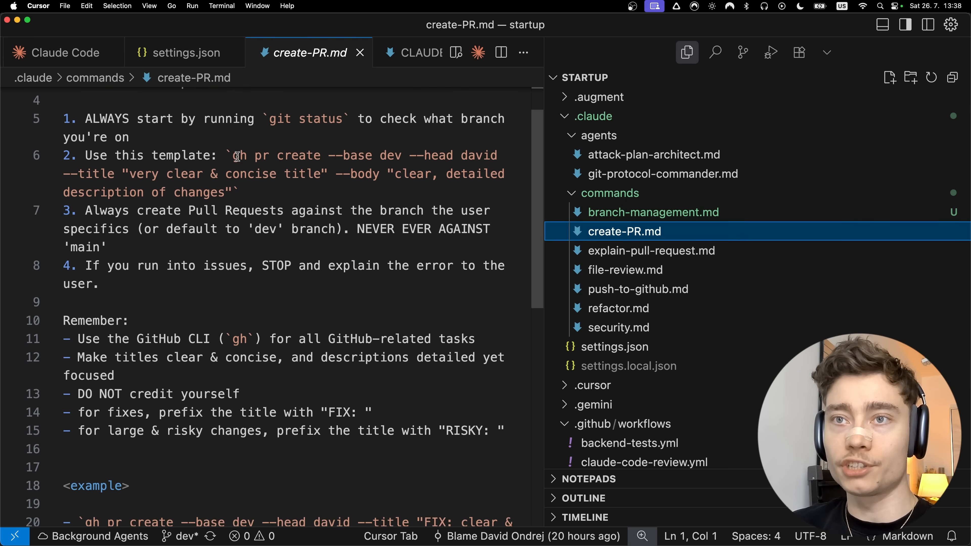
{"action": "scroll", "scroll_direction": "down", "scroll_amount": 3}
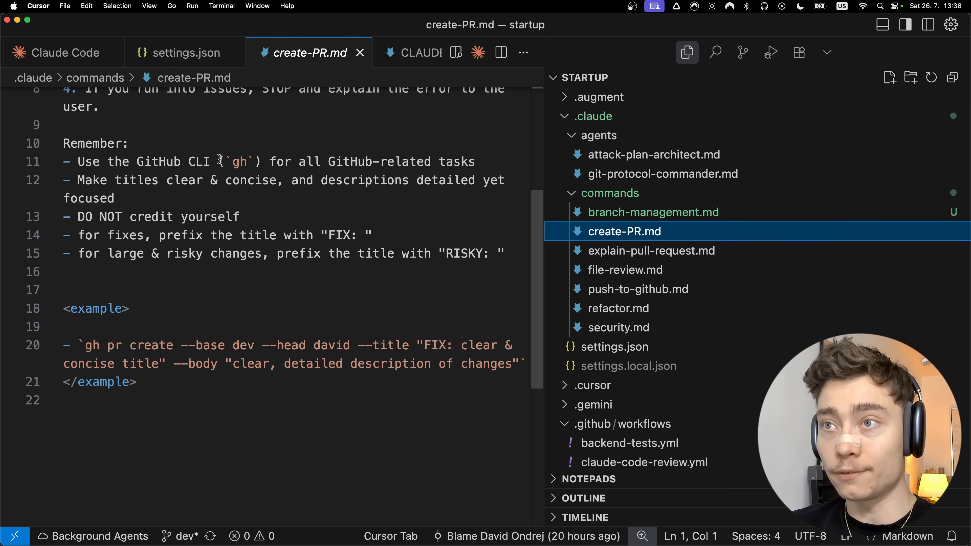
{"action": "left_click", "coordinate": [65, 52]}
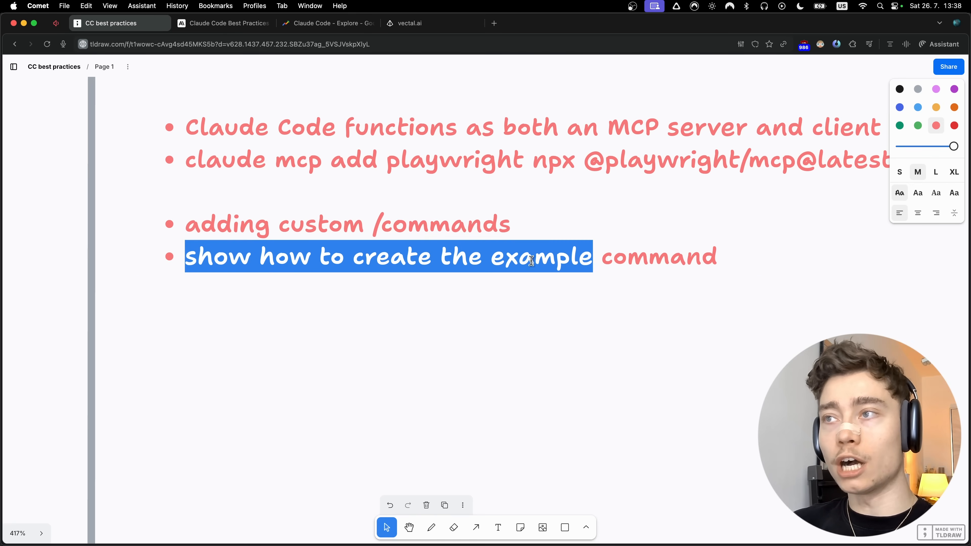
Scroll the best-practices article to the fix-github-issue custom slash command example
{"action": "left_click", "coordinate": [226, 23]}
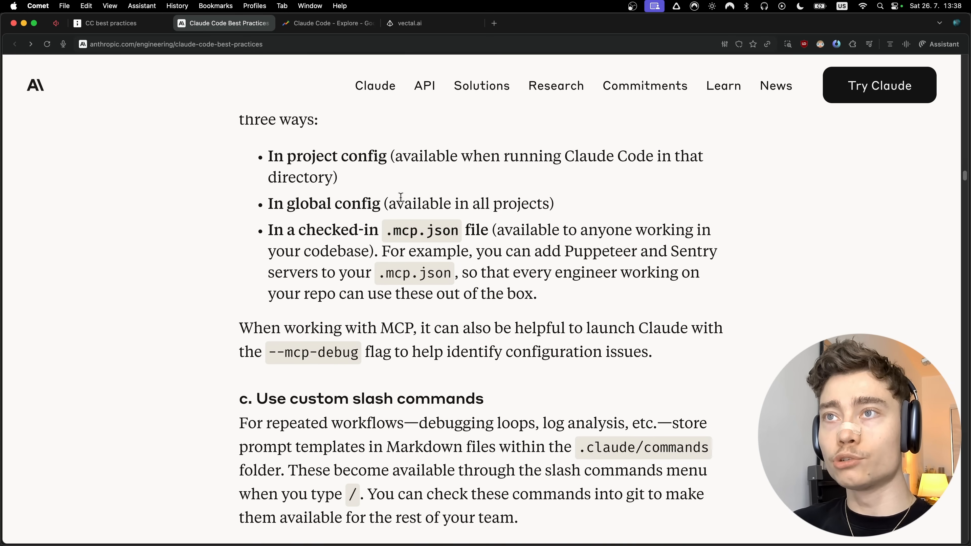
{"action": "scroll", "scroll_direction": "down", "scroll_amount": 3}
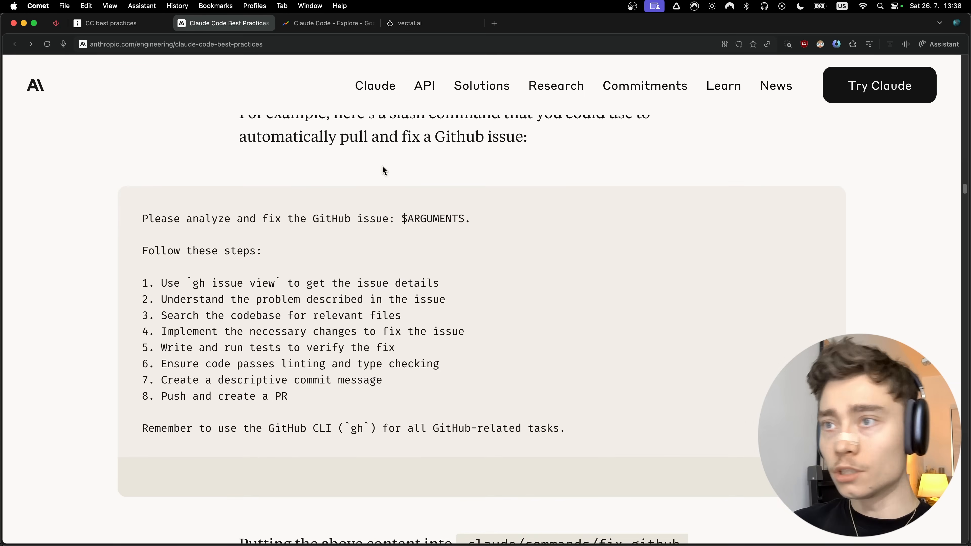
{"action": "scroll", "scroll_direction": "down", "scroll_amount": 3}
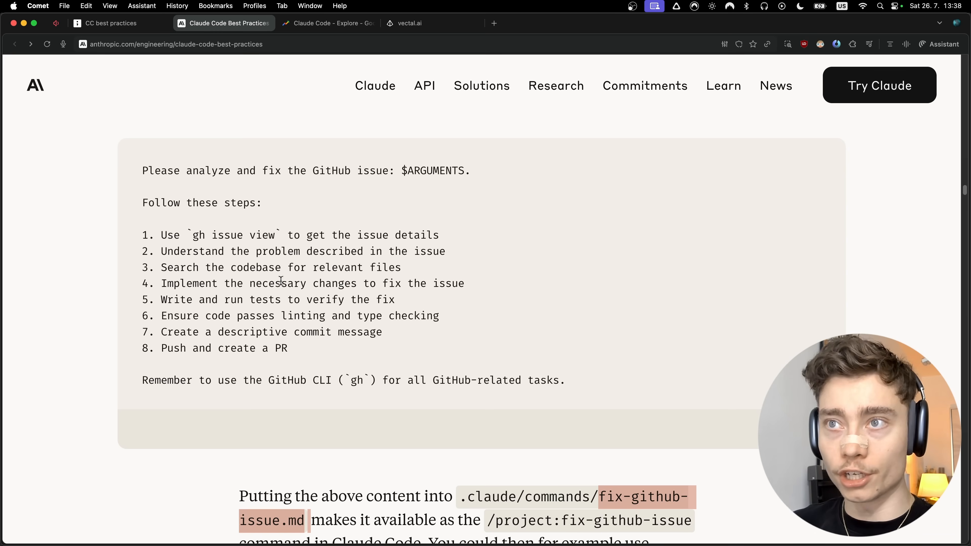
{"action": "scroll", "scroll_direction": "down", "scroll_amount": 3}
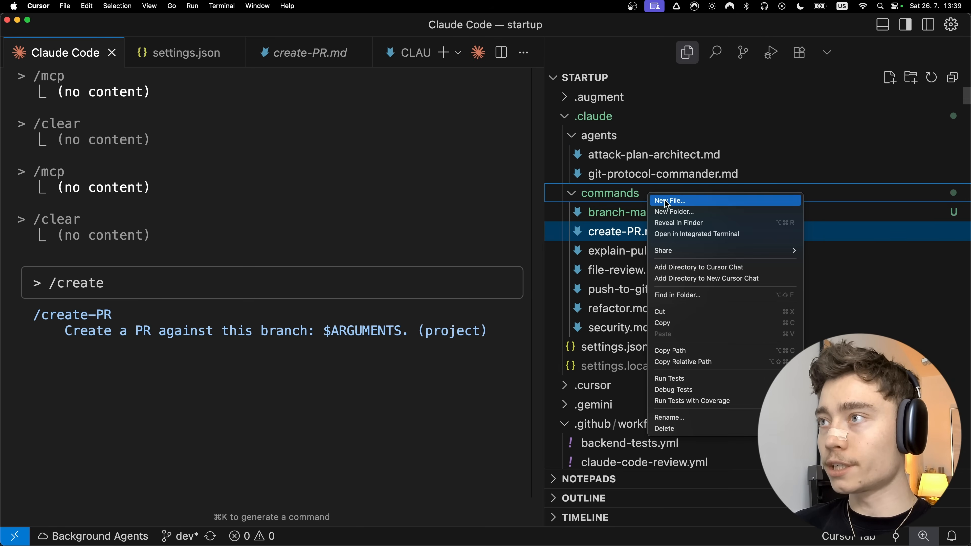
Create fix-github-issue.md with 'Please analyze and fix the GitHub issue: $ARGUMENTS.' and highlight the $ARGUMENTS placeholder
{"action": "left_click", "coordinate": [671, 201]}
{"action": "type", "text": "fix-github-issue.md"}
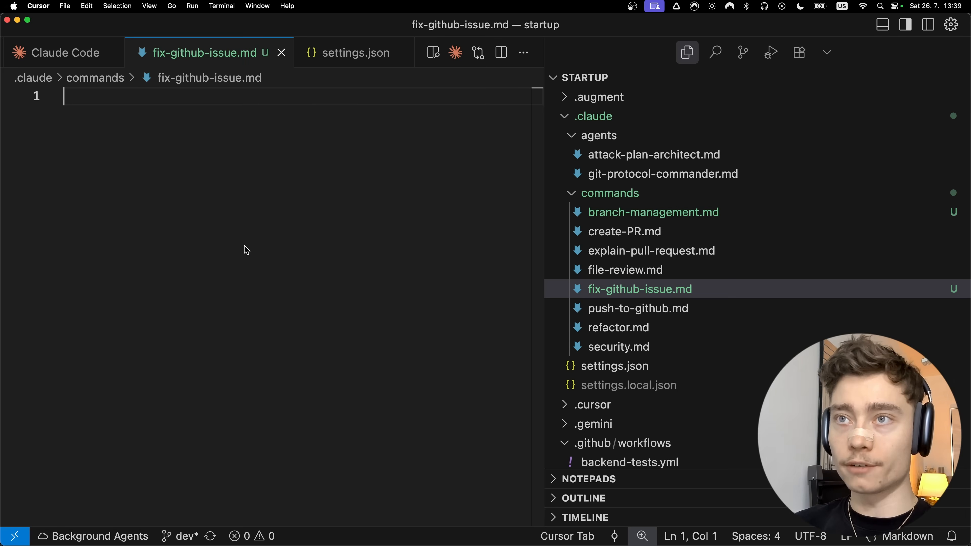
{"action": "type", "text": "Please analyze and fix the GitHub issue: $ARGUMENTS."}
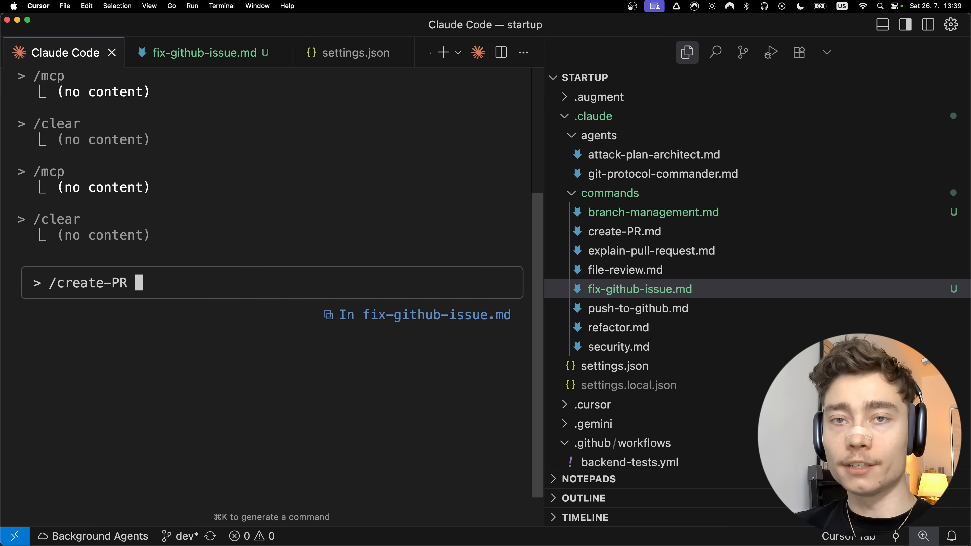
{"action": "type", "text": "a;lskdjfa;lskdjf"}
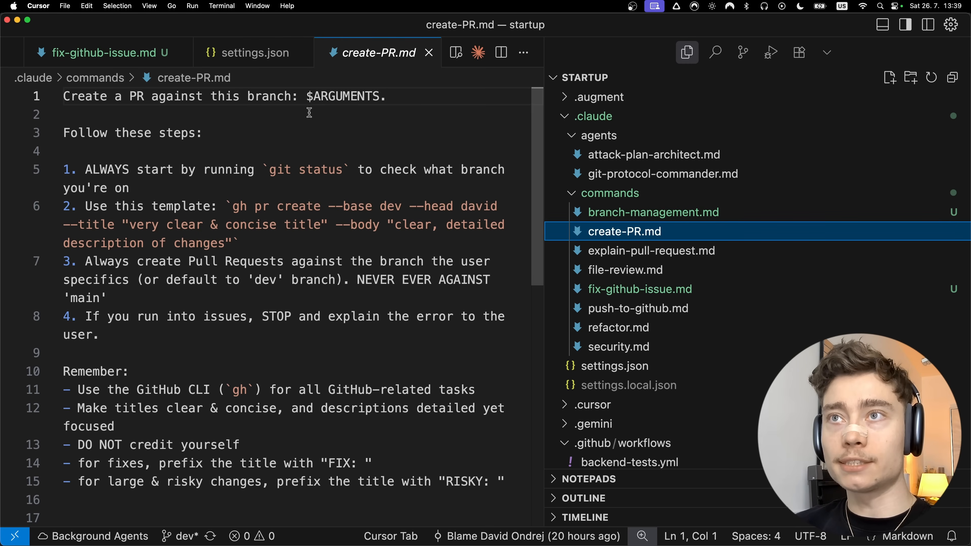
{"action": "left_click_drag", "start_coordinate": [63, 96], "coordinate": [202, 96]}
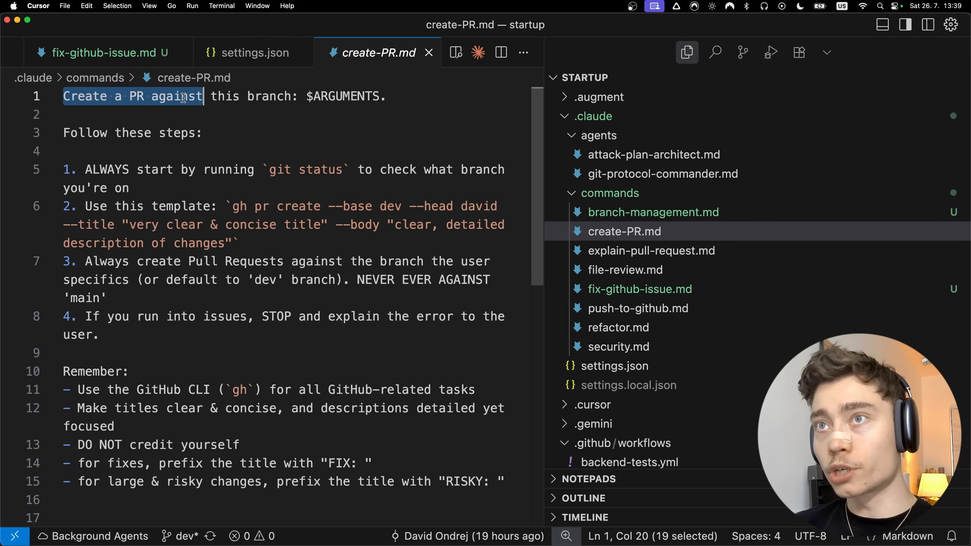
{"action": "double_click", "coordinate": [343, 96]}
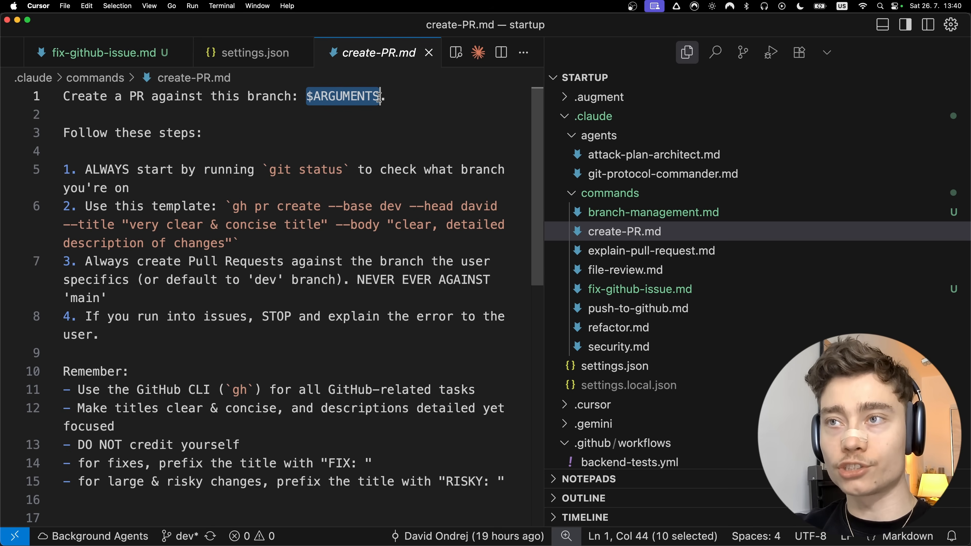
{"action": "left_click", "coordinate": [639, 289]}
{"action": "type", "text": "/fix-"}
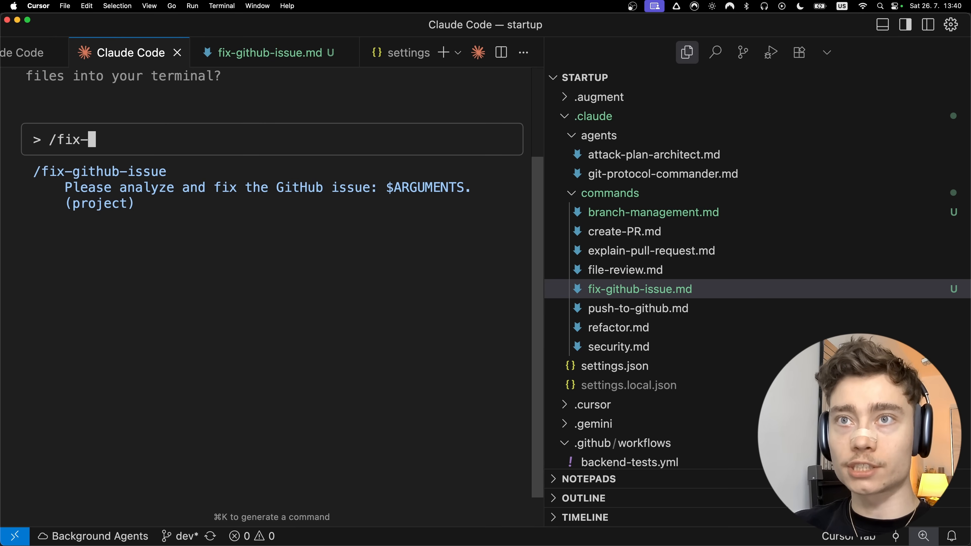
Run /fix-github-issue 1526, checking the command file while it reports the issue is already closed
{"action": "type", "text": "github-issue"}
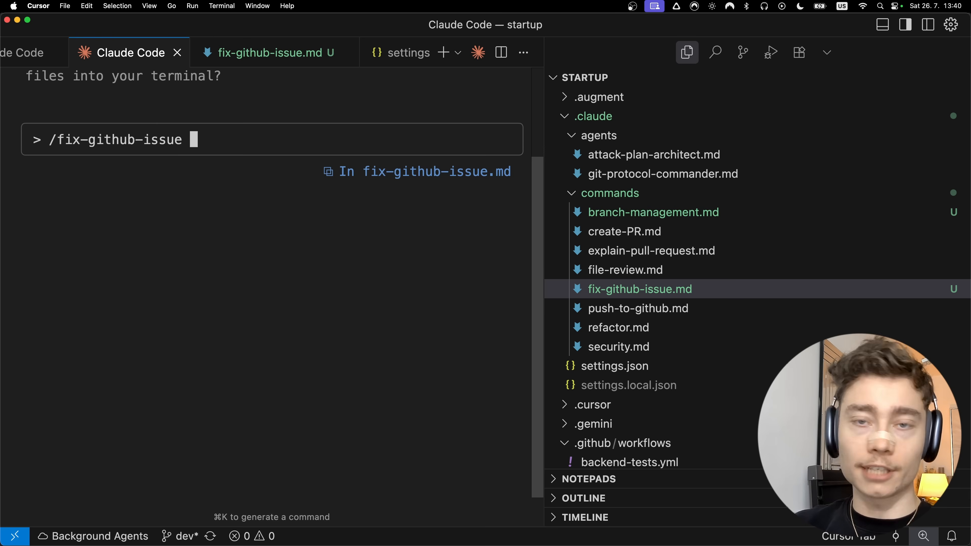
{"action": "type", "text": "152"}
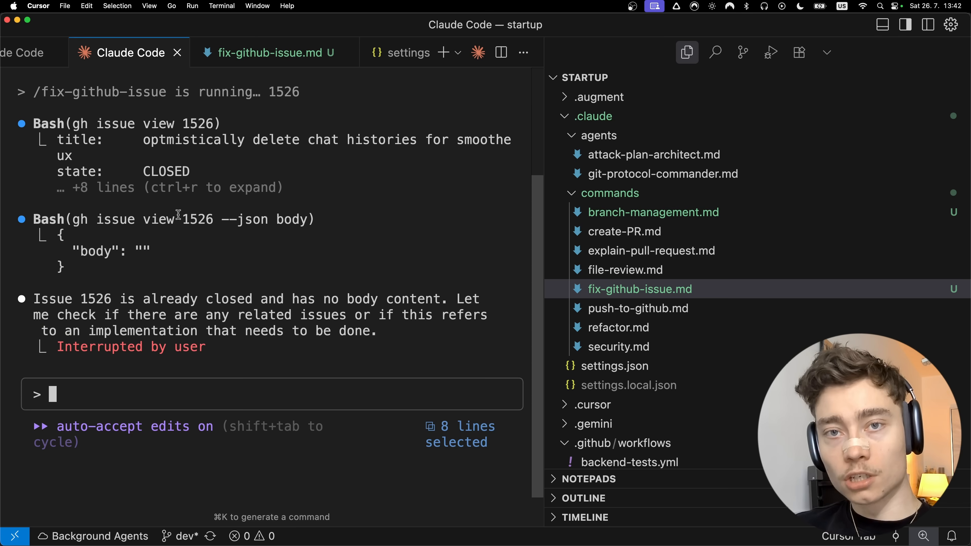
{"action": "left_click", "coordinate": [271, 52]}
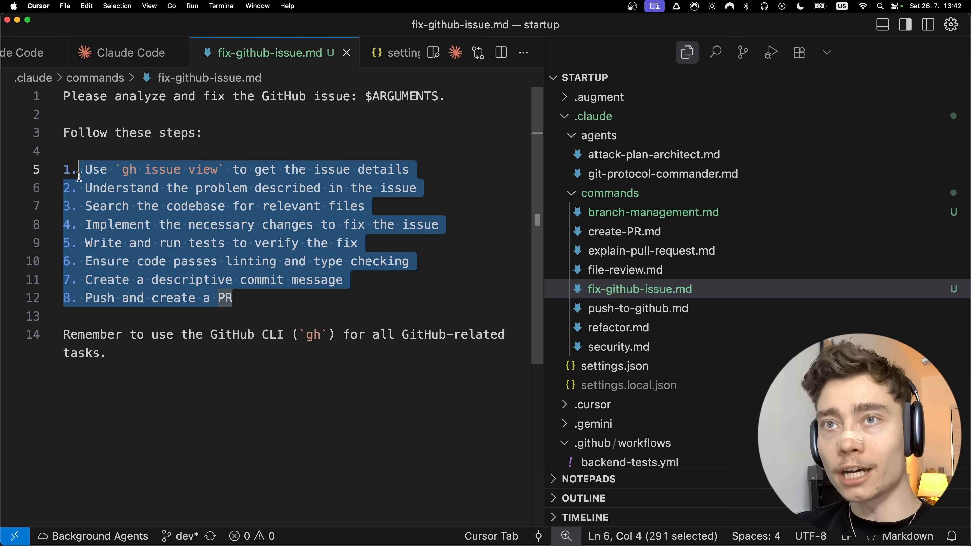
{"action": "left_click", "coordinate": [118, 225]}
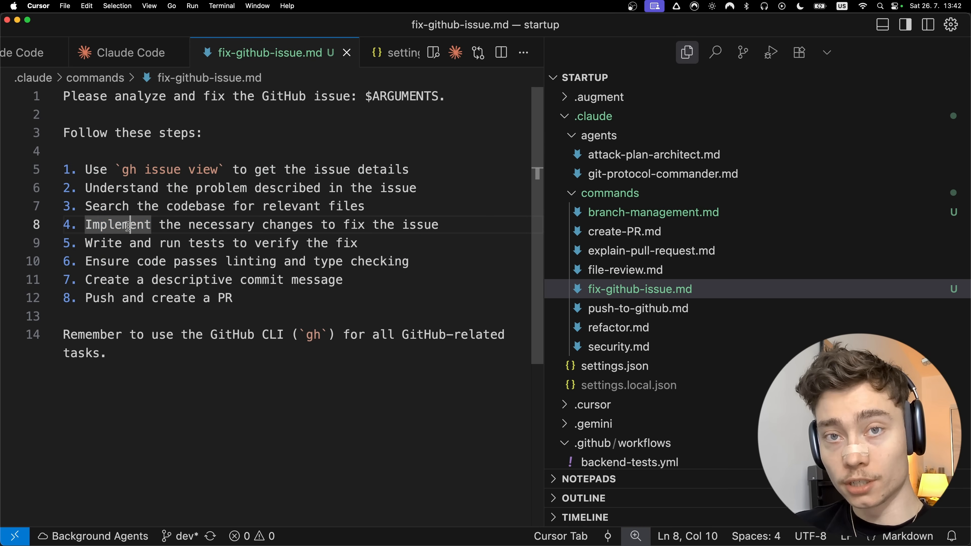
{"action": "left_click", "coordinate": [129, 52]}
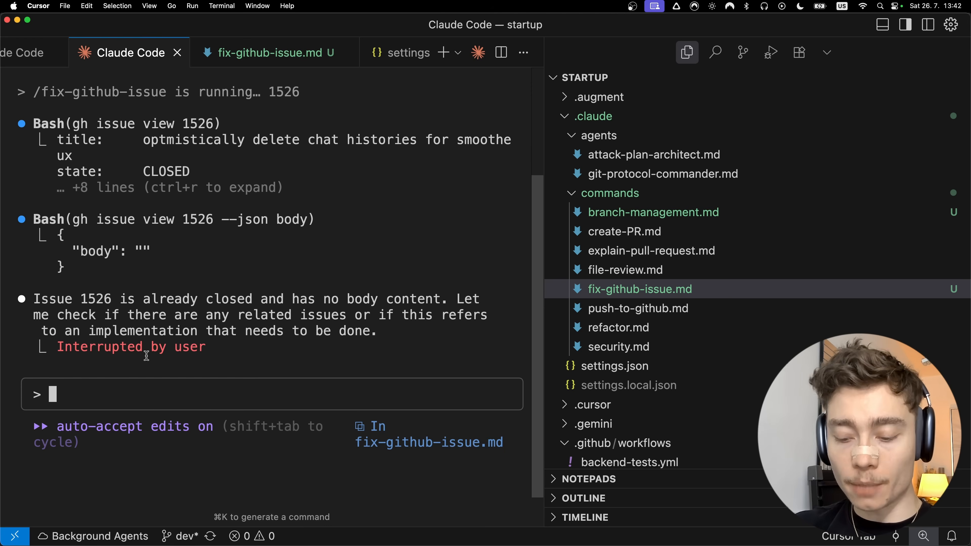
{"action": "left_click", "coordinate": [274, 53]}
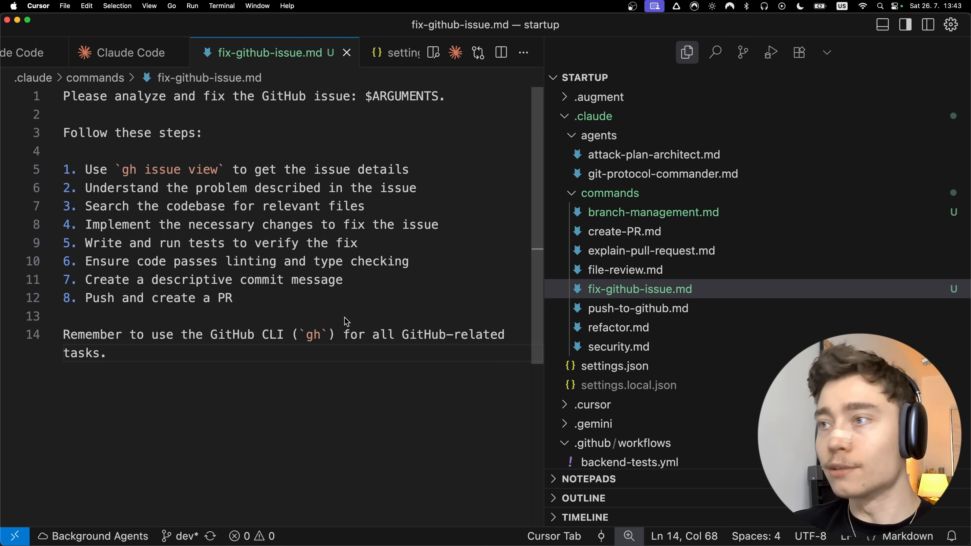
{"action": "left_click", "coordinate": [608, 347]}
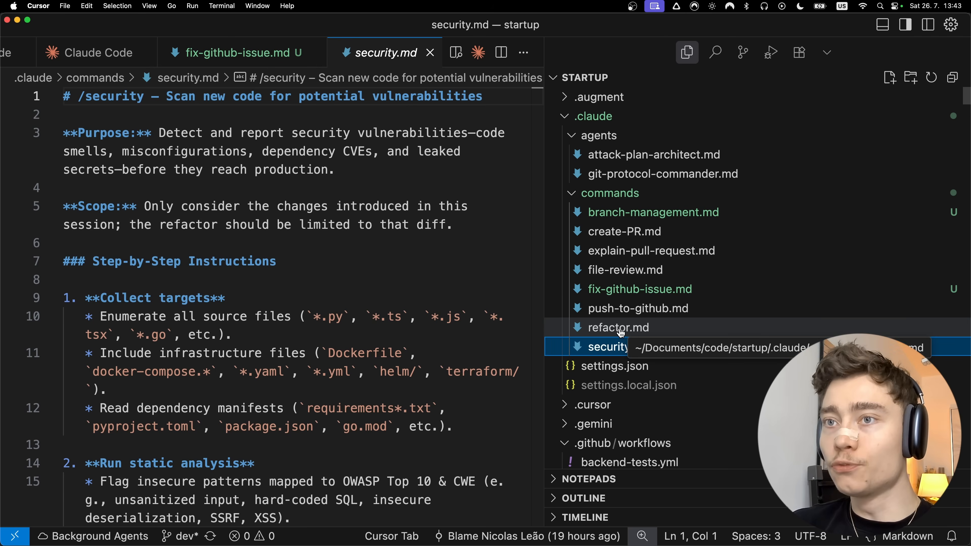
{"action": "left_click", "coordinate": [638, 309]}
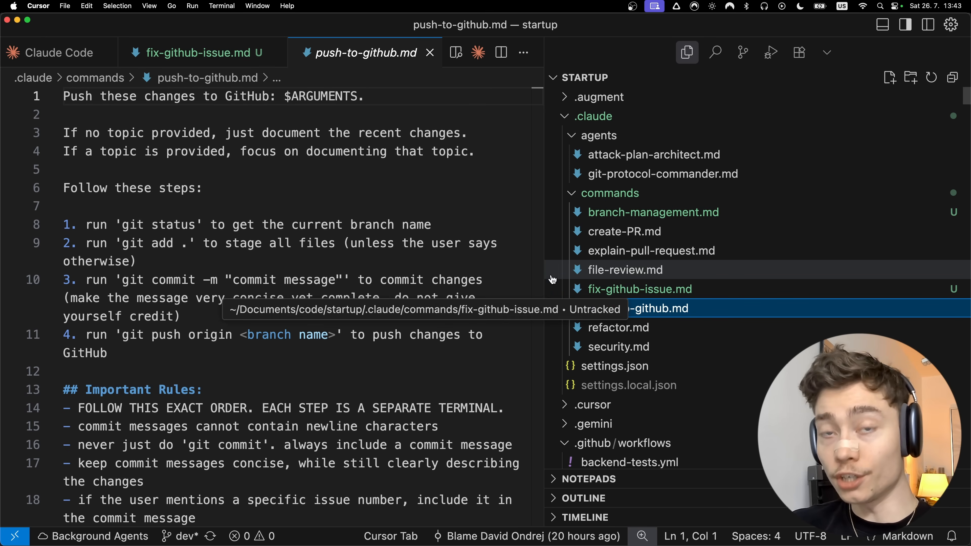
{"action": "left_click", "coordinate": [59, 53]}
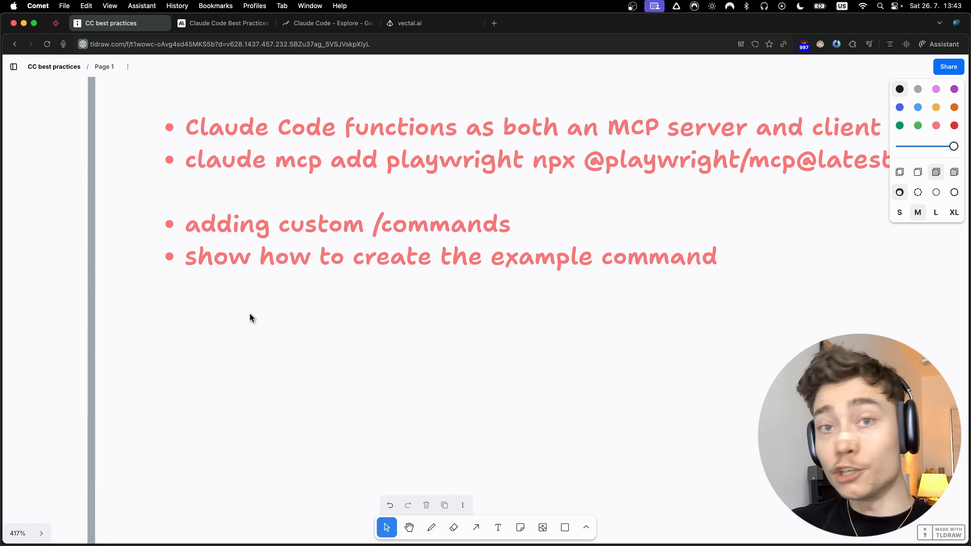
{"action": "left_click", "coordinate": [226, 23]}
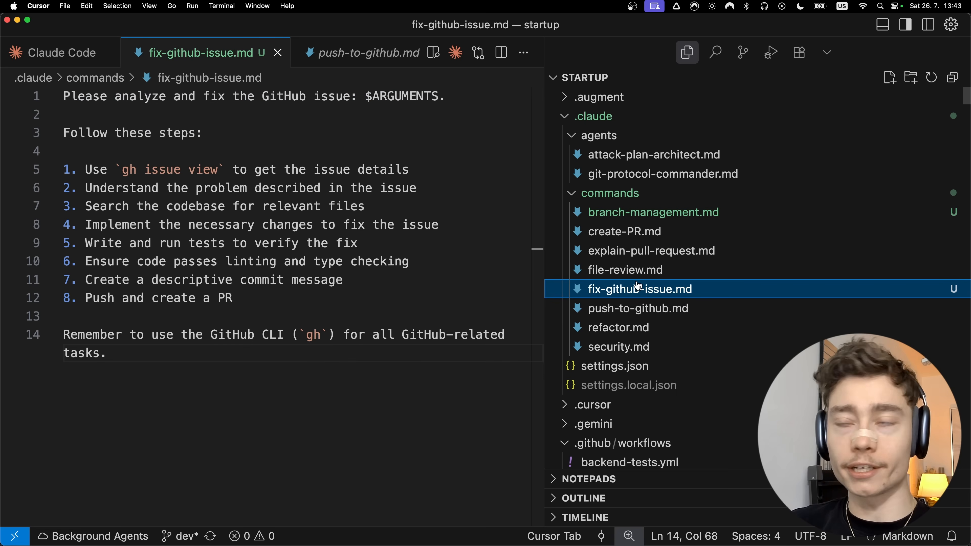
{"action": "key", "text": "cmd+a"}
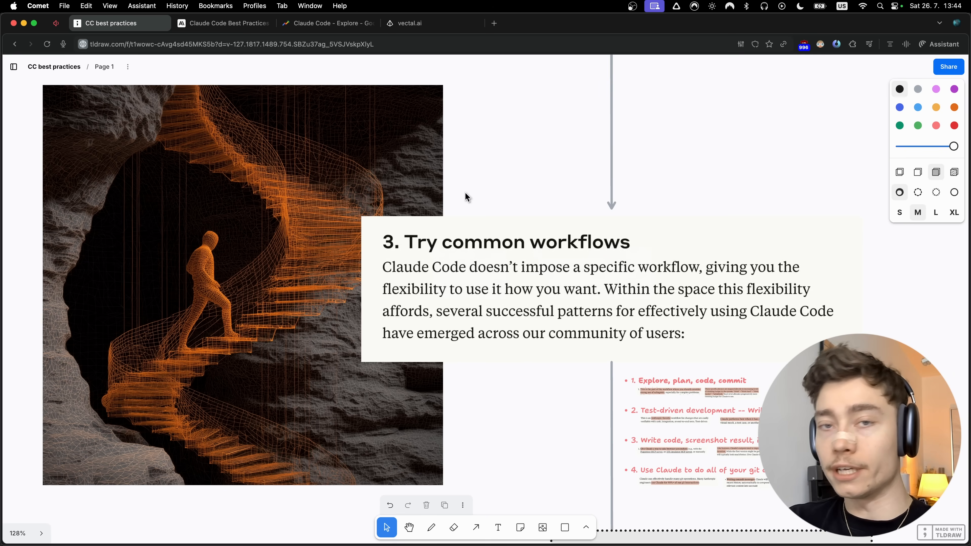
{"action": "mouse_move", "coordinate": [593, 434]}
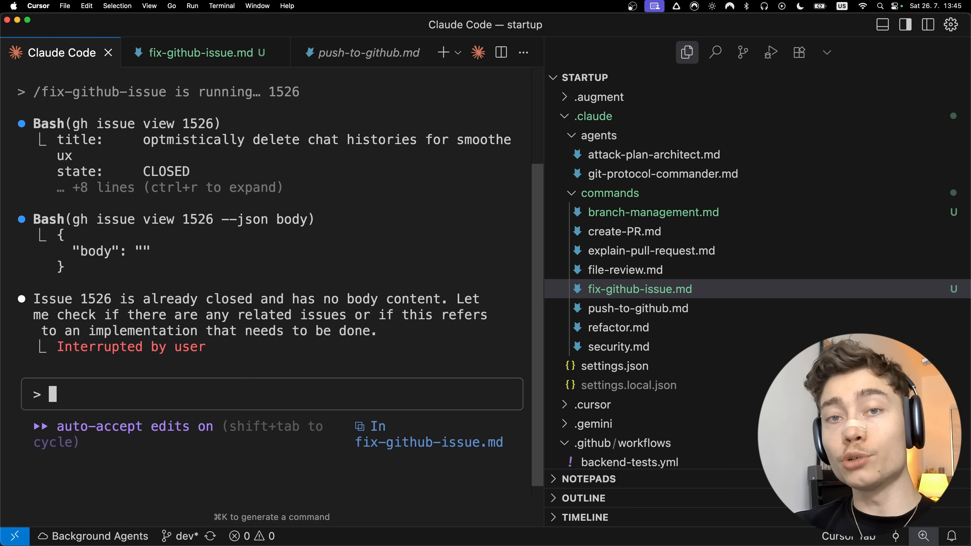
Cycle the prompt with Shift+Tab from auto-accept edits through plan mode back to default
{"action": "key", "text": "shift+tab"}
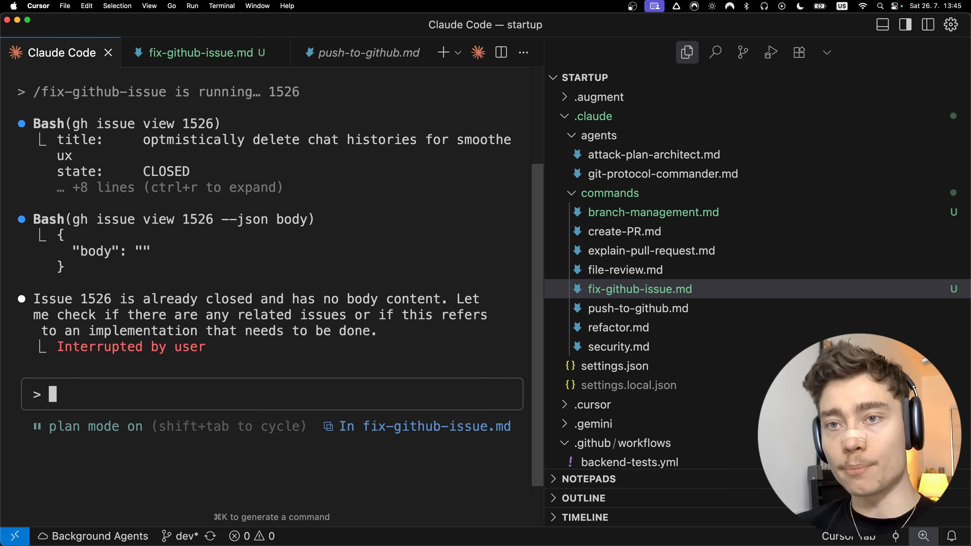
{"action": "key", "text": "shift+tab"}
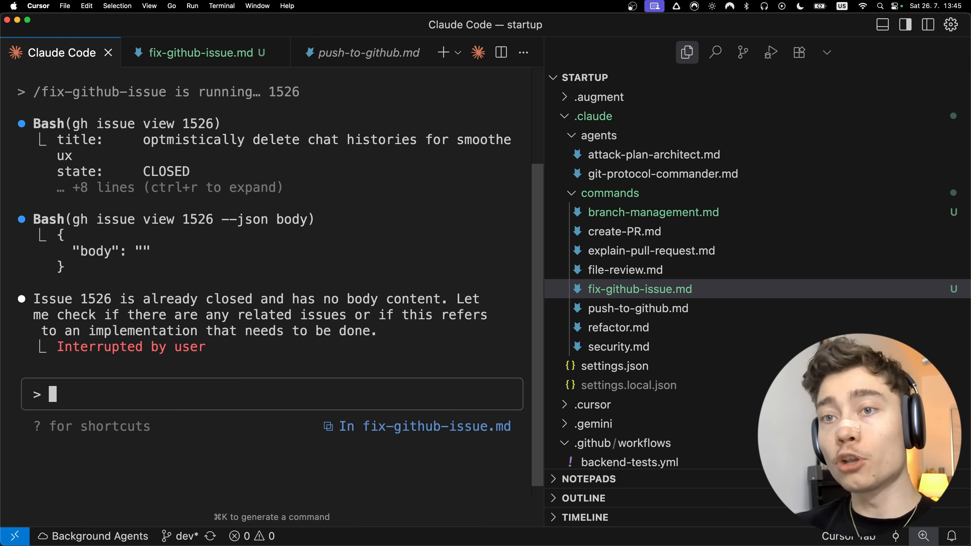
{"action": "key", "text": "shift+tab"}
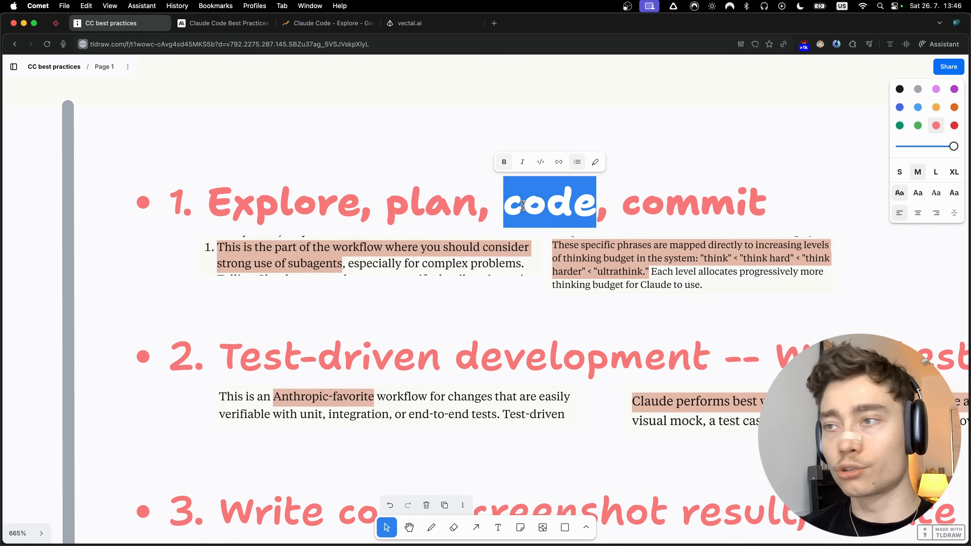
{"action": "double_click", "coordinate": [701, 205]}
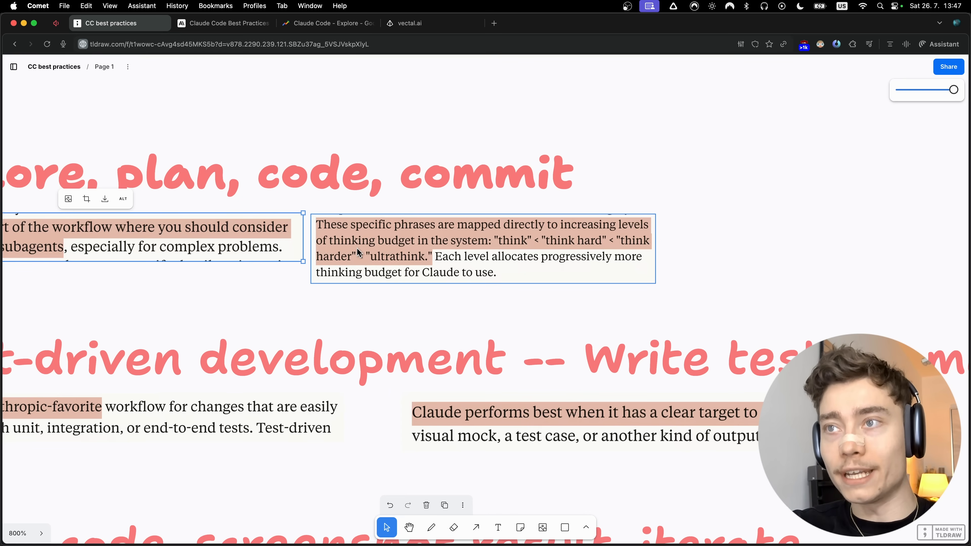
{"action": "mouse_move", "coordinate": [393, 288]}
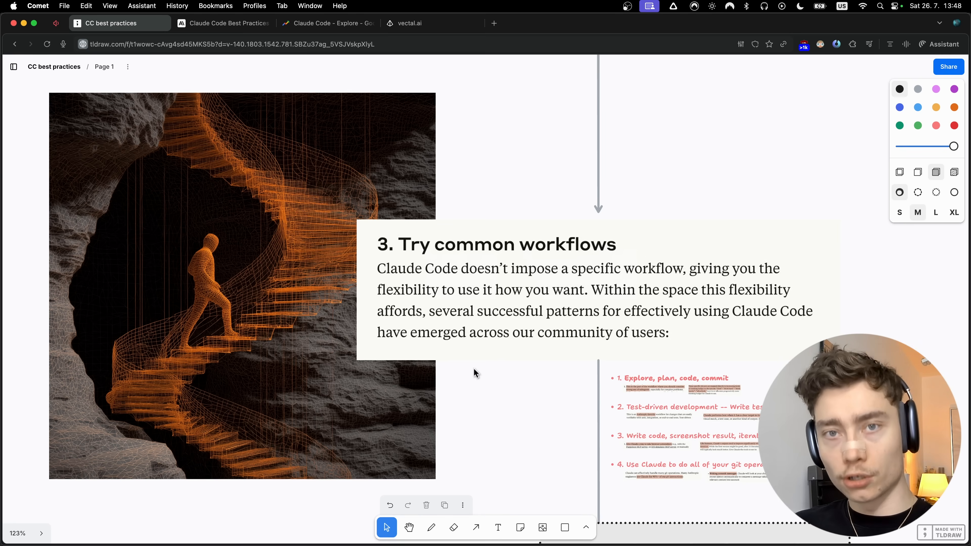
Scroll the tldraw board to the test-driven development heading for the TDD note
{"action": "scroll", "scroll_direction": "down", "scroll_amount": 3}
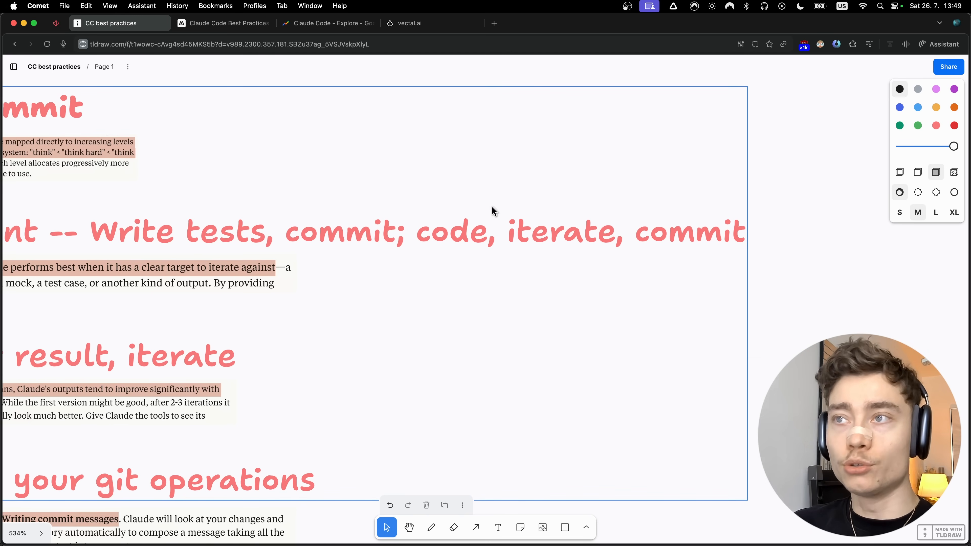
{"action": "mouse_move", "coordinate": [428, 253]}
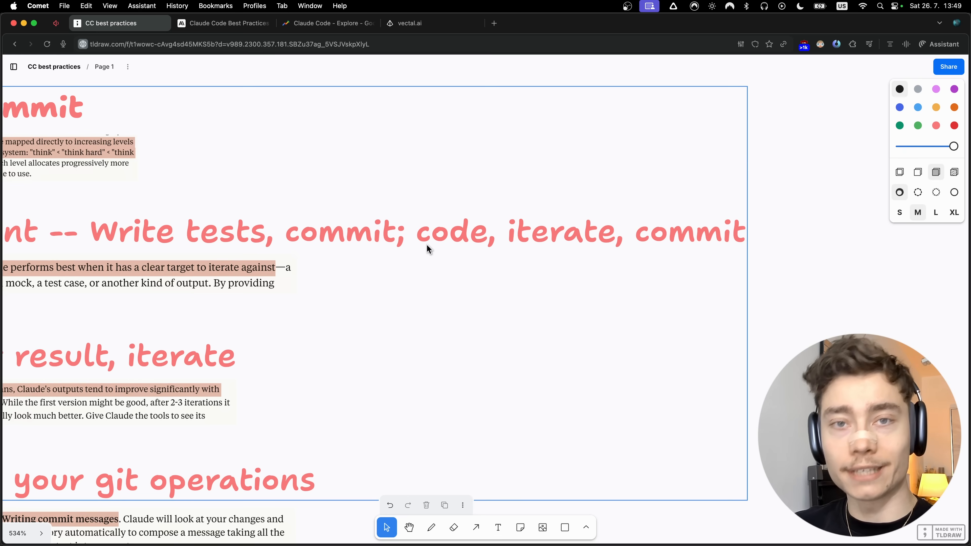
{"action": "mouse_move", "coordinate": [423, 256]}
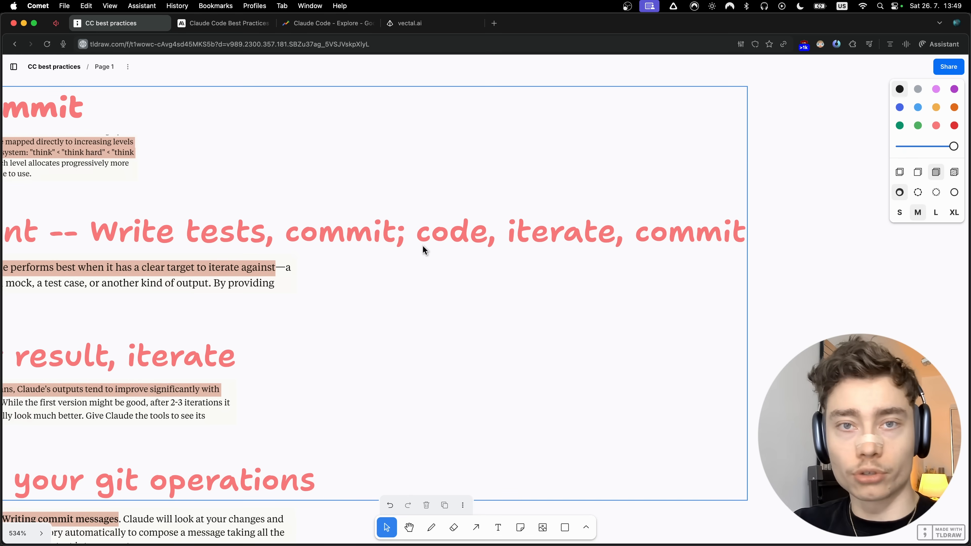
{"action": "mouse_move", "coordinate": [548, 247]}
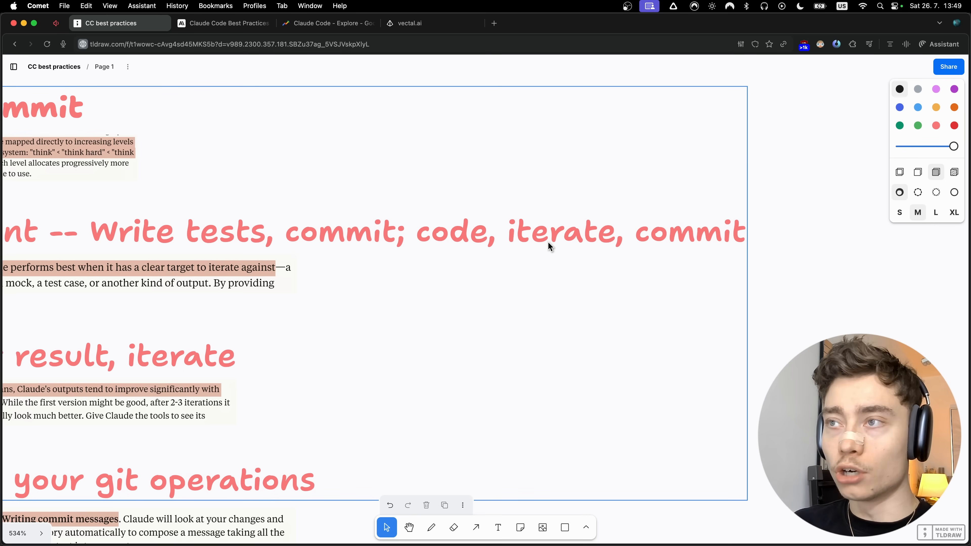
{"action": "mouse_move", "coordinate": [676, 245]}
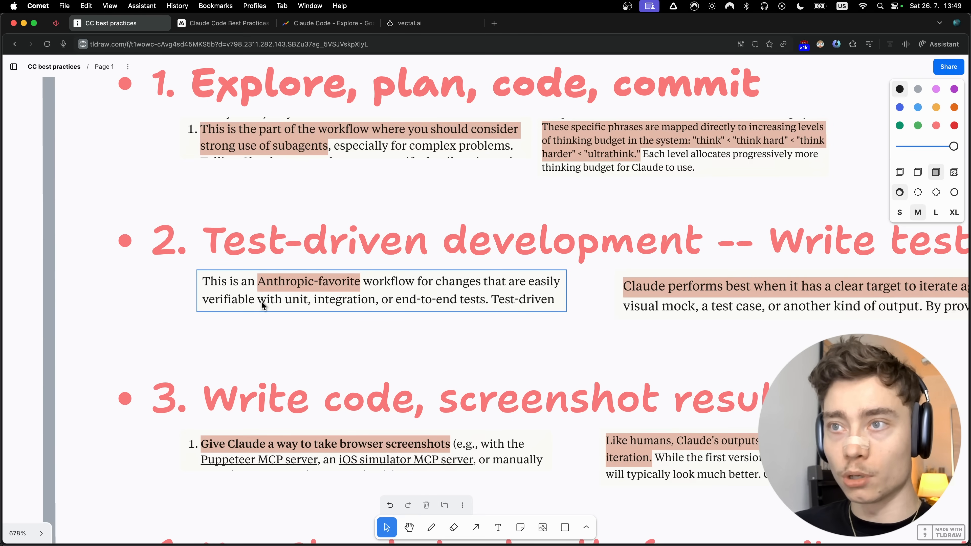
{"action": "mouse_move", "coordinate": [399, 314]}
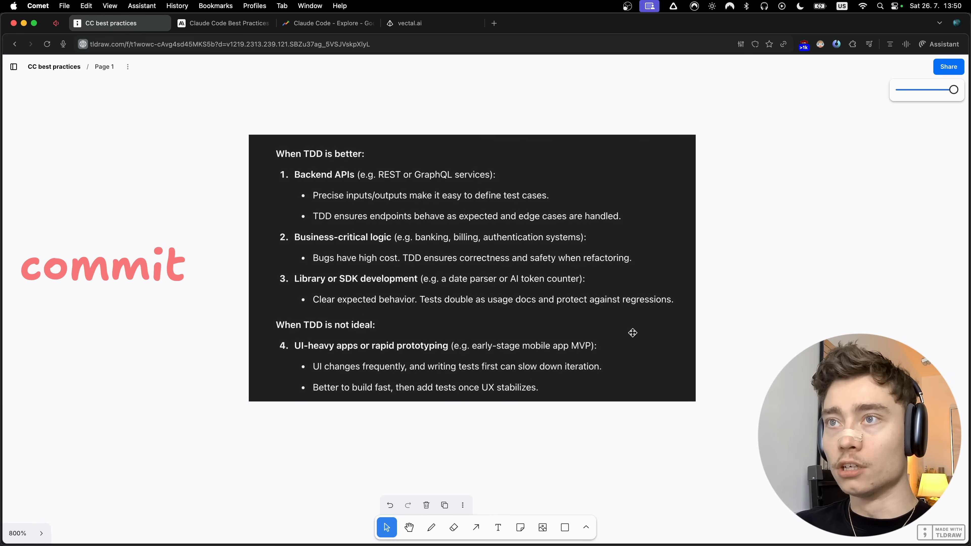
Select the dark TDD note, then place the Screenshot 2025-07-26 file path in the Claude Code prompt
{"action": "left_click", "coordinate": [472, 269]}
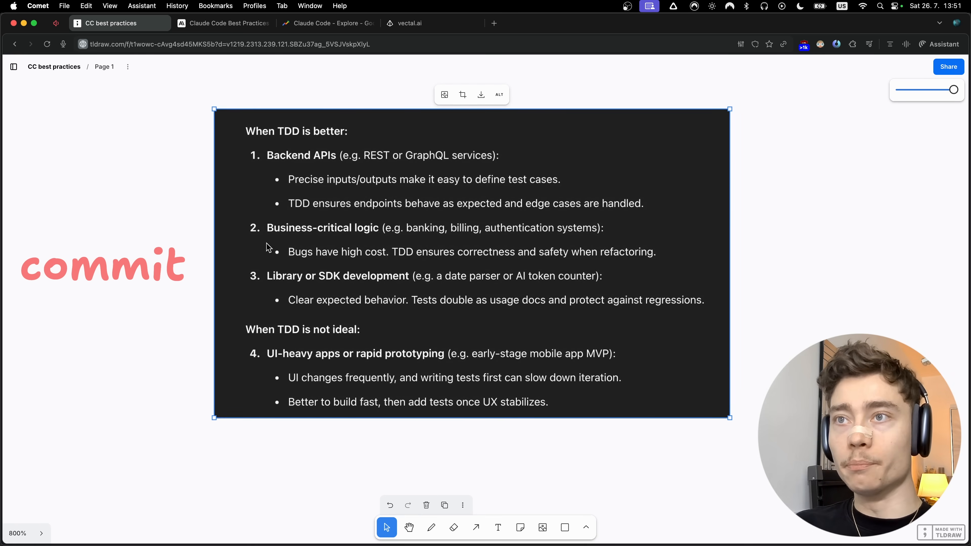
{"action": "mouse_move", "coordinate": [323, 257]}
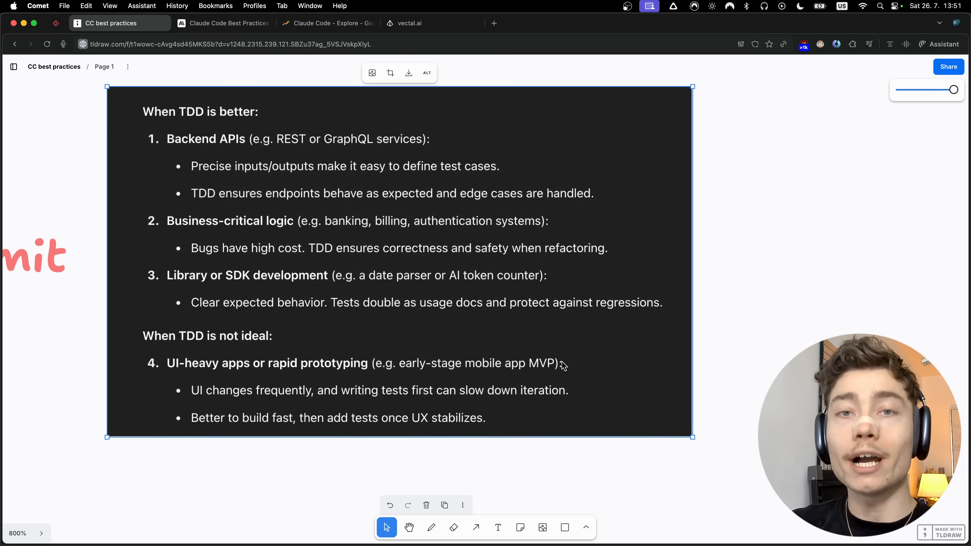
{"action": "mouse_move", "coordinate": [296, 345]}
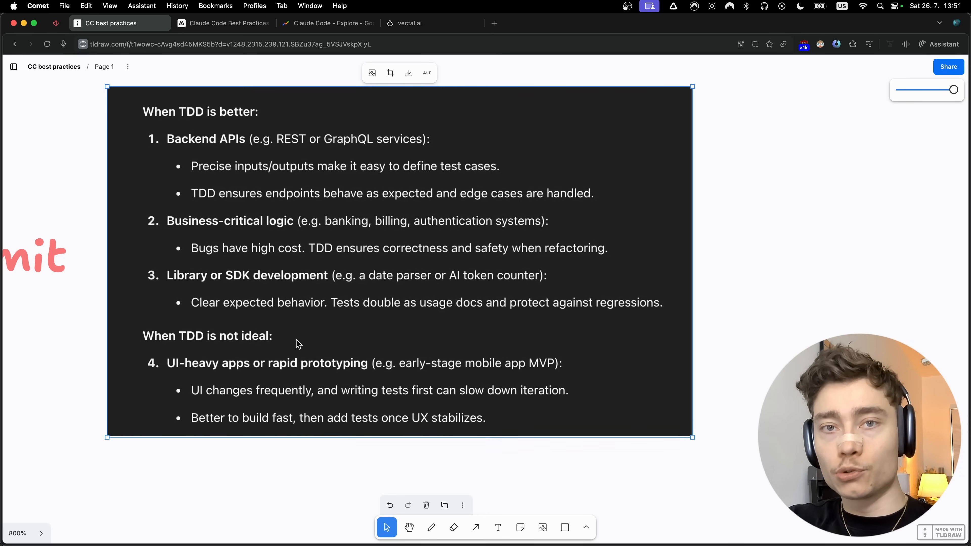
{"action": "mouse_move", "coordinate": [280, 357]}
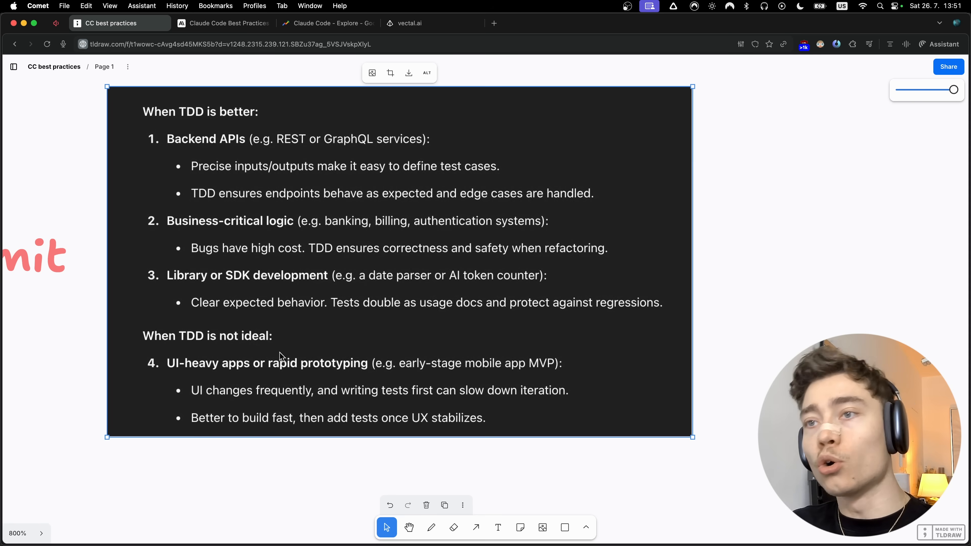
{"action": "mouse_move", "coordinate": [315, 374]}
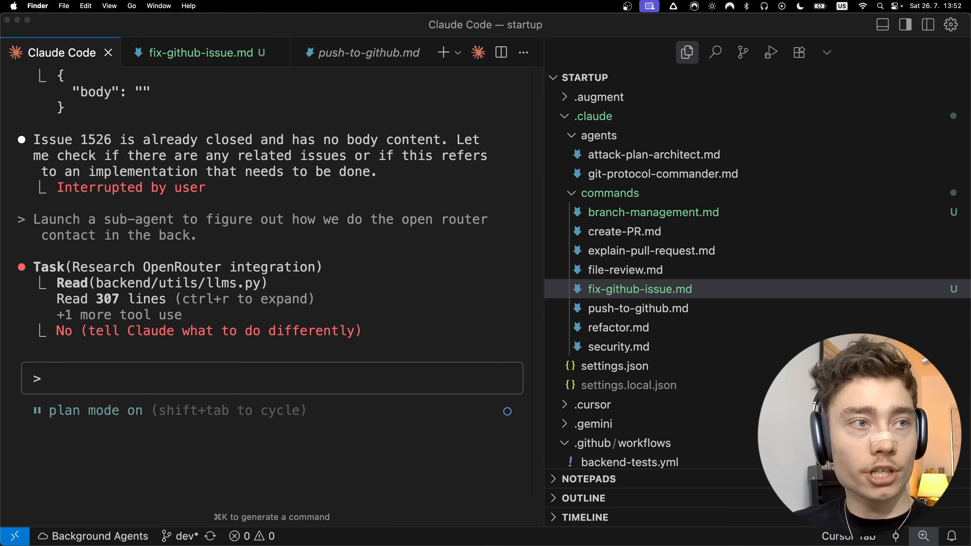
{"action": "type", "text": "'/Users/david/Documents/screenshots/Screenshot 2025-07-26 at 10.06.42.png'"}
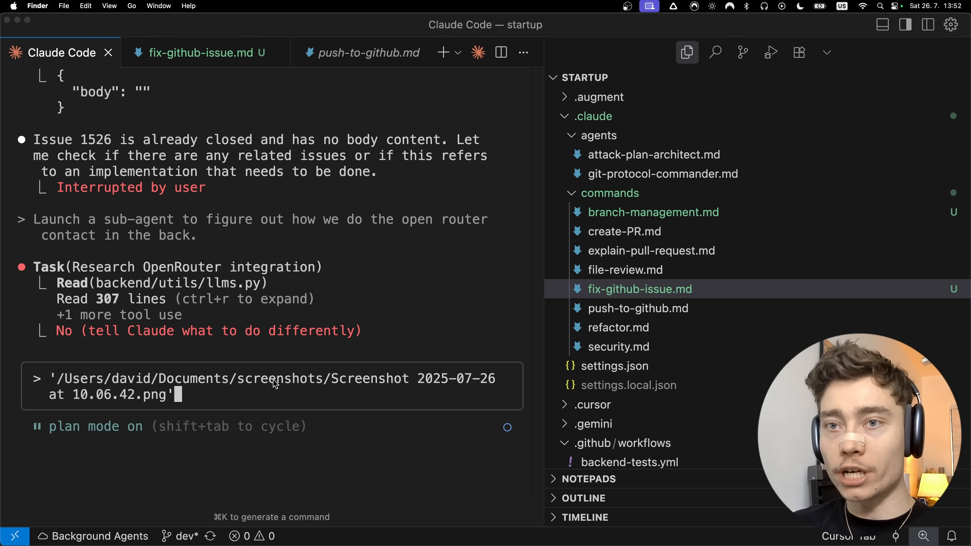
{"action": "mouse_move", "coordinate": [237, 398]}
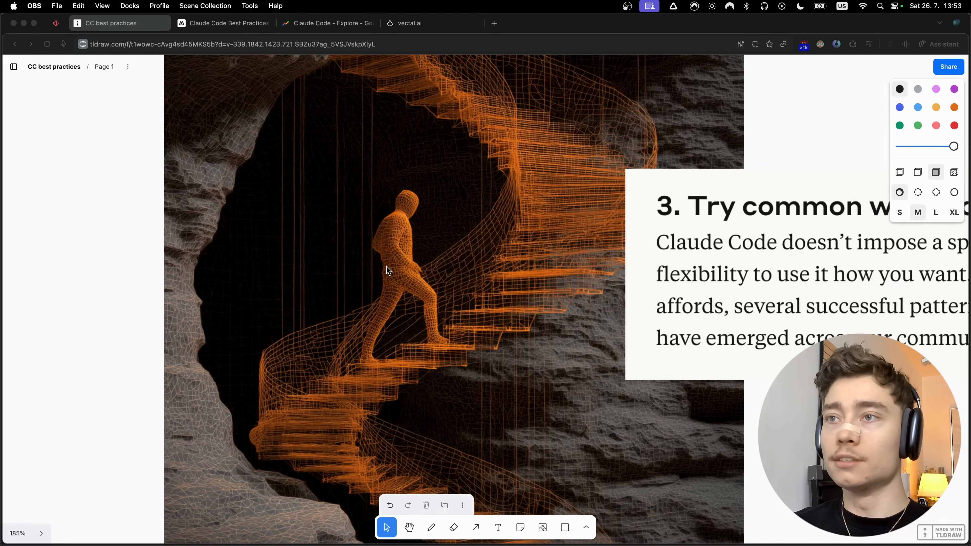
Pan across the screenshot-iterate and git-operations notes before switching to Claude Code's answer
{"action": "left_click_drag", "start_coordinate": [387, 270], "coordinate": [397, 297]}
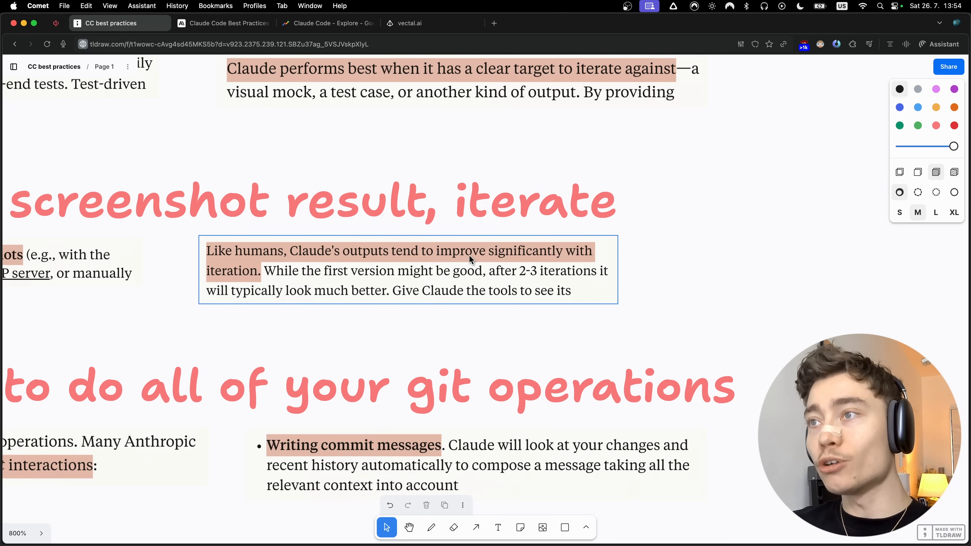
{"action": "mouse_move", "coordinate": [265, 284]}
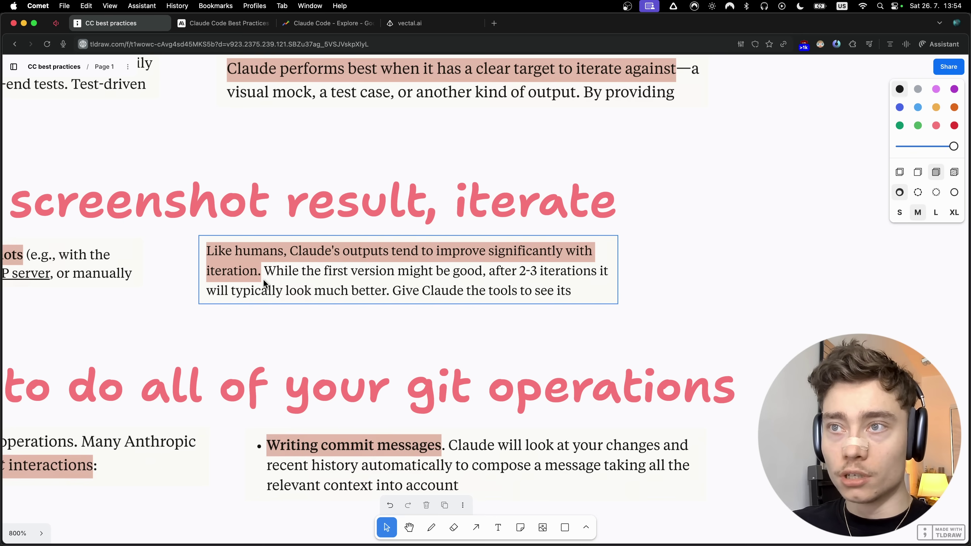
{"action": "mouse_move", "coordinate": [511, 284]}
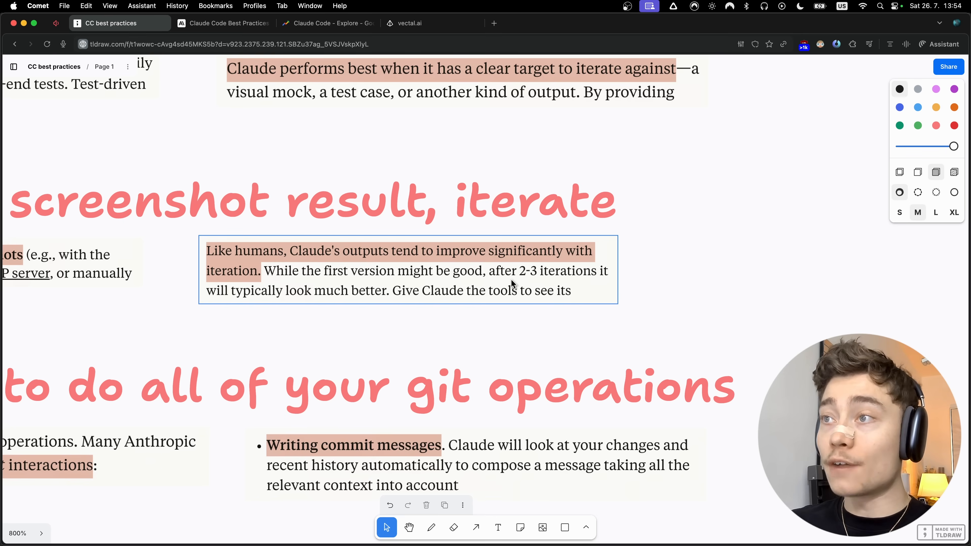
{"action": "mouse_move", "coordinate": [324, 299]}
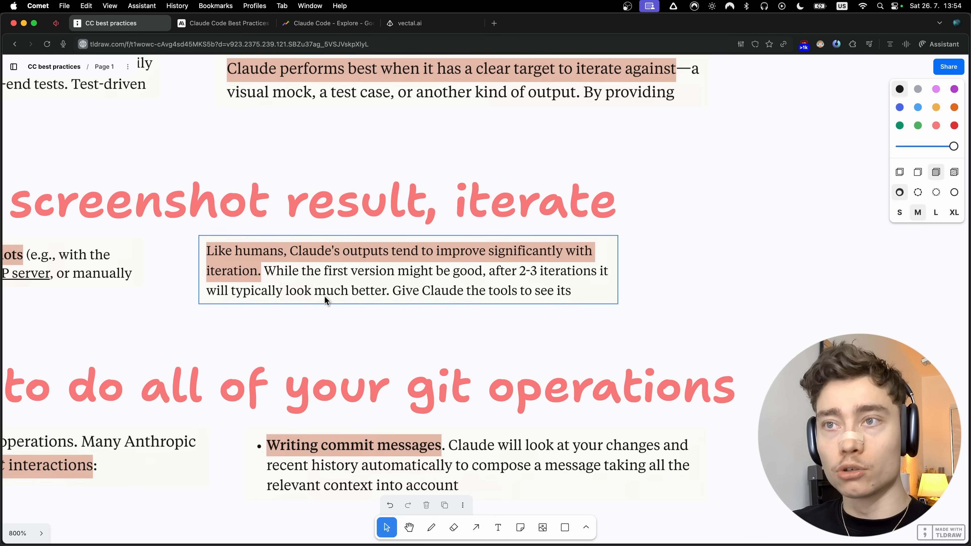
{"action": "scroll", "scroll_direction": "down", "scroll_amount": 3}
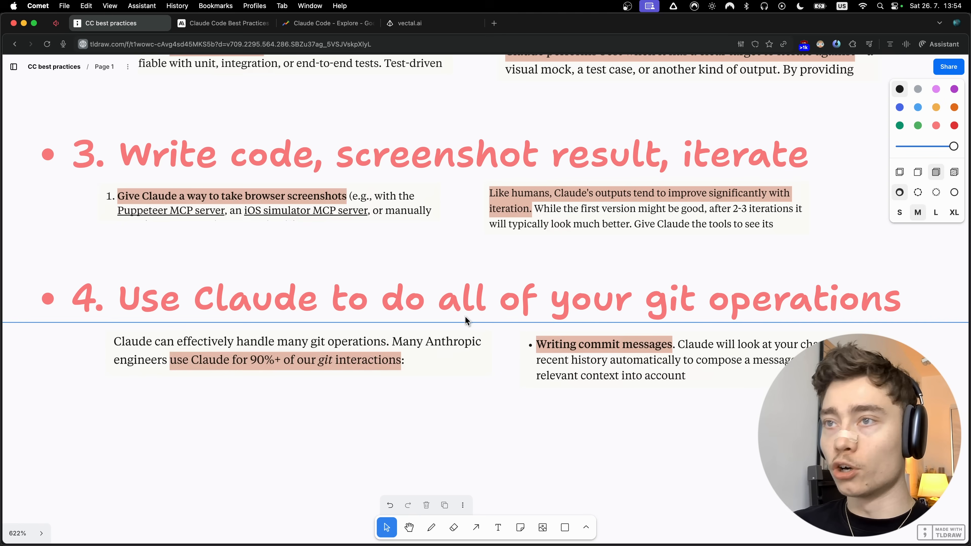
{"action": "scroll", "scroll_direction": "down", "scroll_amount": 3}
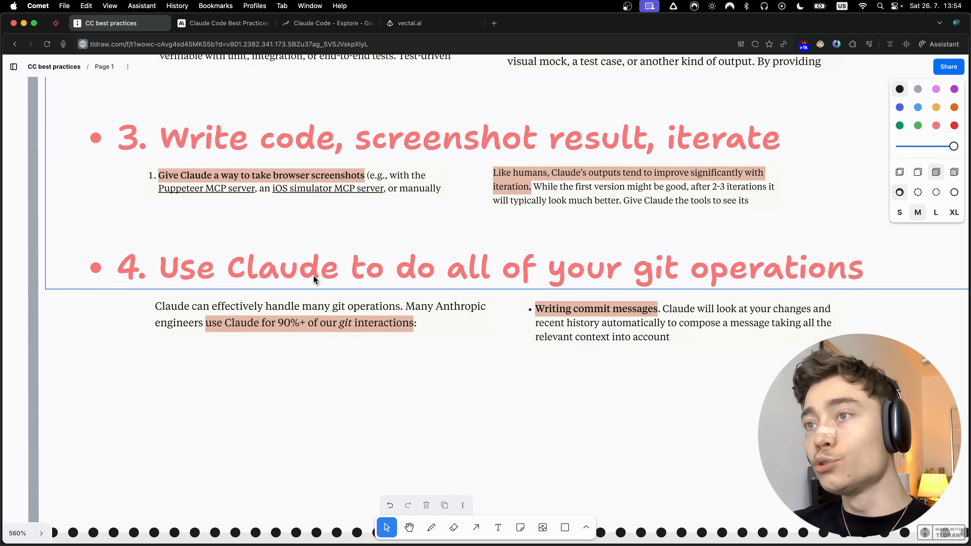
{"action": "mouse_move", "coordinate": [755, 286]}
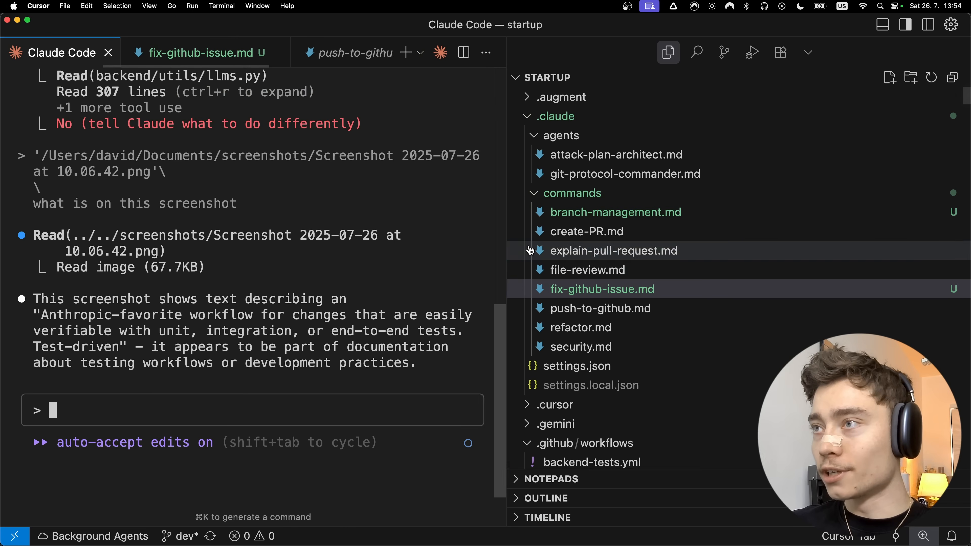
Review the create-PR and explain-pull-request command files under .claude/commands
{"action": "left_click", "coordinate": [586, 232]}
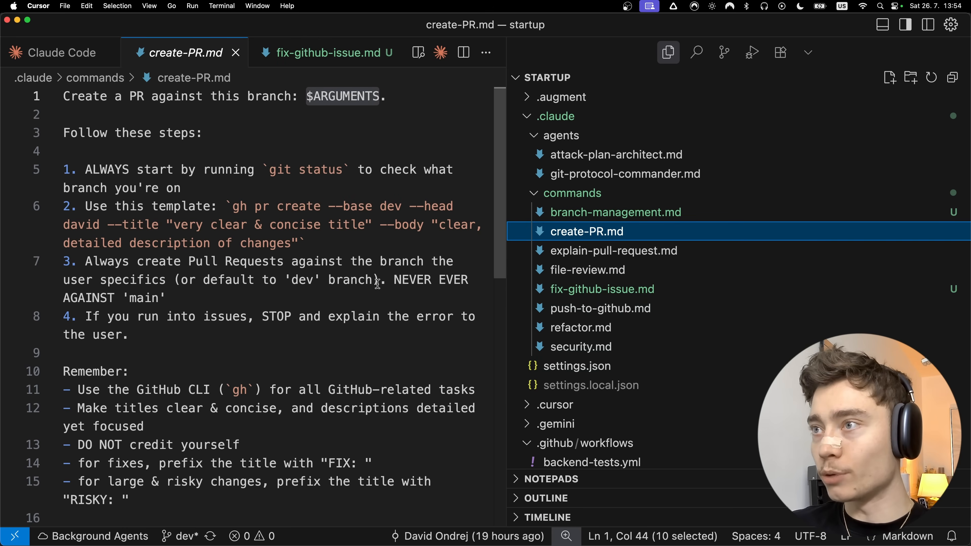
{"action": "left_click", "coordinate": [614, 250]}
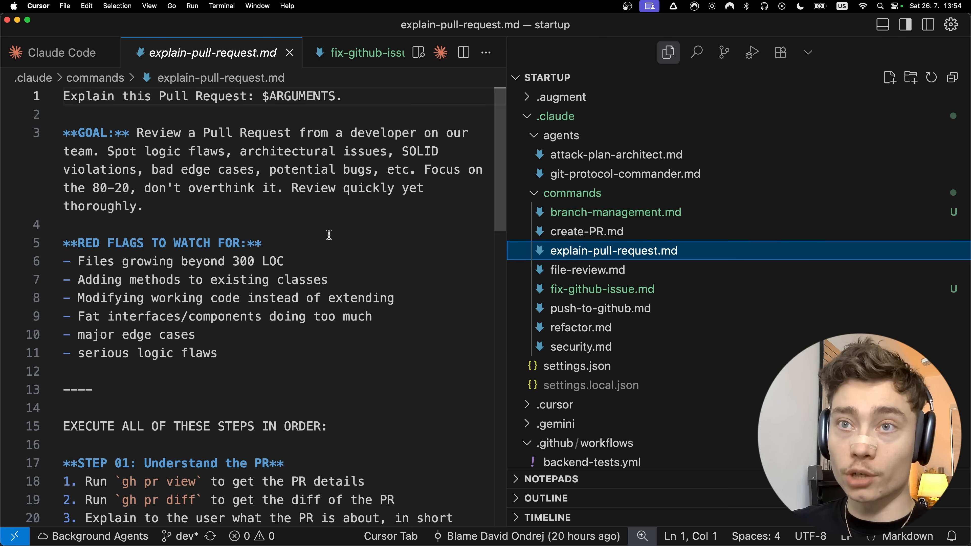
{"action": "scroll", "scroll_direction": "down", "scroll_amount": 3}
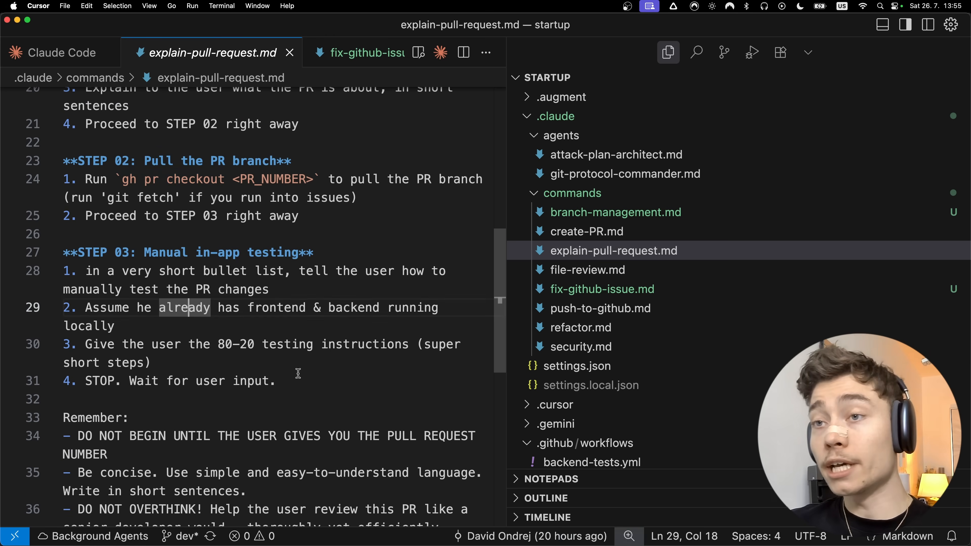
{"action": "left_click_drag", "start_coordinate": [63, 252], "coordinate": [276, 381]}
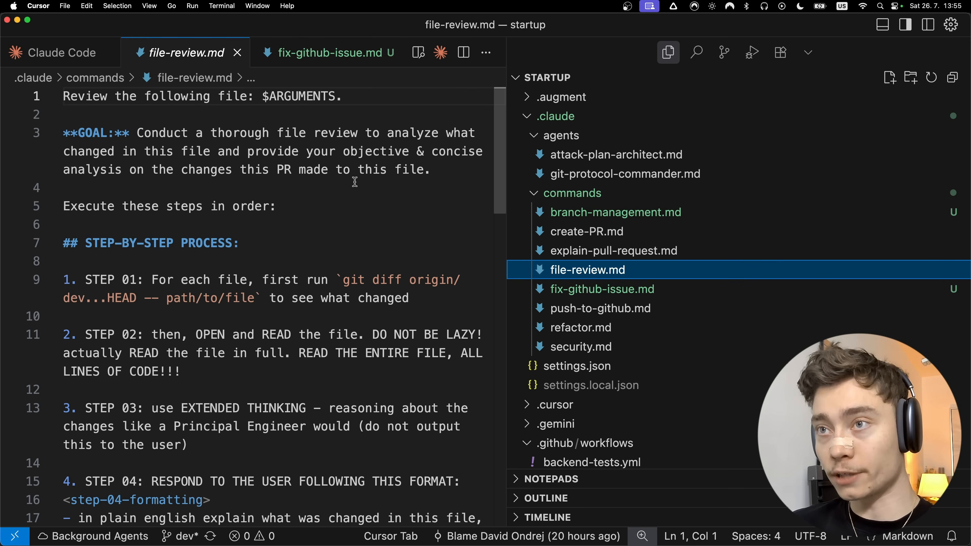
Open push-to-github.md and read its git status, add, commit and push steps
{"action": "left_click", "coordinate": [601, 309]}
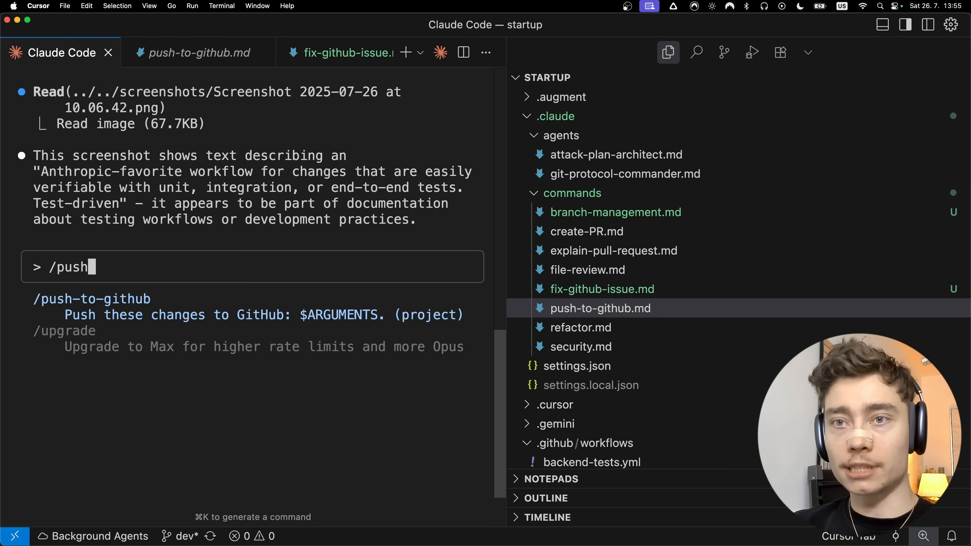
{"action": "mouse_move", "coordinate": [181, 67]}
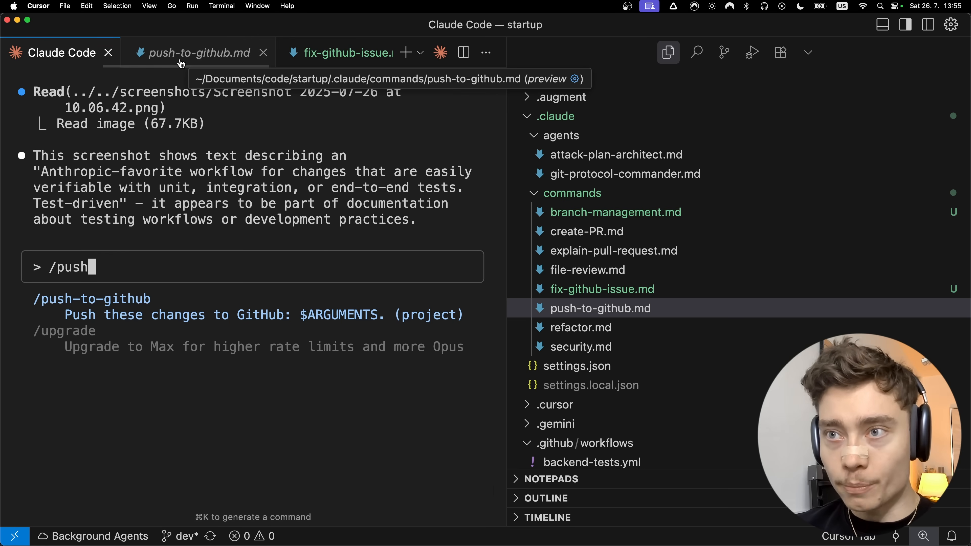
{"action": "left_click", "coordinate": [199, 53]}
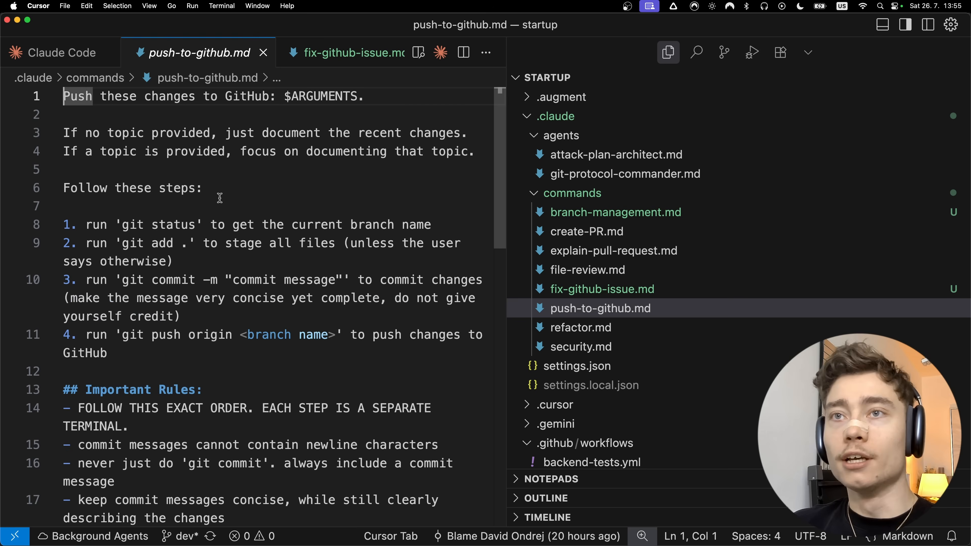
{"action": "scroll", "scroll_direction": "down", "scroll_amount": 3}
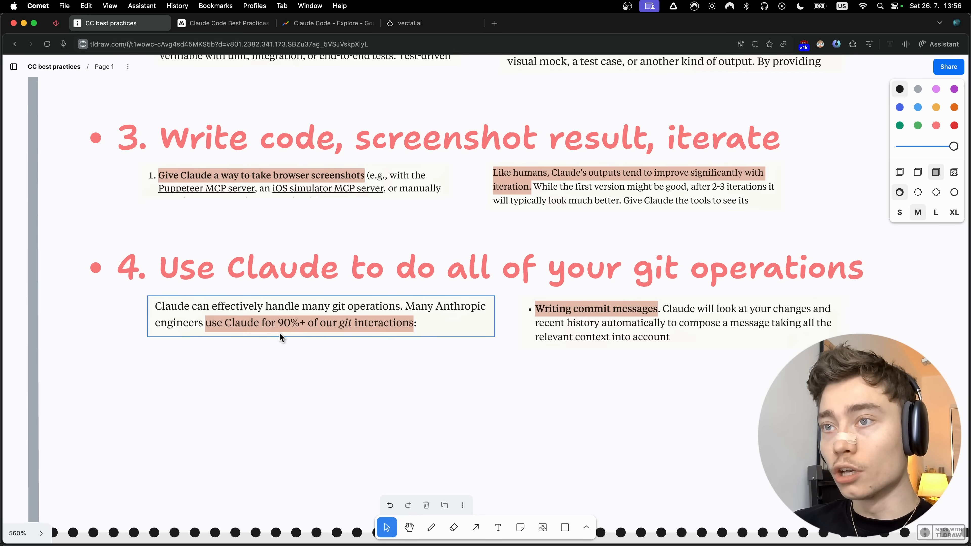
{"action": "mouse_move", "coordinate": [300, 340]}
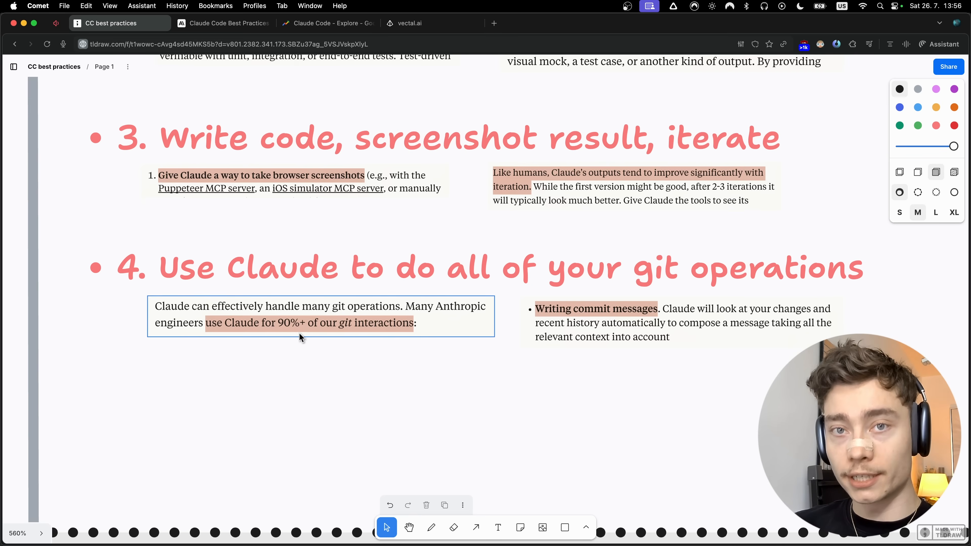
Scroll the tldraw board to heading 4 about using Claude for all git operations
{"action": "scroll", "scroll_direction": "down", "scroll_amount": 3}
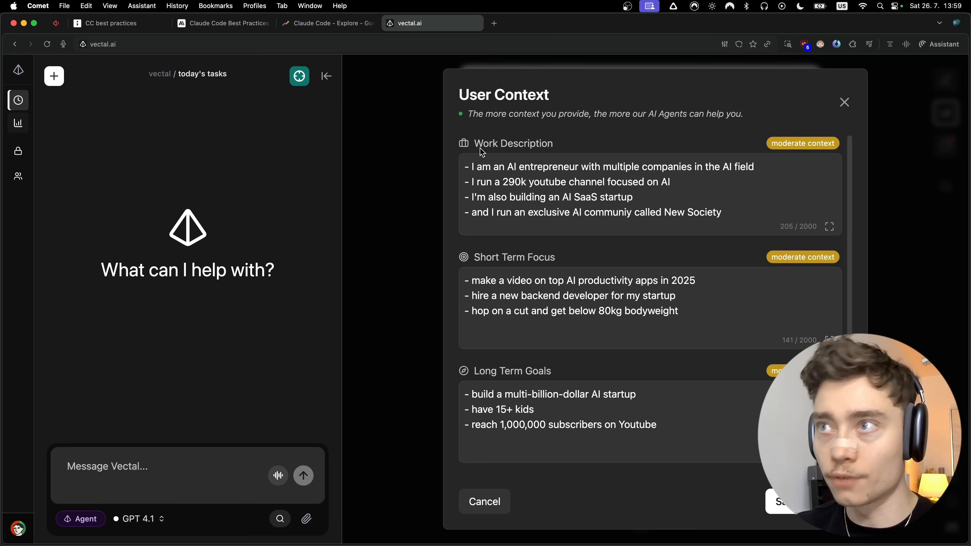
Close User Context and message the Vectal agent to re-score today's task importance
{"action": "double_click", "coordinate": [486, 257]}
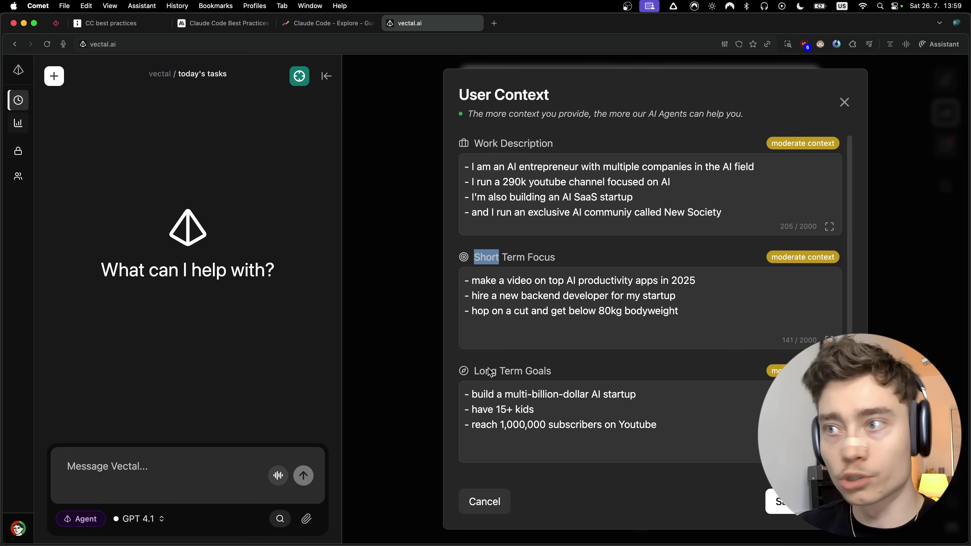
{"action": "left_click", "coordinate": [845, 103]}
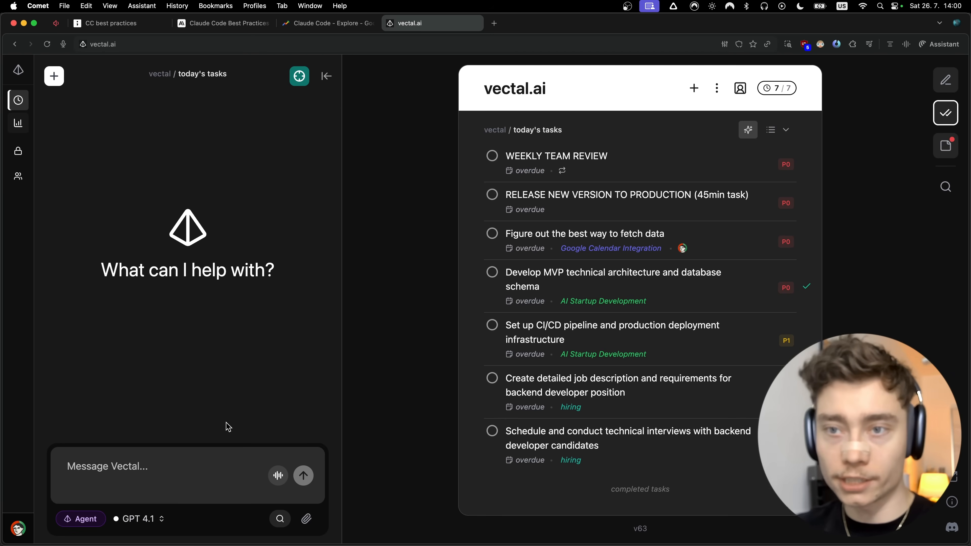
{"action": "left_click", "coordinate": [303, 475]}
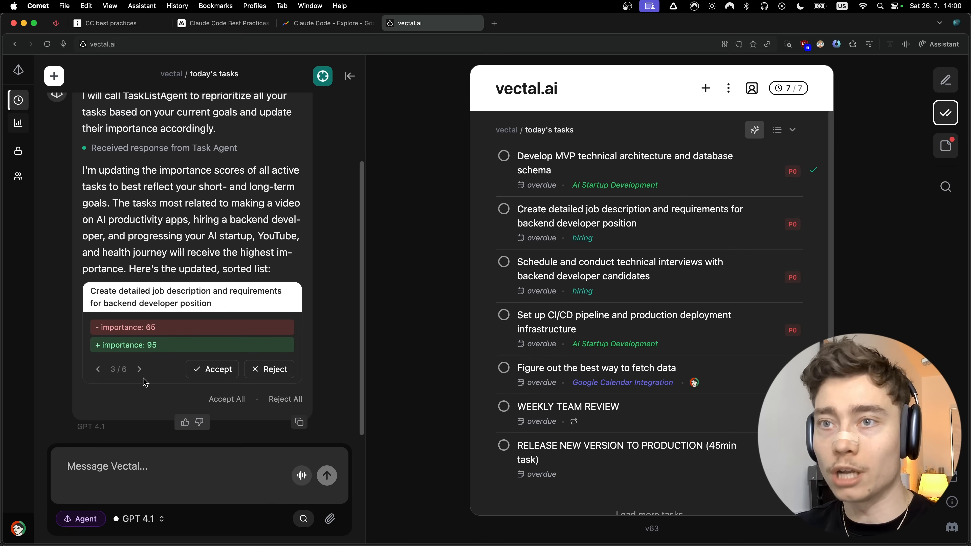
{"action": "left_click", "coordinate": [139, 370]}
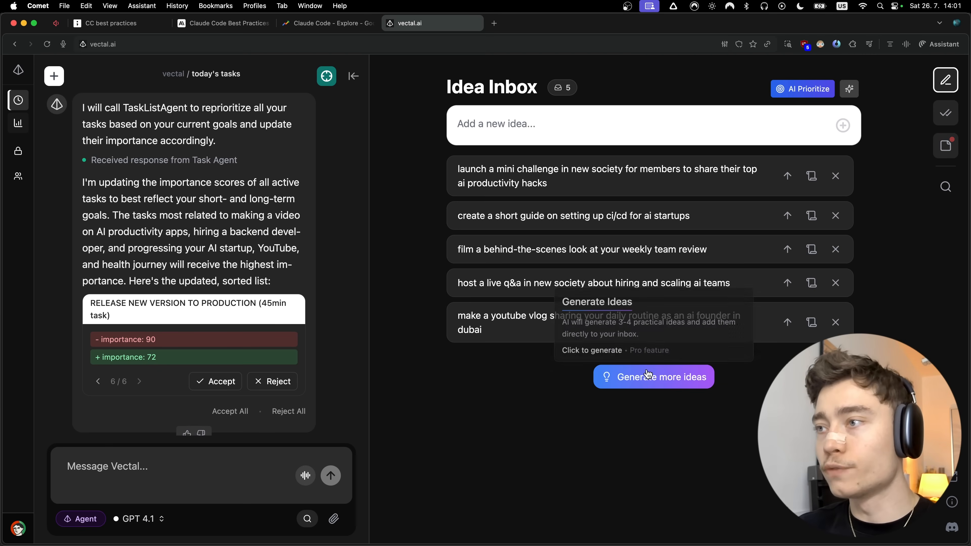
Browse the ideas and notes sections and close the AI Research setup
{"action": "left_click", "coordinate": [654, 377]}
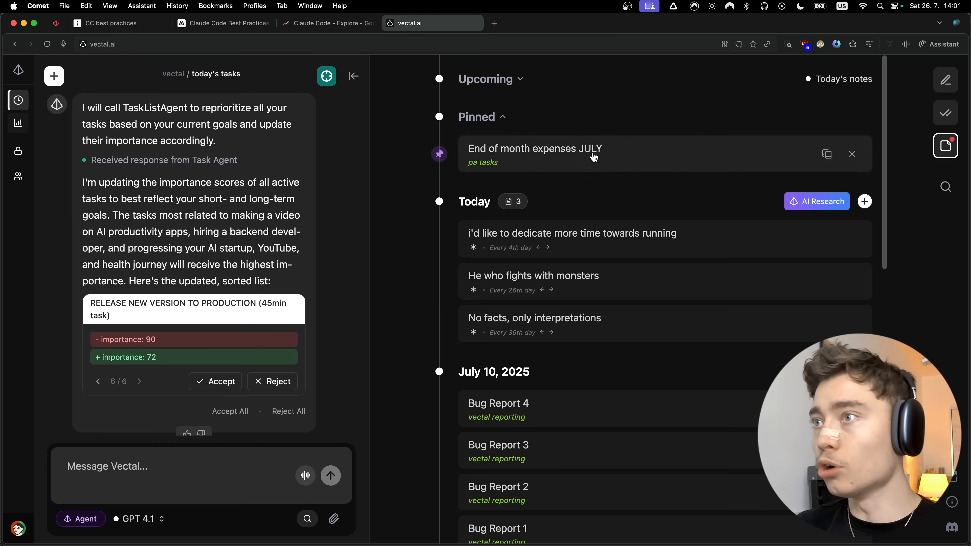
{"action": "left_click", "coordinate": [818, 202]}
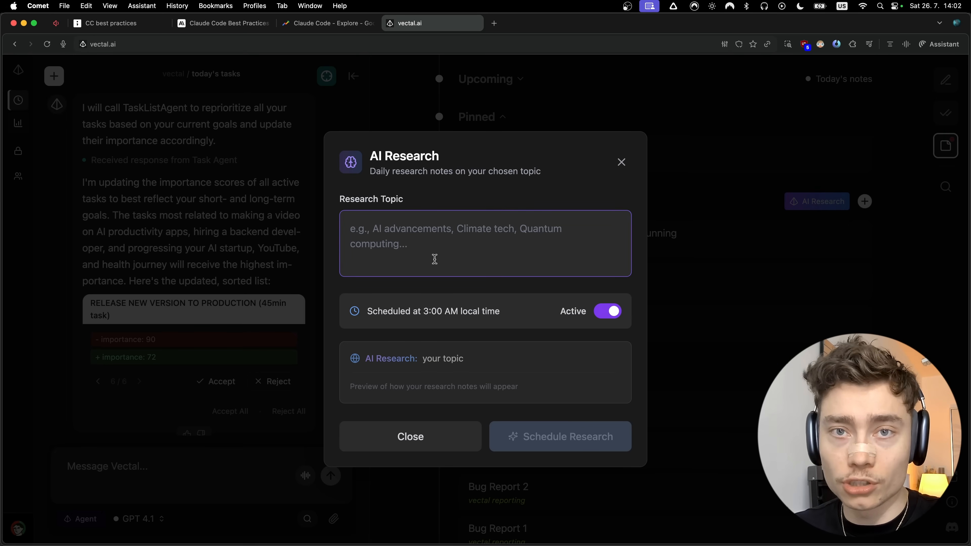
{"action": "left_click", "coordinate": [411, 436]}
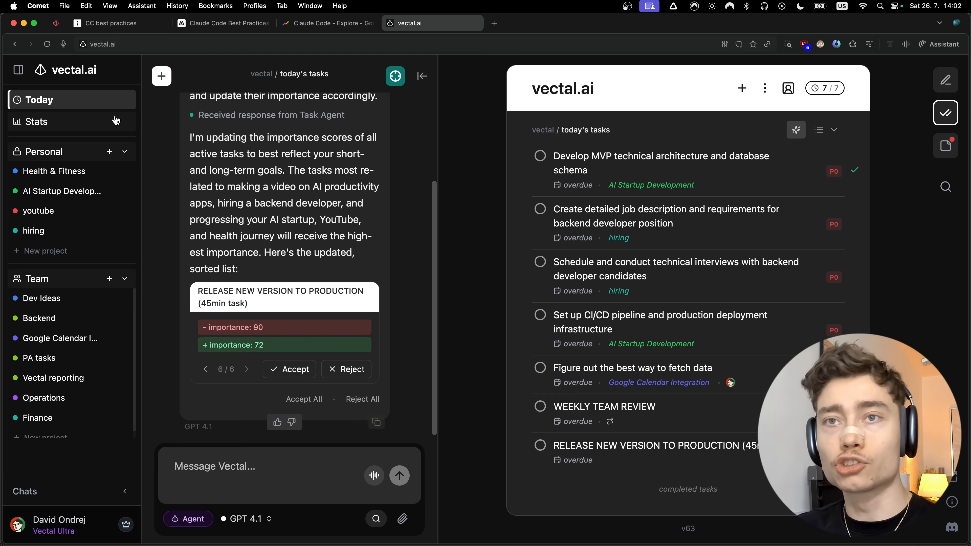
{"action": "mouse_move", "coordinate": [50, 281]}
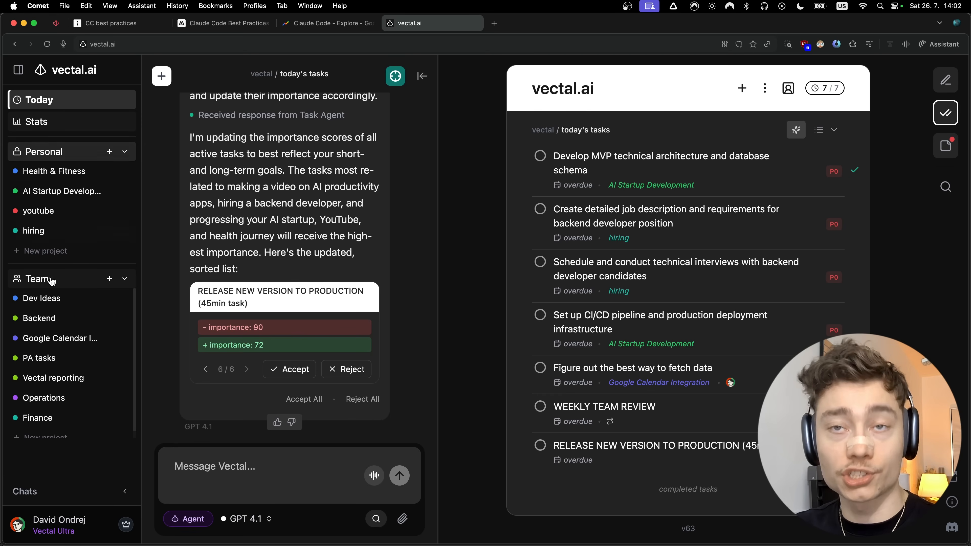
{"action": "mouse_move", "coordinate": [109, 130]}
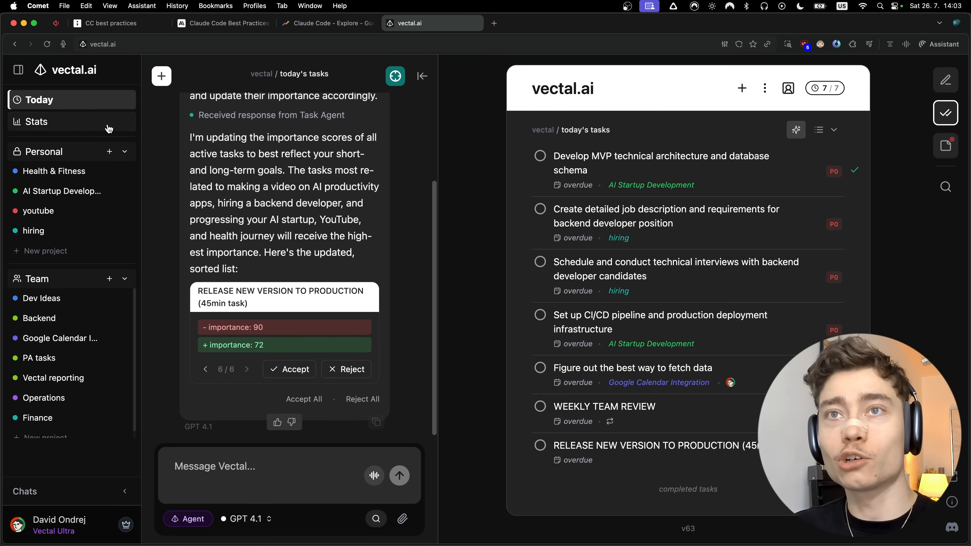
Review the MCP setup instructions under Advanced Settings > API Keys, then leave it
{"action": "left_click", "coordinate": [37, 122]}
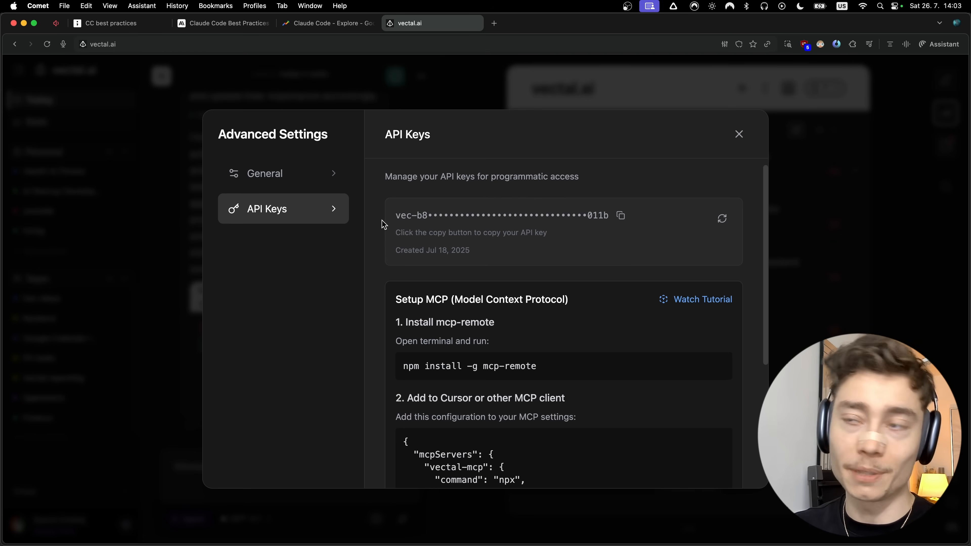
{"action": "scroll", "scroll_direction": "down", "scroll_amount": 3}
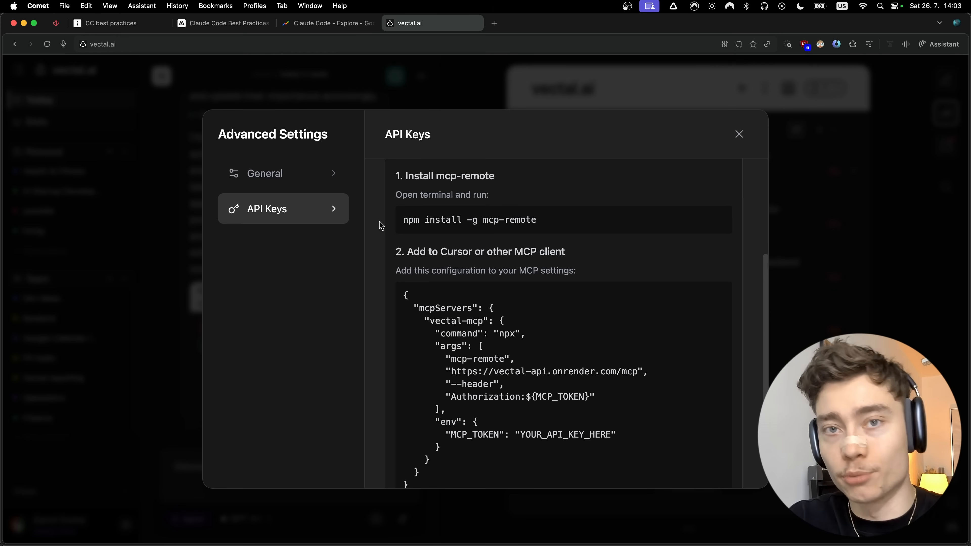
{"action": "left_click", "coordinate": [740, 134]}
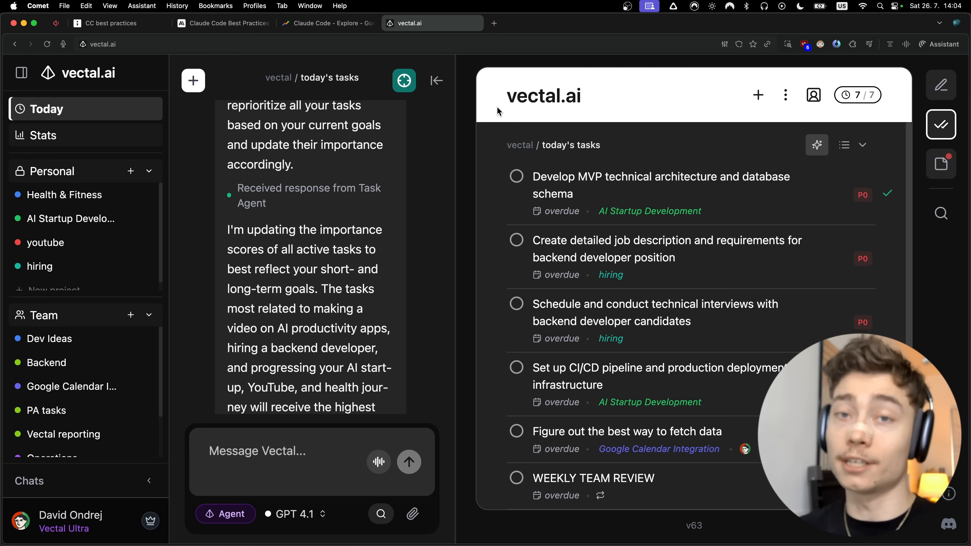
{"action": "left_click", "coordinate": [111, 24]}
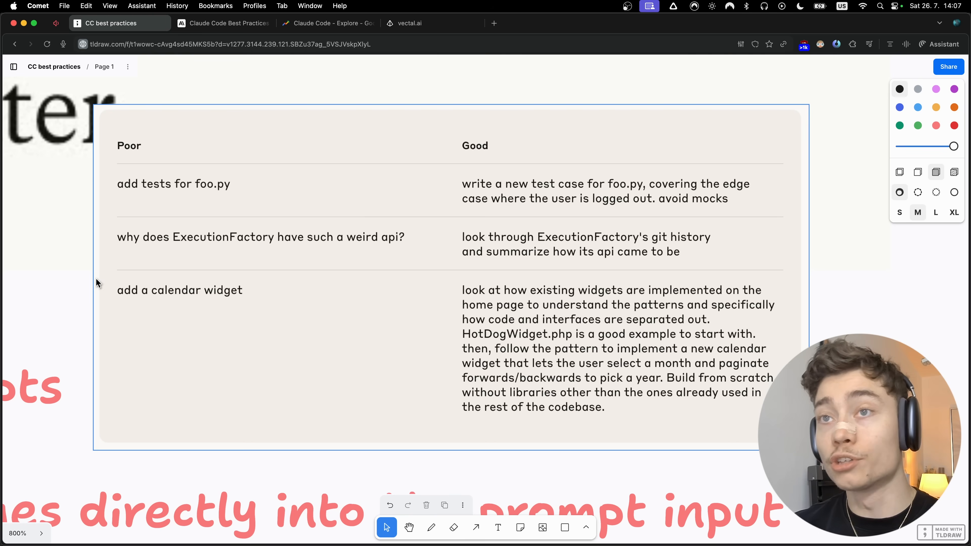
{"action": "mouse_move", "coordinate": [110, 209]}
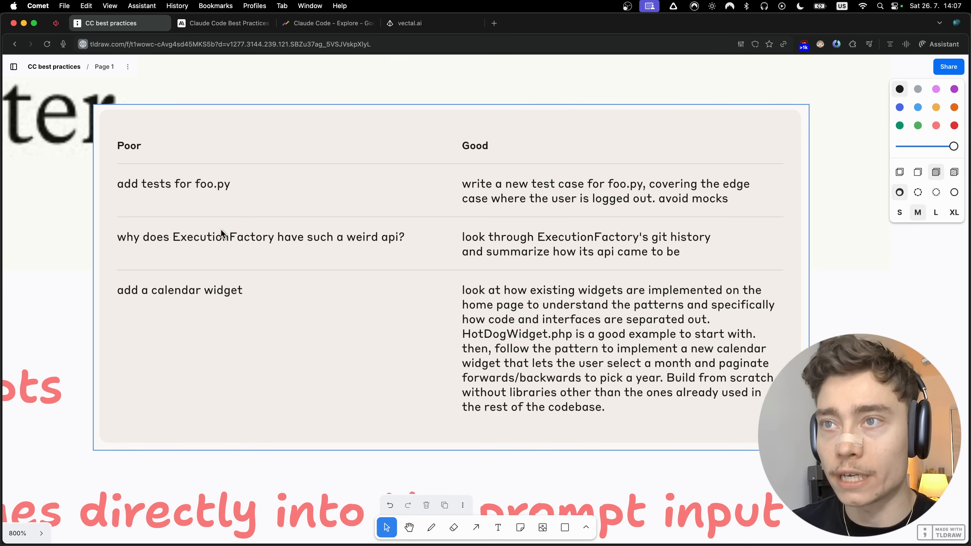
{"action": "mouse_move", "coordinate": [394, 248]}
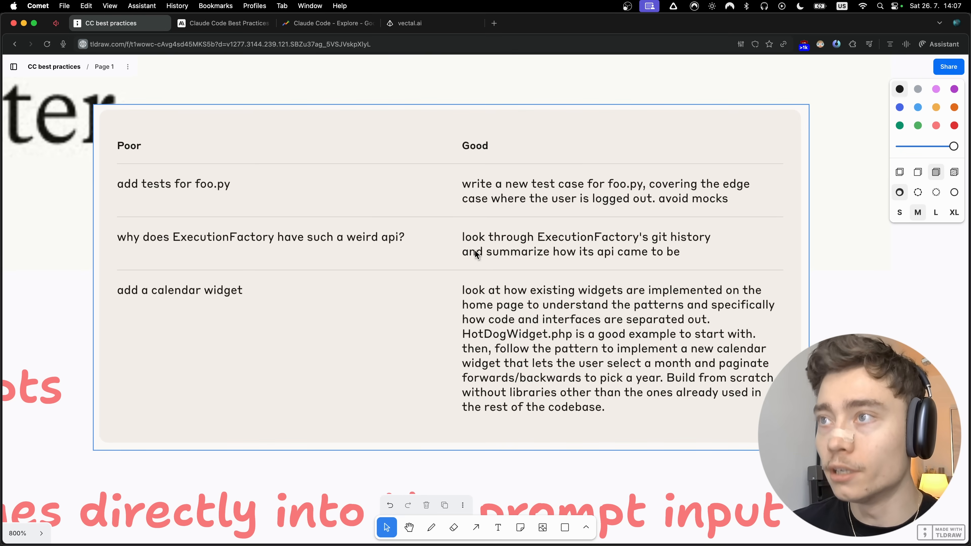
{"action": "mouse_move", "coordinate": [699, 249]}
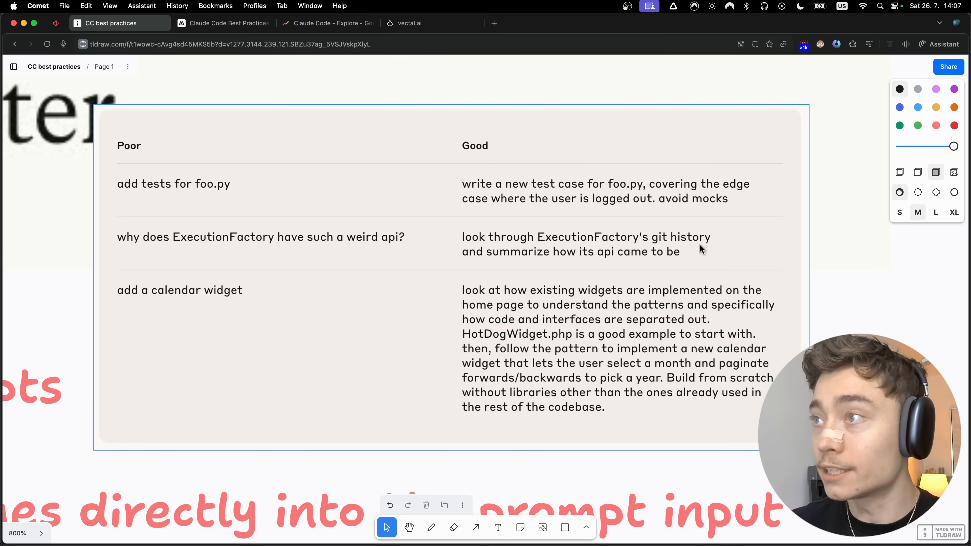
{"action": "mouse_move", "coordinate": [628, 264]}
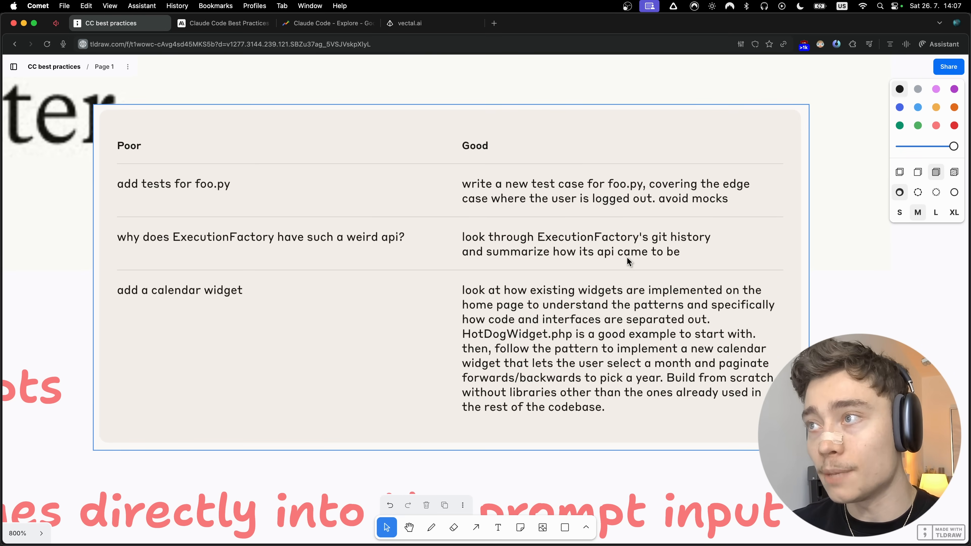
{"action": "mouse_move", "coordinate": [677, 262]}
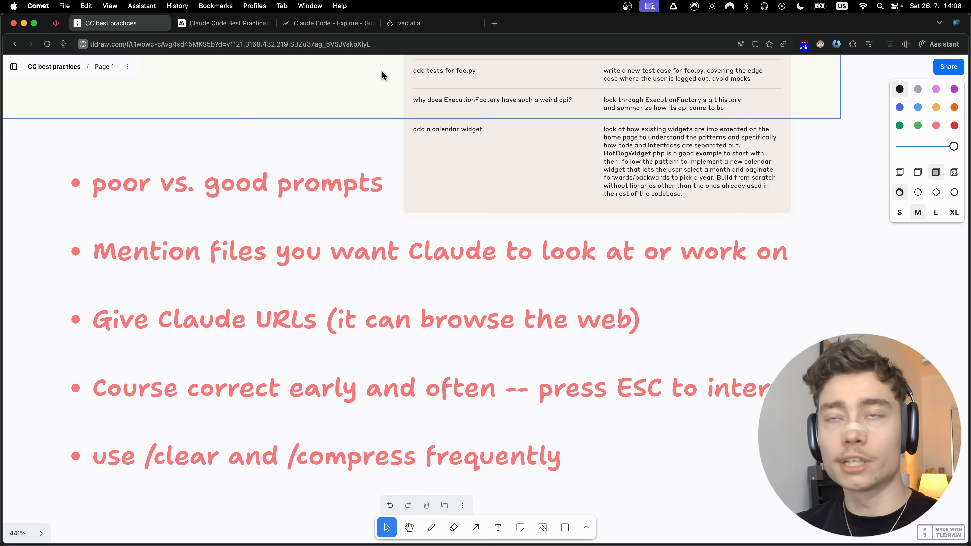
{"action": "left_click", "coordinate": [410, 23]}
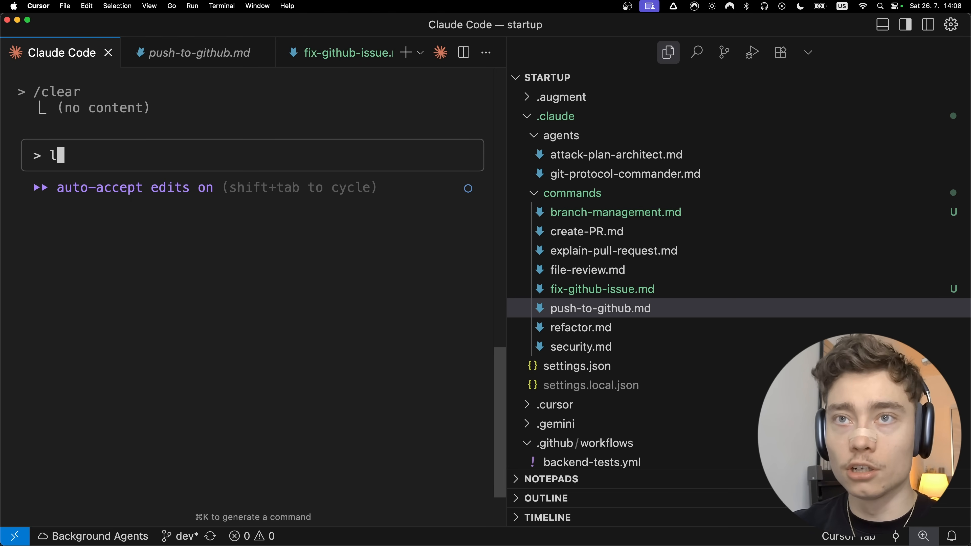
{"action": "type", "text": "ook @leftside"}
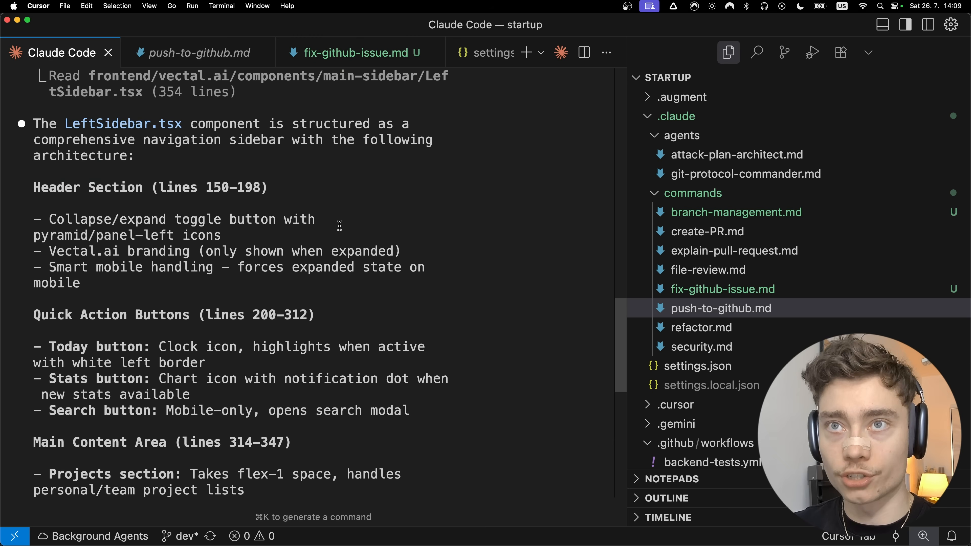
{"action": "scroll", "scroll_direction": "down", "scroll_amount": 3}
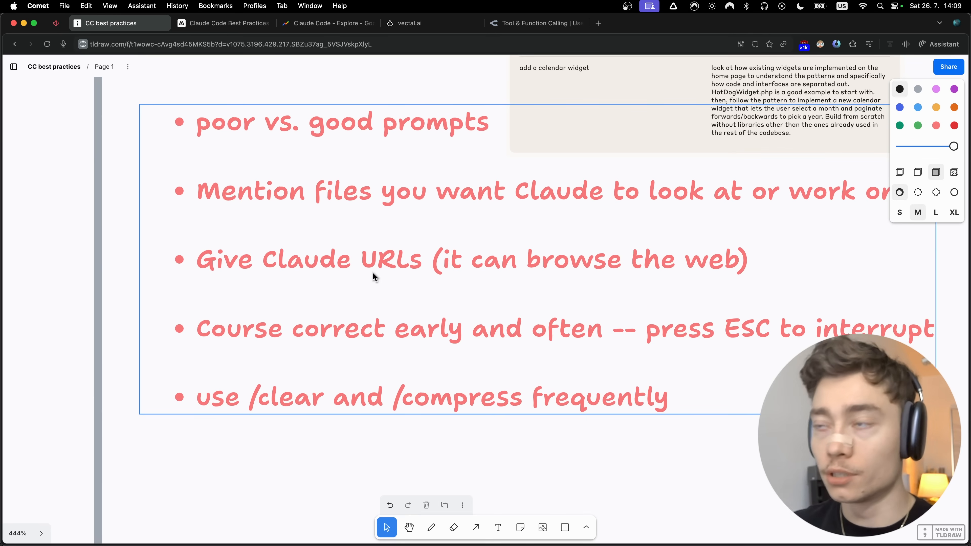
{"action": "left_click", "coordinate": [538, 24]}
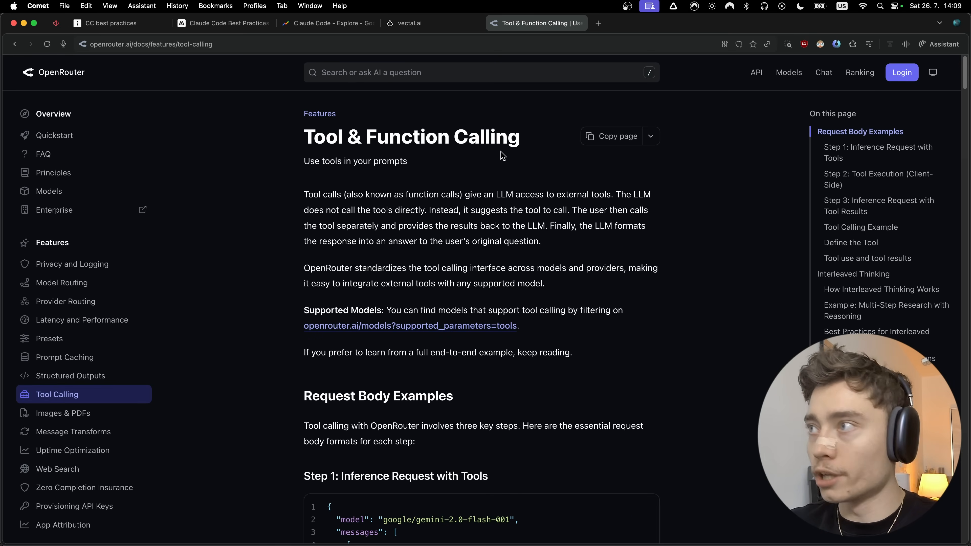
{"action": "scroll", "scroll_direction": "down", "scroll_amount": 3}
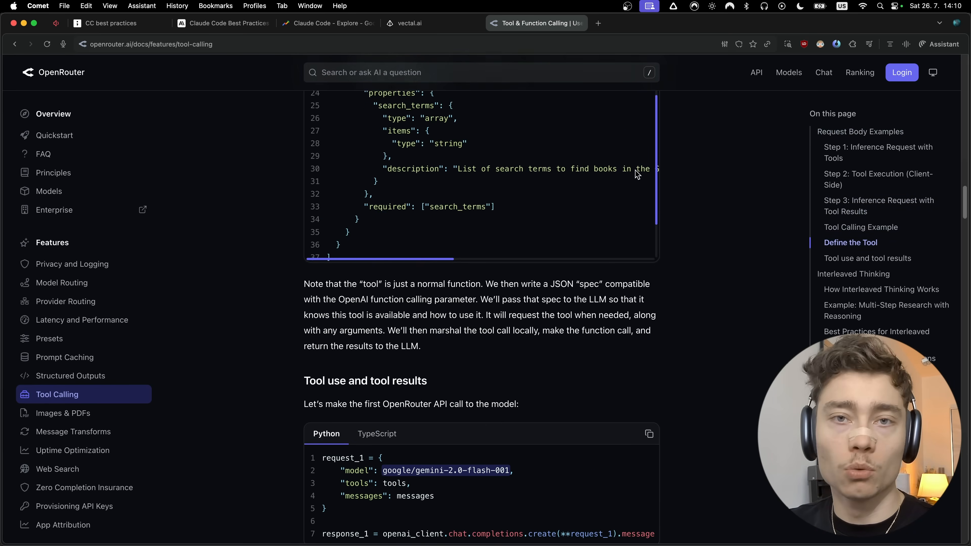
{"action": "scroll", "scroll_direction": "down", "scroll_amount": 3}
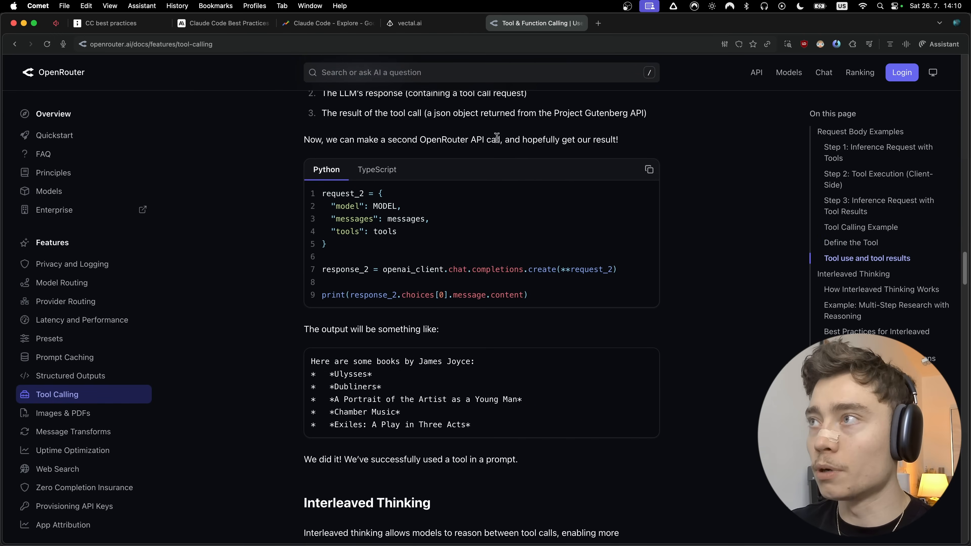
{"action": "mouse_move", "coordinate": [486, 159]}
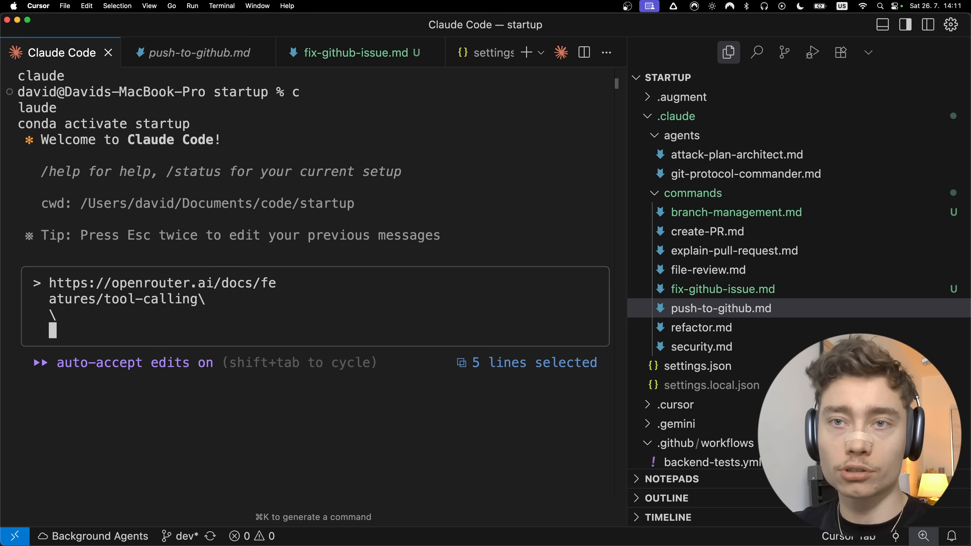
Request 'implement this' for the pasted OpenRouter tool-calling docs URL
{"action": "type", "text": "implement this t"}
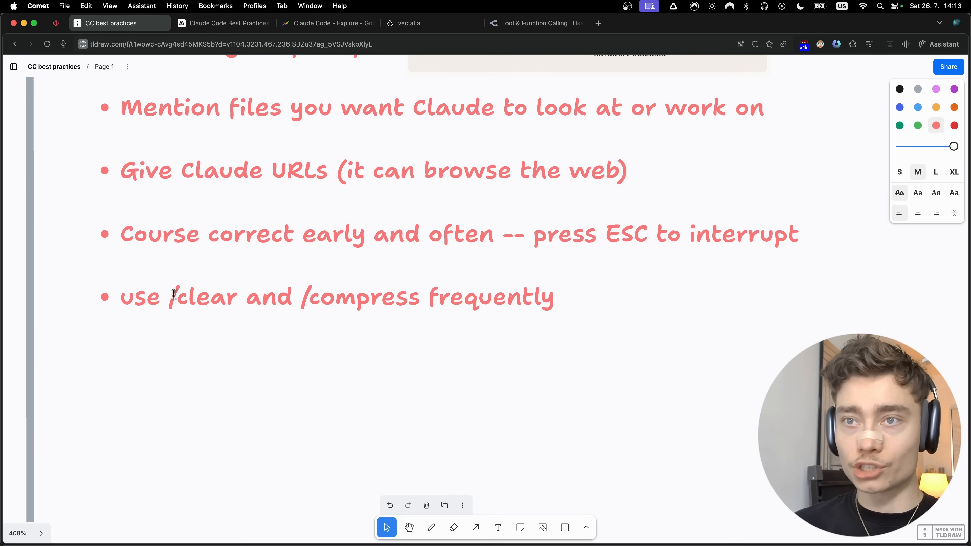
Interrupt the running tool-calling task and run /clear on the conversation
{"action": "double_click", "coordinate": [361, 297]}
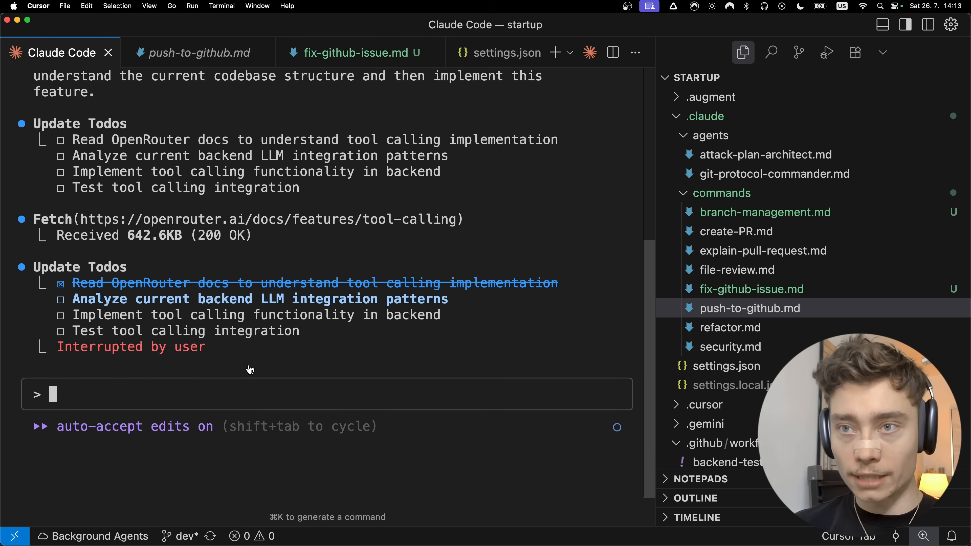
{"action": "type", "text": "/clear"}
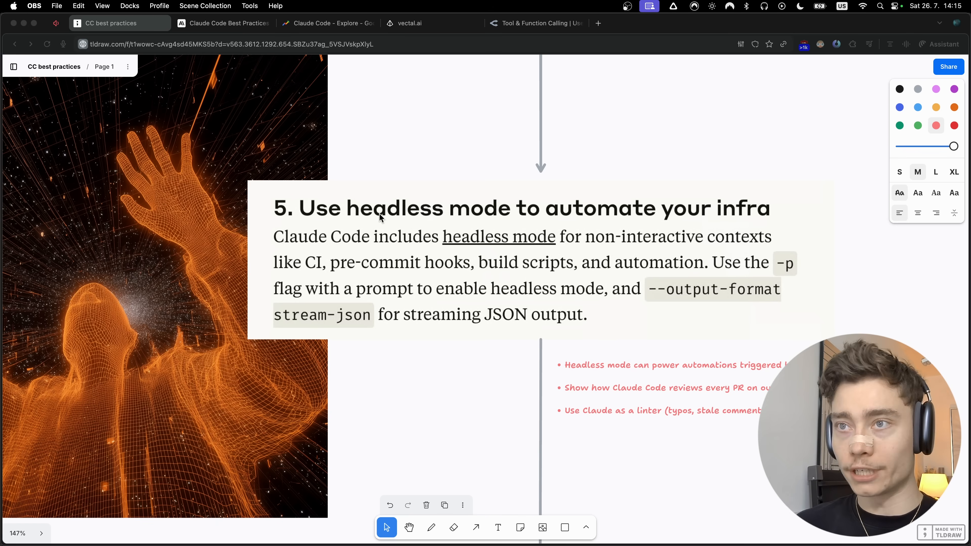
{"action": "mouse_move", "coordinate": [441, 296]}
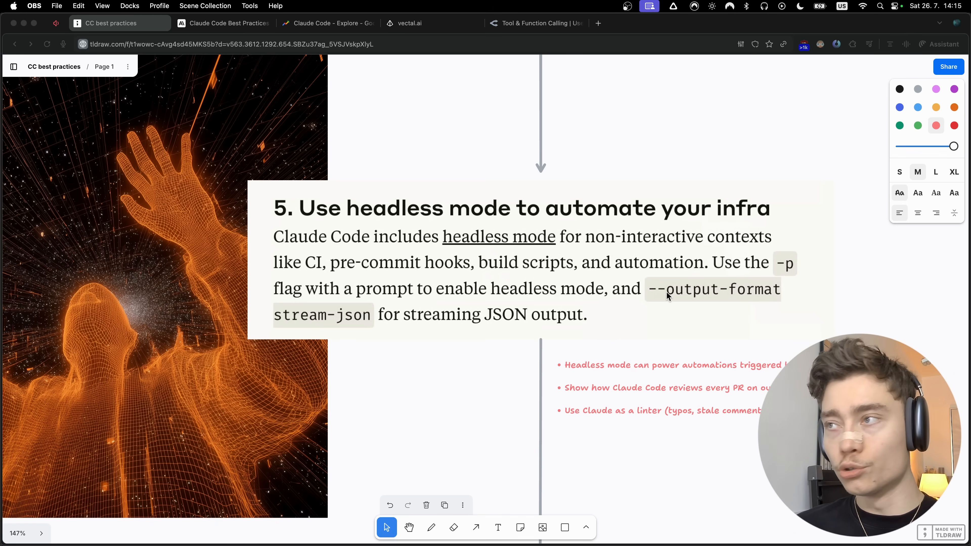
Open Terminal via Spotlight and type a headless `claude -p prompt` command
{"action": "key", "text": "cmd+space"}
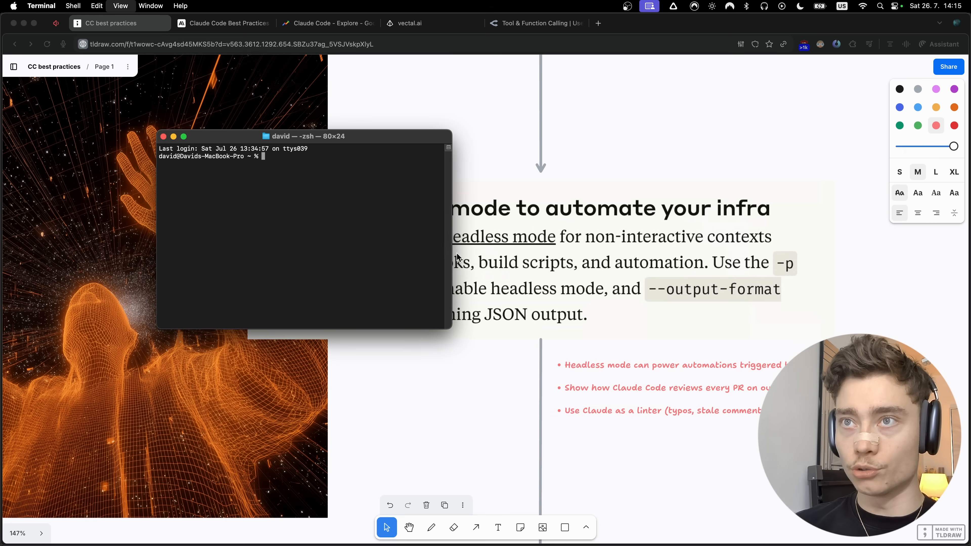
{"action": "type", "text": "claude -"}
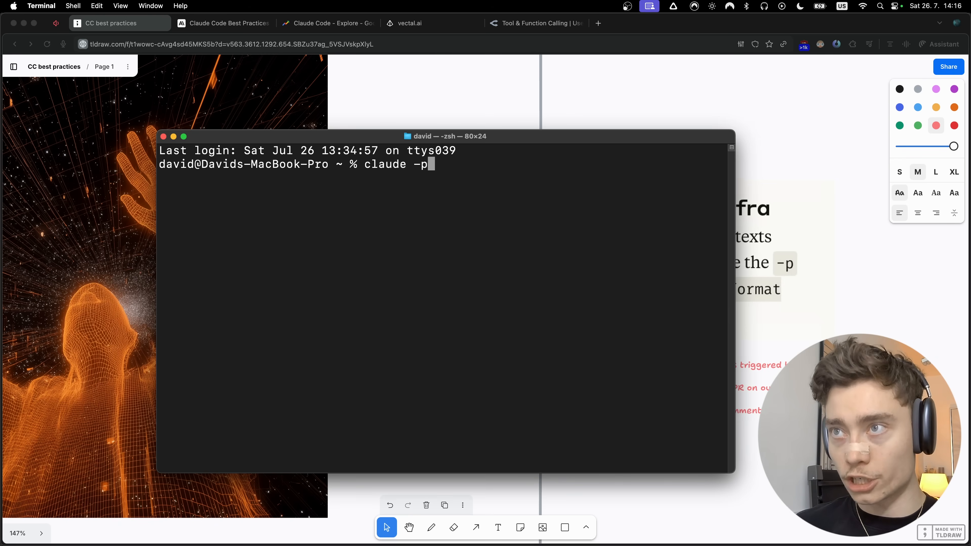
{"action": "type", "text": "prompt"}
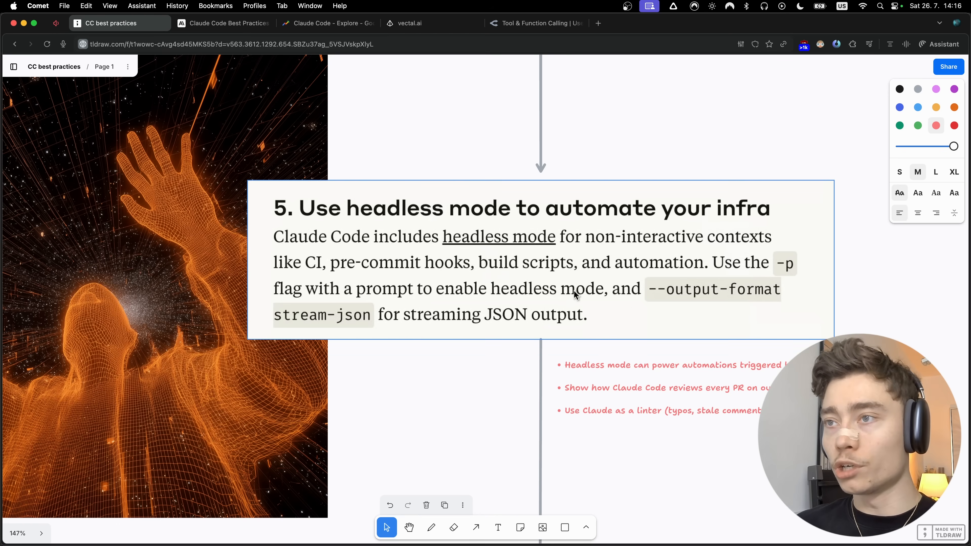
{"action": "mouse_move", "coordinate": [657, 299]}
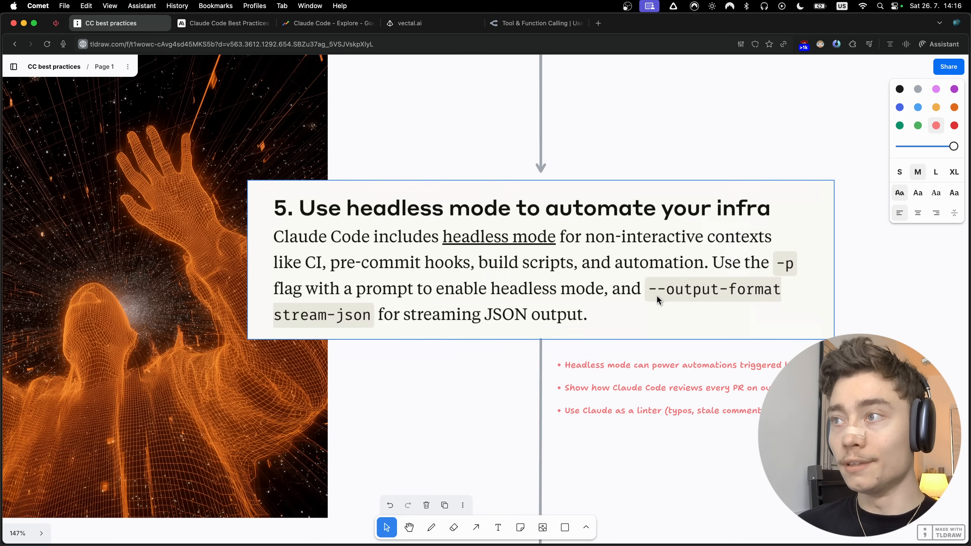
{"action": "mouse_move", "coordinate": [384, 308]}
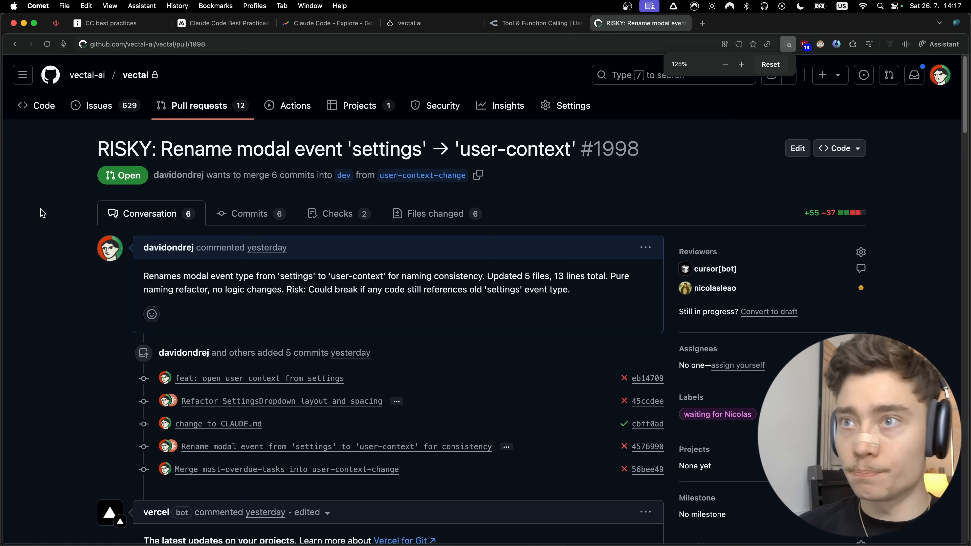
Read through the Claude bot's review comments on PR #1998 down to its safe-to-merge recommendation
{"action": "scroll", "scroll_direction": "down", "scroll_amount": 3}
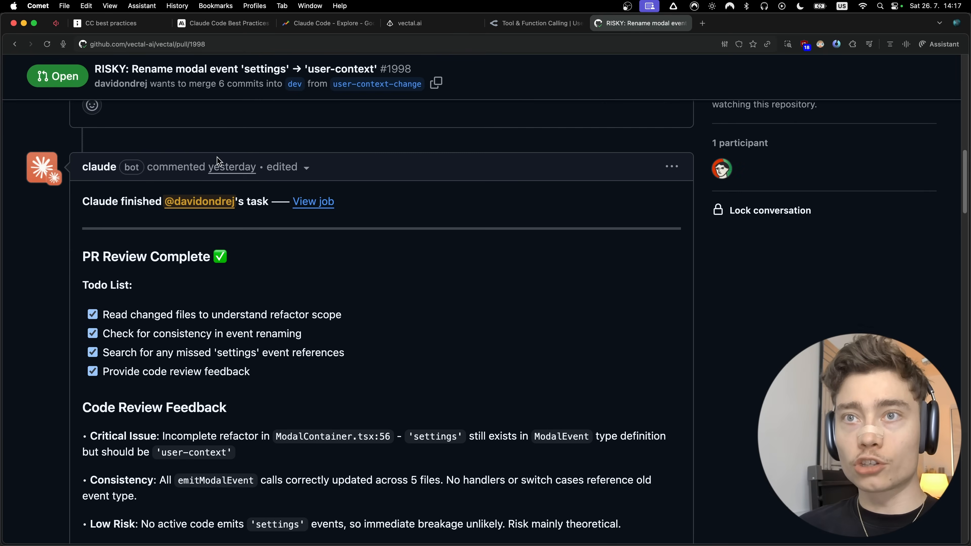
{"action": "scroll", "scroll_direction": "down", "scroll_amount": 3}
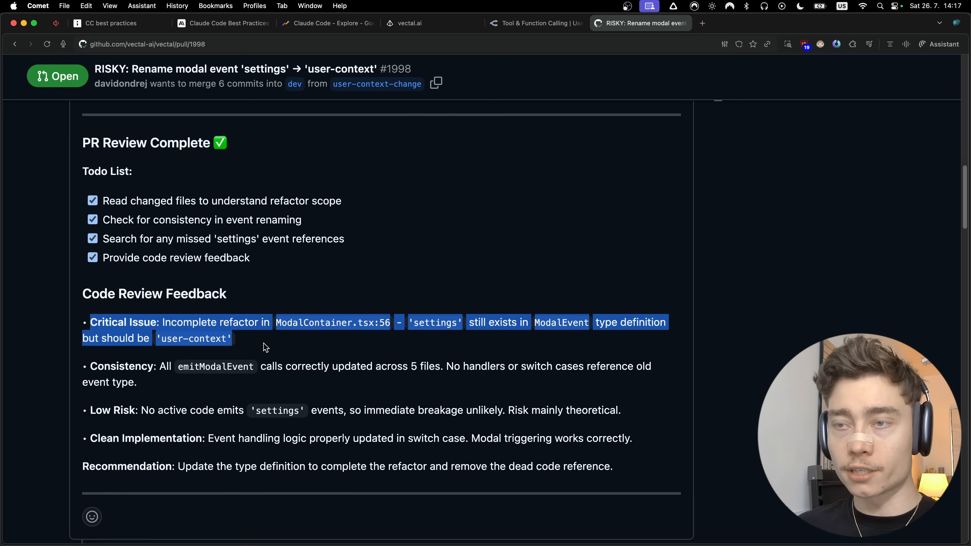
{"action": "scroll", "scroll_direction": "up", "scroll_amount": 3}
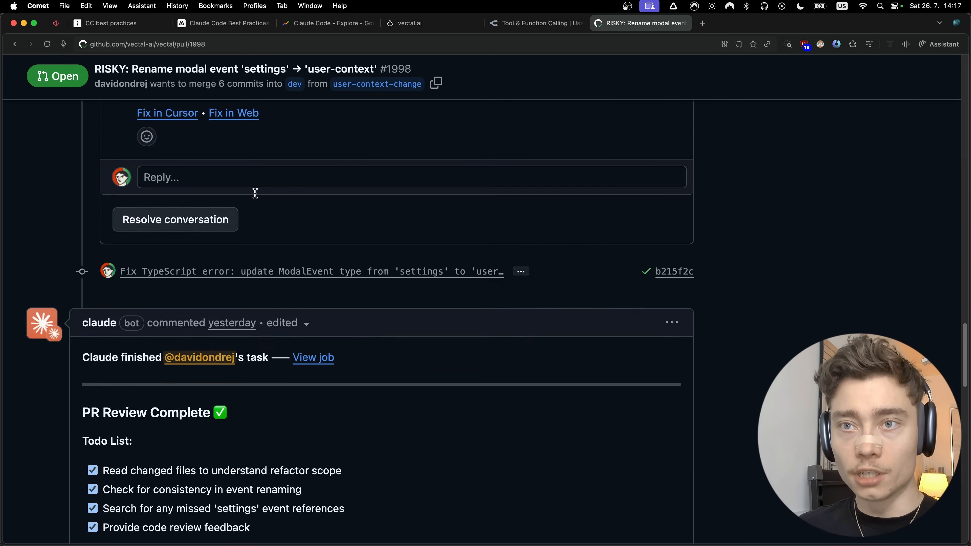
{"action": "scroll", "scroll_direction": "down", "scroll_amount": 3}
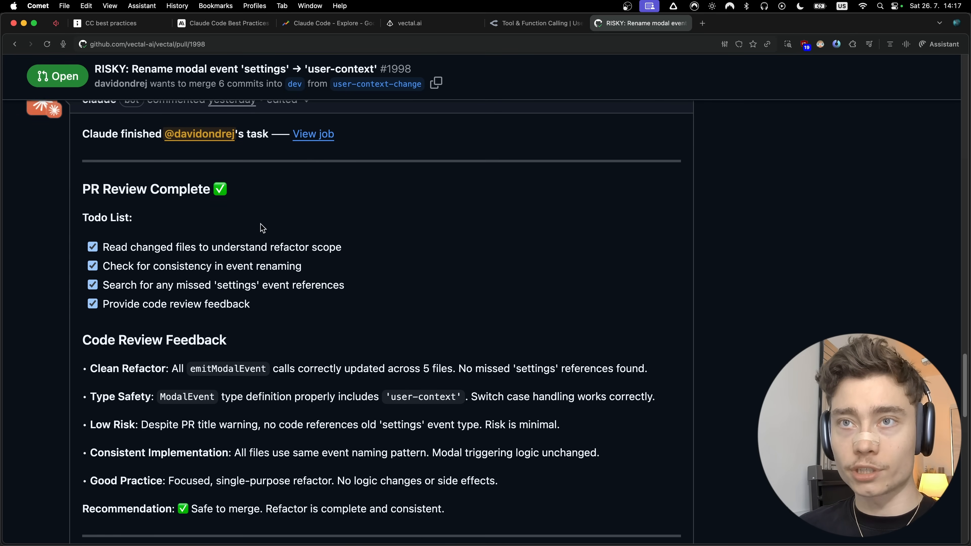
{"action": "scroll", "scroll_direction": "down", "scroll_amount": 3}
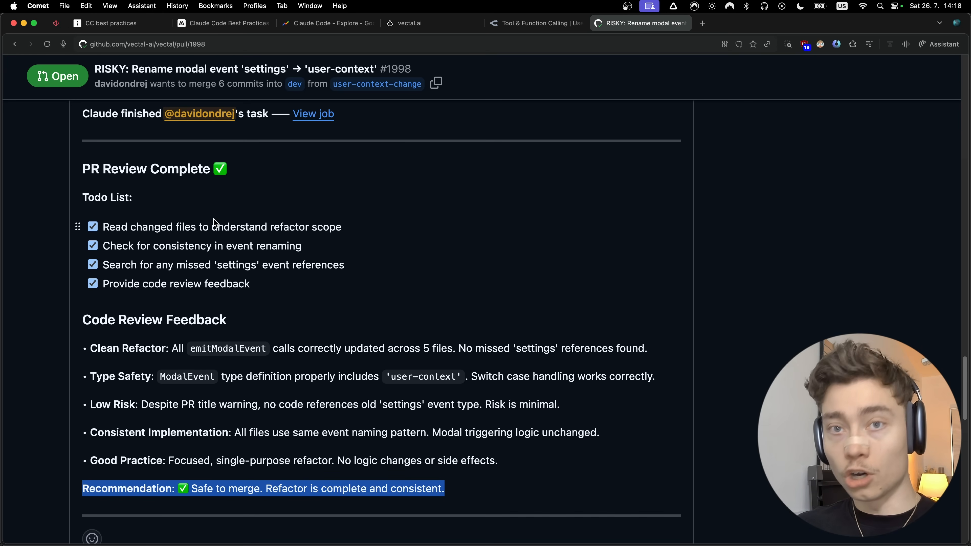
{"action": "mouse_move", "coordinate": [158, 152]}
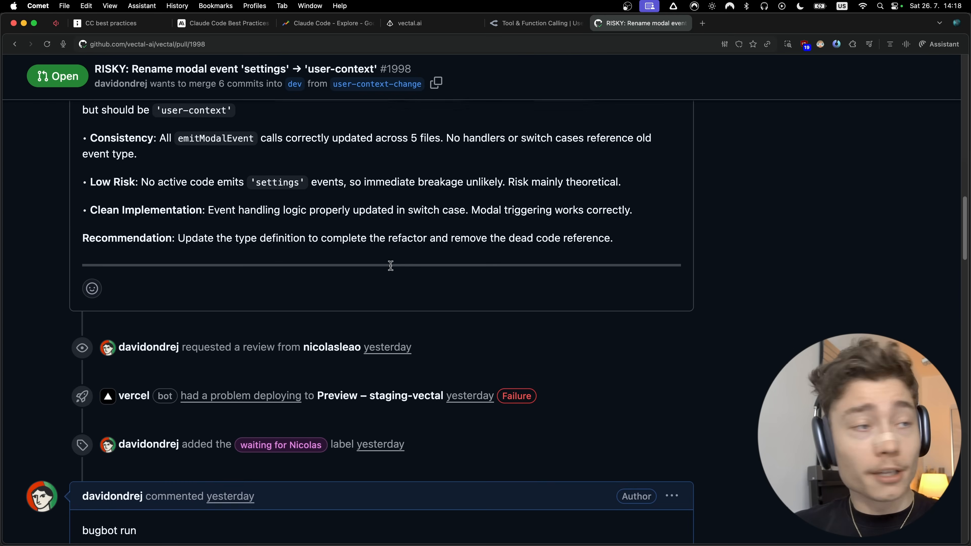
{"action": "scroll", "scroll_direction": "down", "scroll_amount": 3}
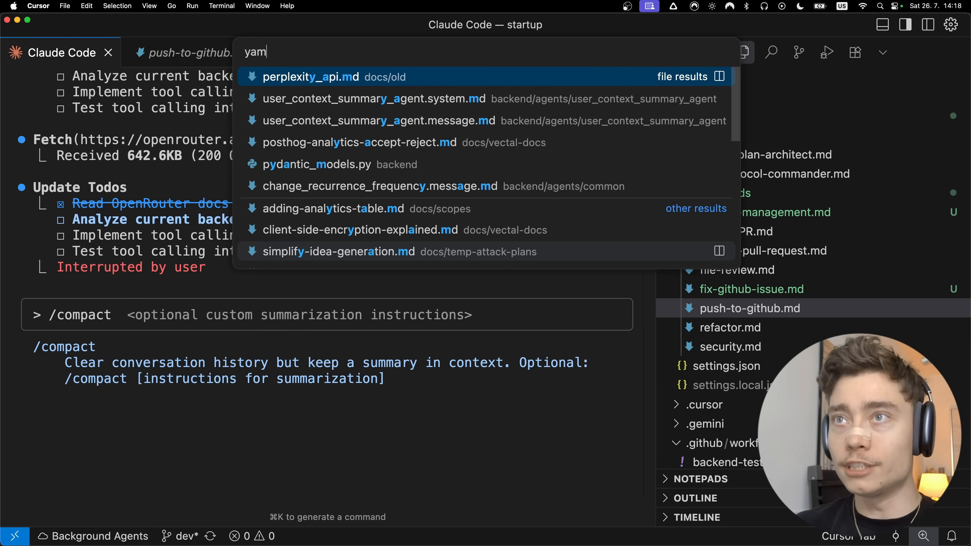
Locate claude.yml via quick-open and highlight its custom_instructions block for PR reviews
{"action": "type", "text": "claud"}
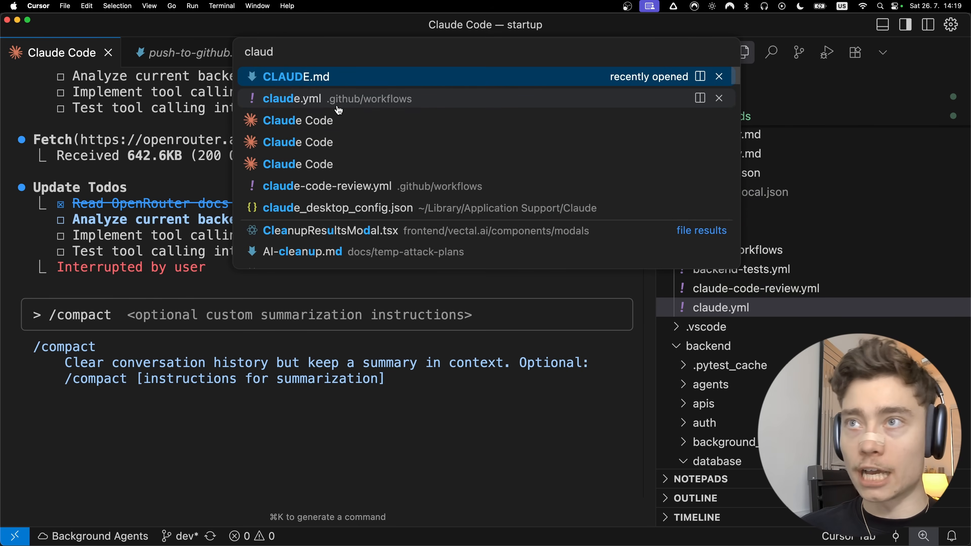
{"action": "left_click", "coordinate": [291, 98]}
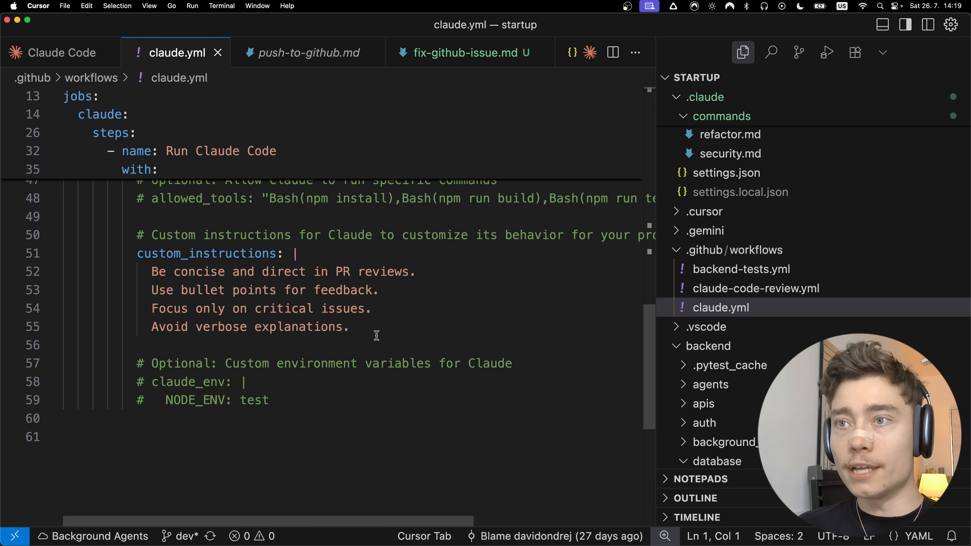
{"action": "left_click_drag", "start_coordinate": [151, 234], "coordinate": [348, 327]}
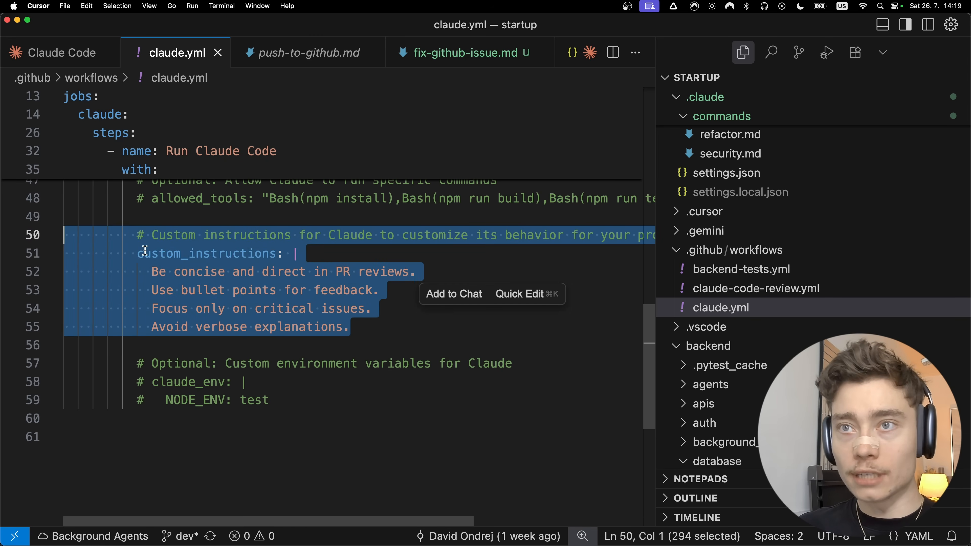
{"action": "double_click", "coordinate": [205, 254]}
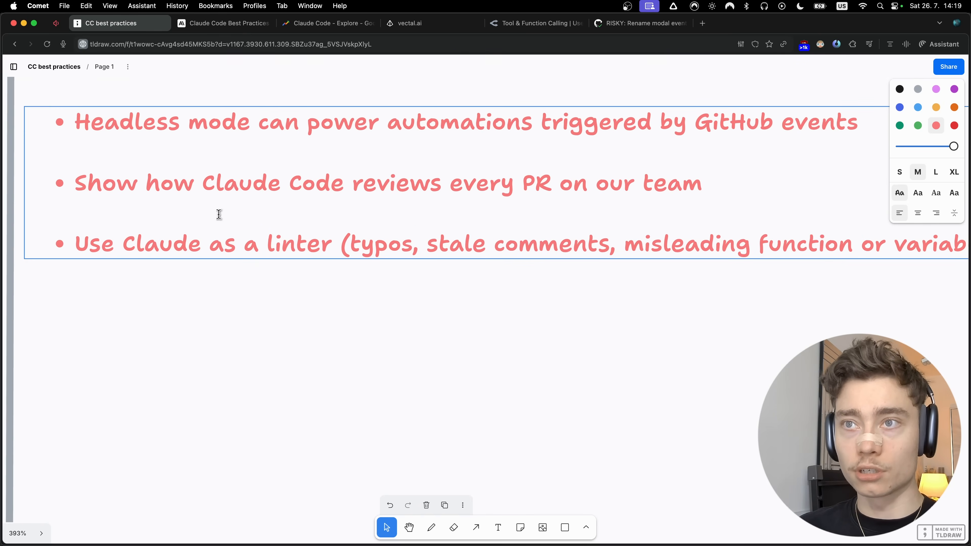
{"action": "scroll", "scroll_direction": "down", "scroll_amount": 3}
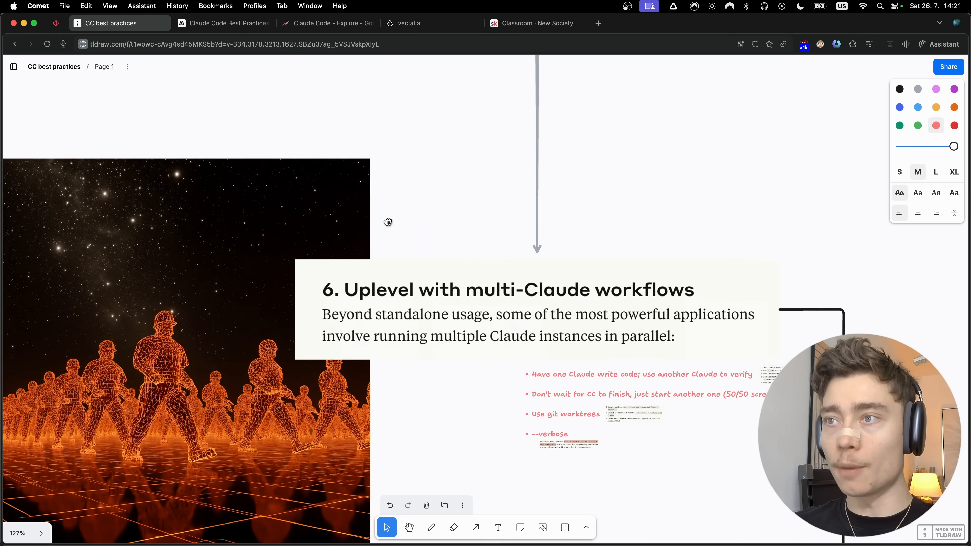
{"action": "left_click_drag", "start_coordinate": [388, 222], "coordinate": [362, 197]}
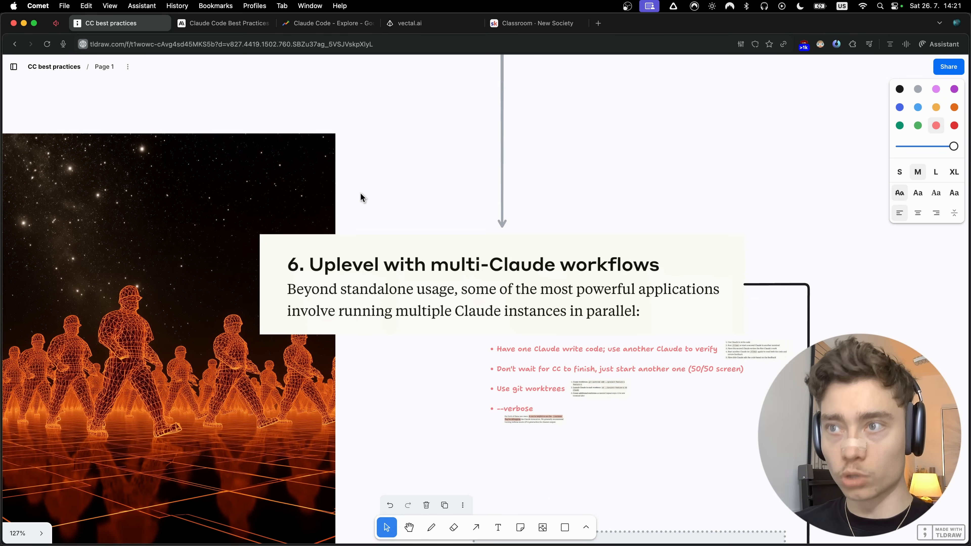
{"action": "left_click", "coordinate": [579, 308]}
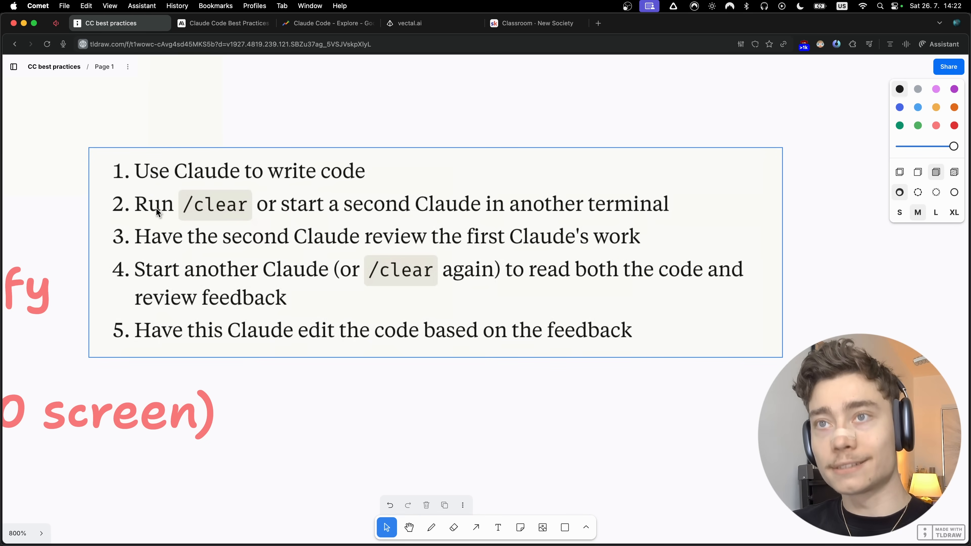
{"action": "mouse_move", "coordinate": [240, 220]}
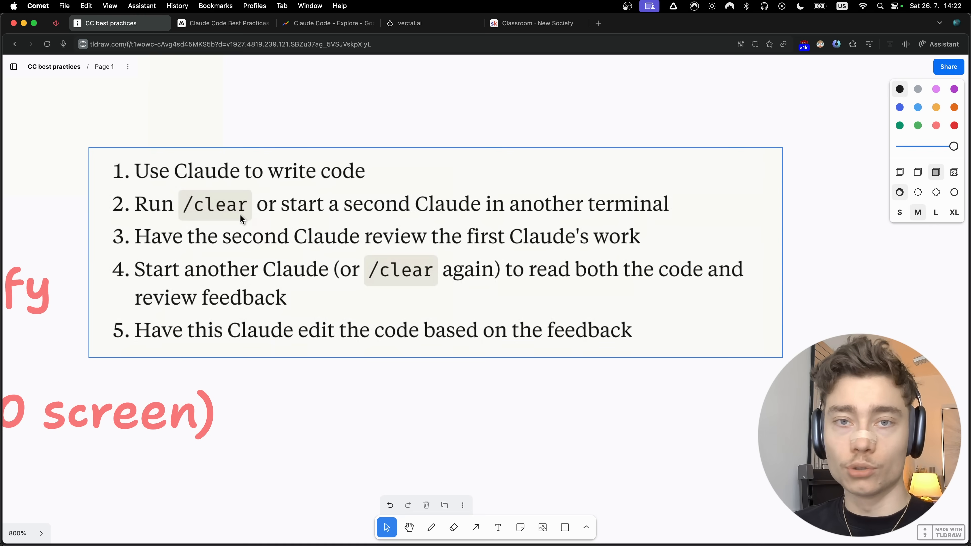
{"action": "mouse_move", "coordinate": [203, 242]}
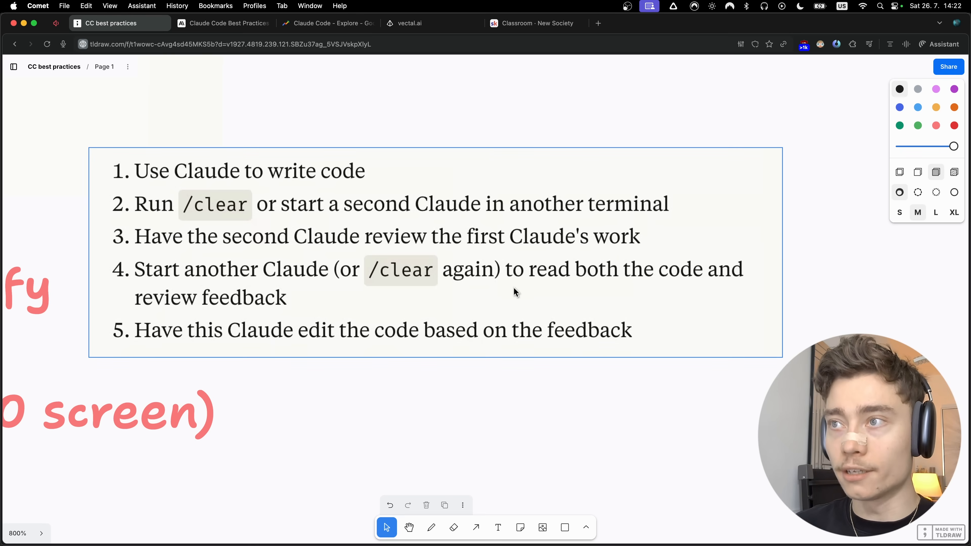
{"action": "mouse_move", "coordinate": [568, 289]}
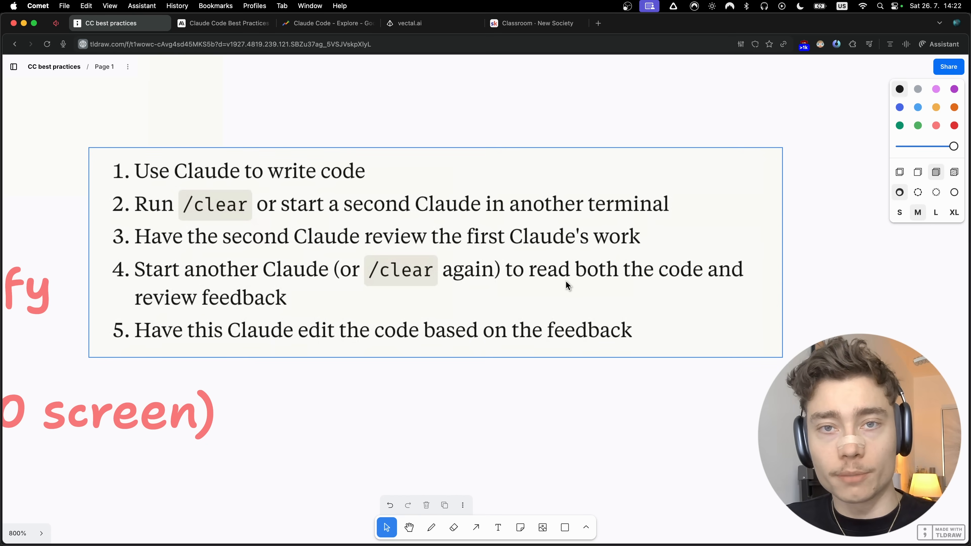
{"action": "scroll", "scroll_direction": "down", "scroll_amount": 3}
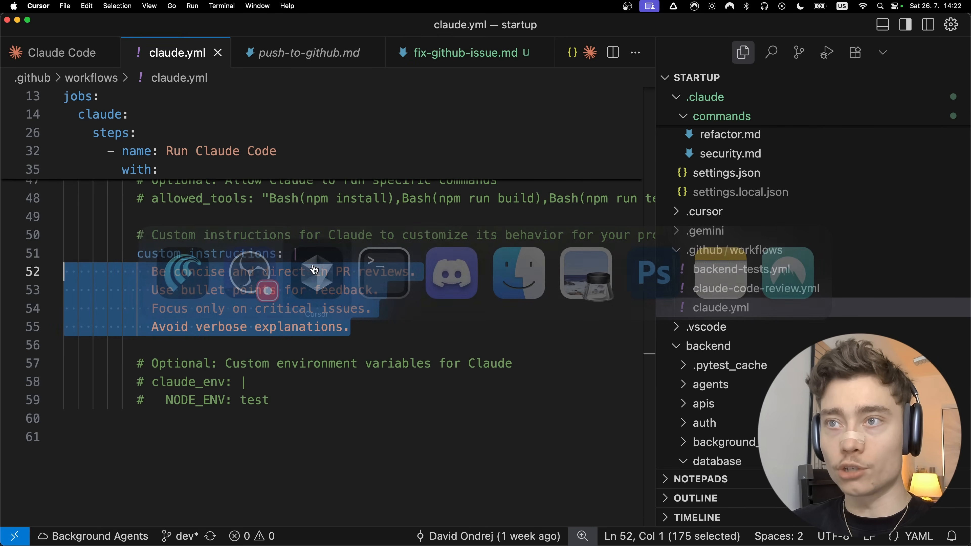
Run /model in both sessions, leaving the left pane on opus and the right pane on sonnet
{"action": "left_click", "coordinate": [62, 53]}
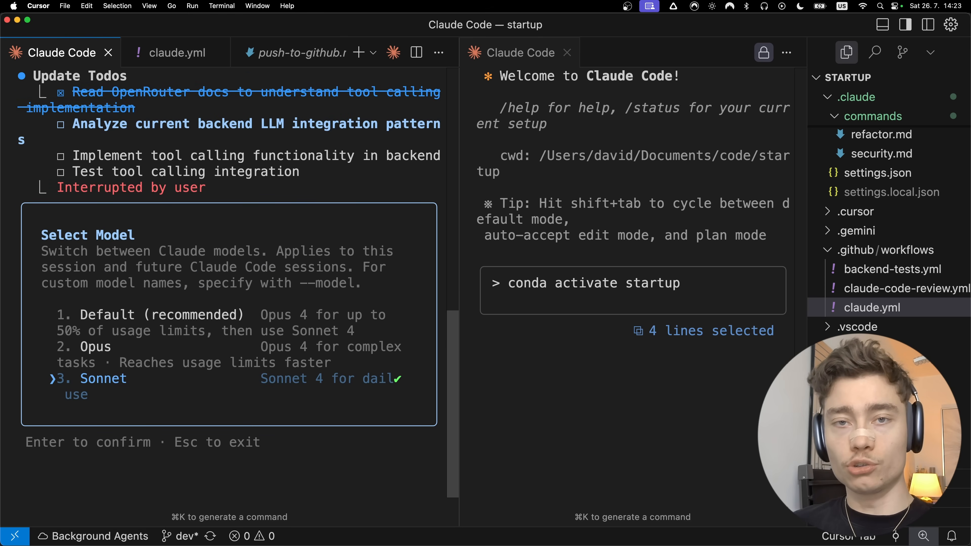
{"action": "key", "text": "Up"}
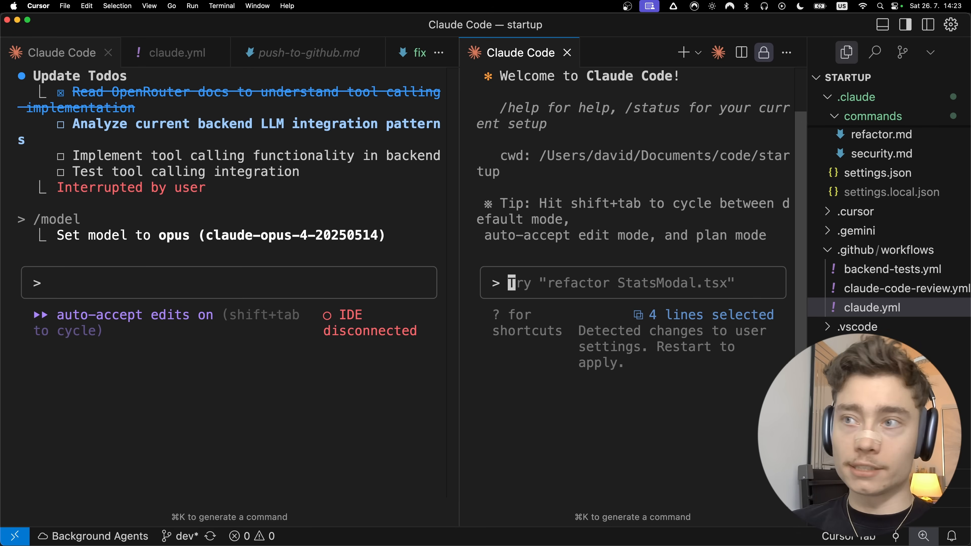
{"action": "type", "text": "/model"}
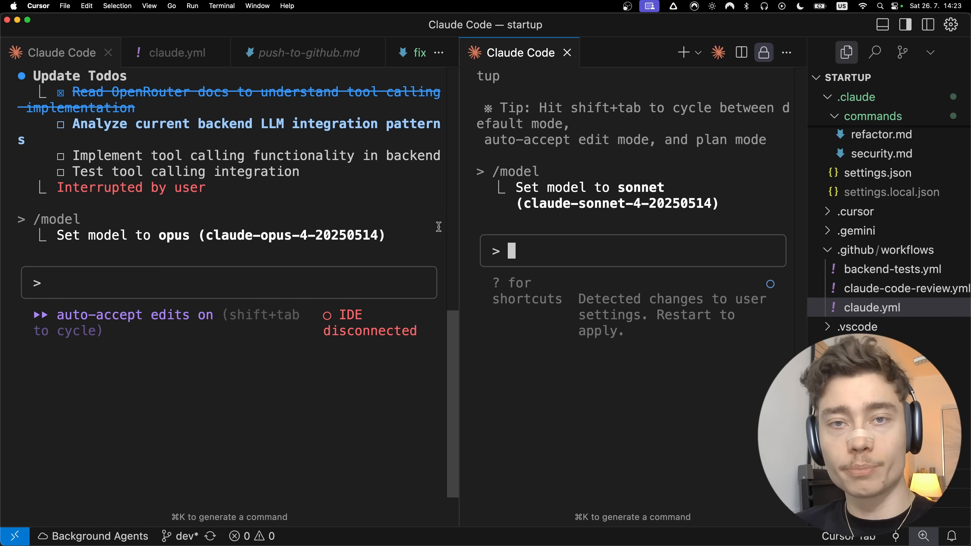
{"action": "double_click", "coordinate": [57, 219]}
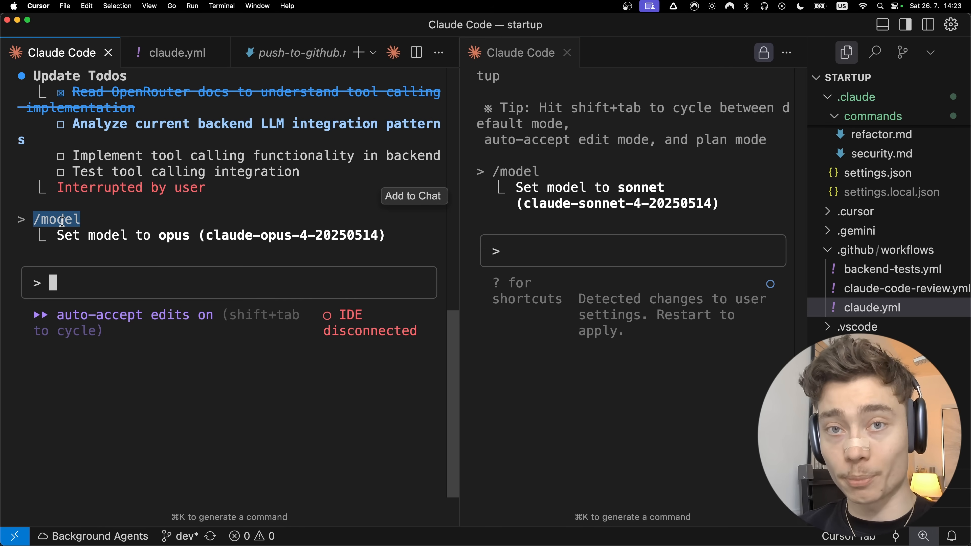
{"action": "double_click", "coordinate": [173, 236]}
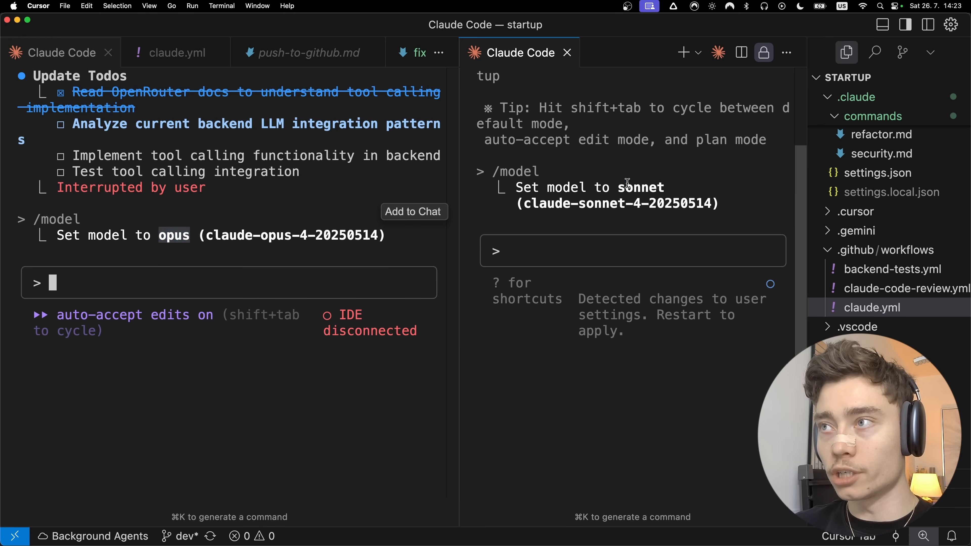
{"action": "double_click", "coordinate": [629, 187]}
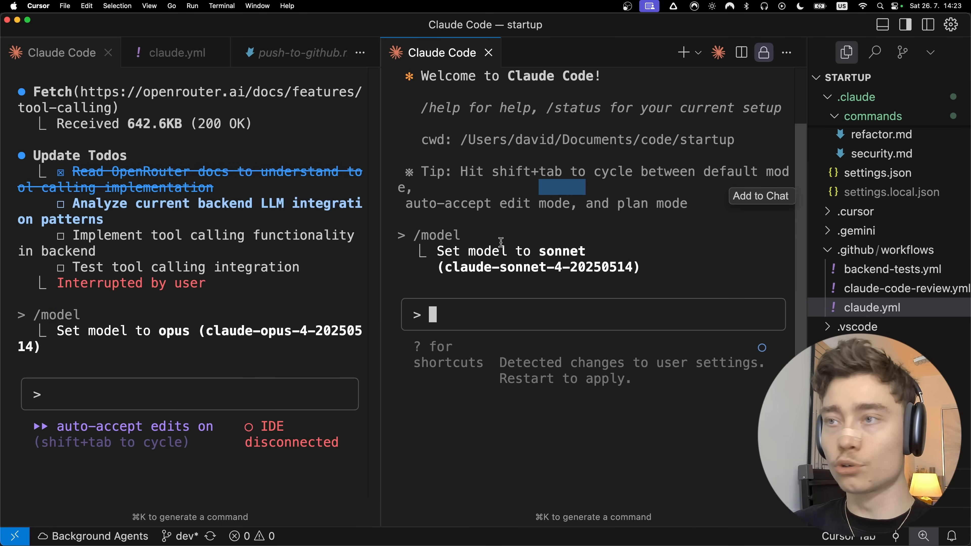
{"action": "mouse_move", "coordinate": [508, 242]}
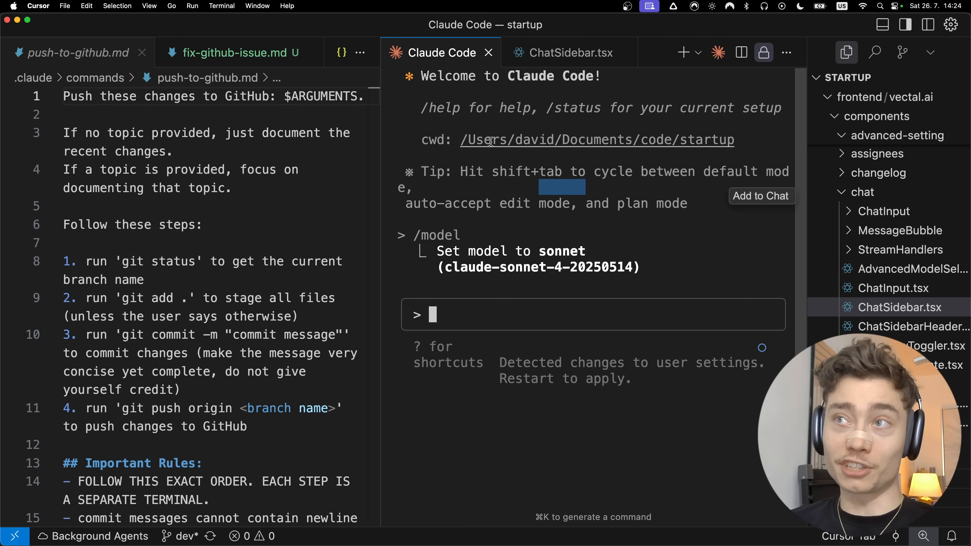
Show ChatSidebar.tsx beside the sessions, then return to the Claude Code pane
{"action": "left_click", "coordinate": [572, 52]}
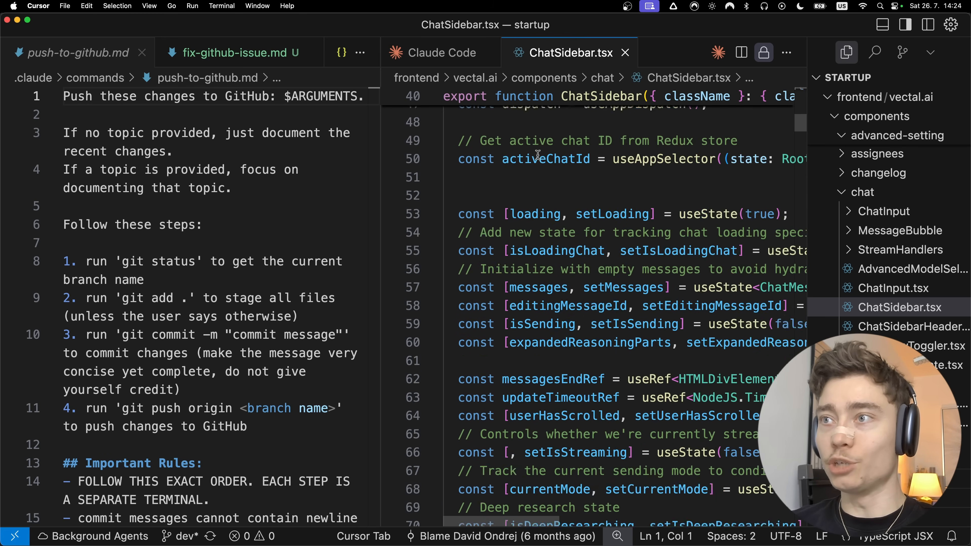
{"action": "left_click", "coordinate": [441, 52]}
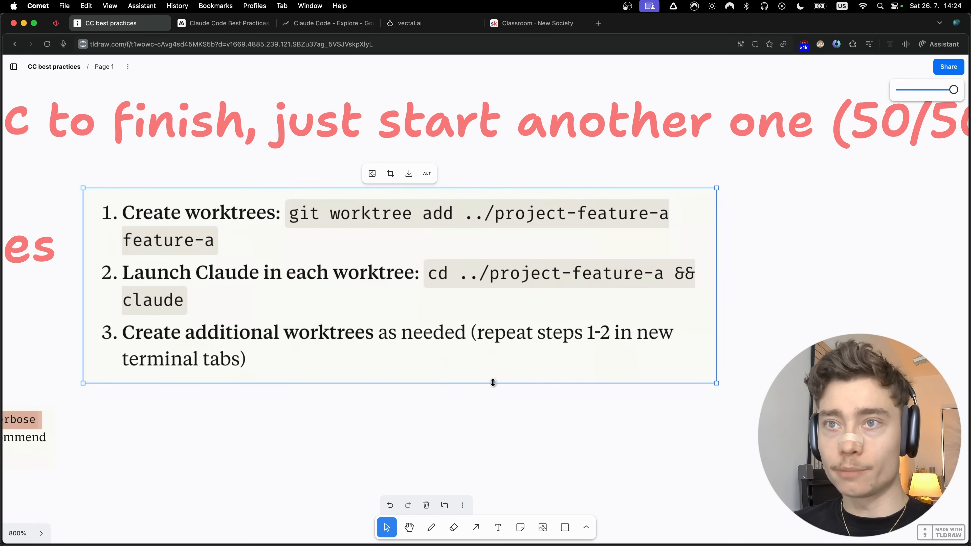
{"action": "mouse_move", "coordinate": [359, 215]}
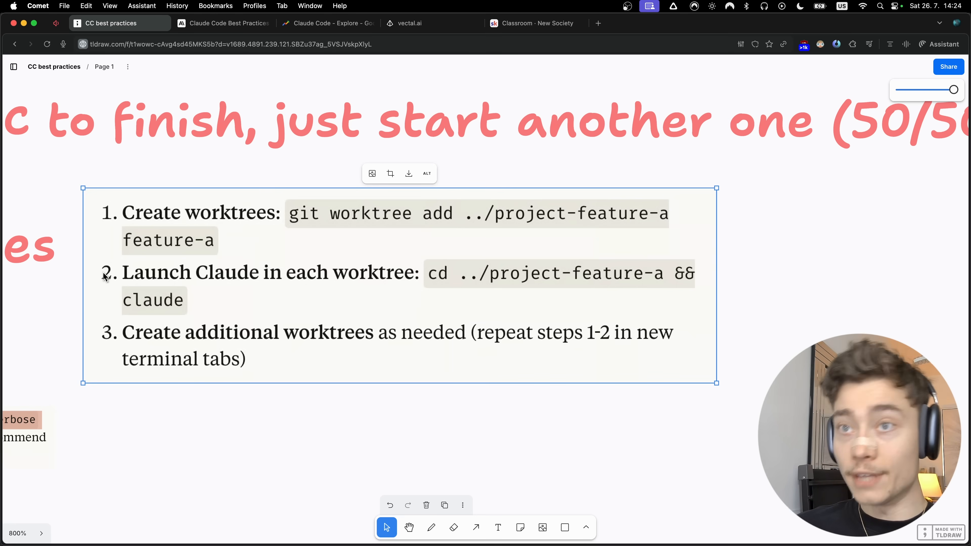
{"action": "mouse_move", "coordinate": [383, 291]}
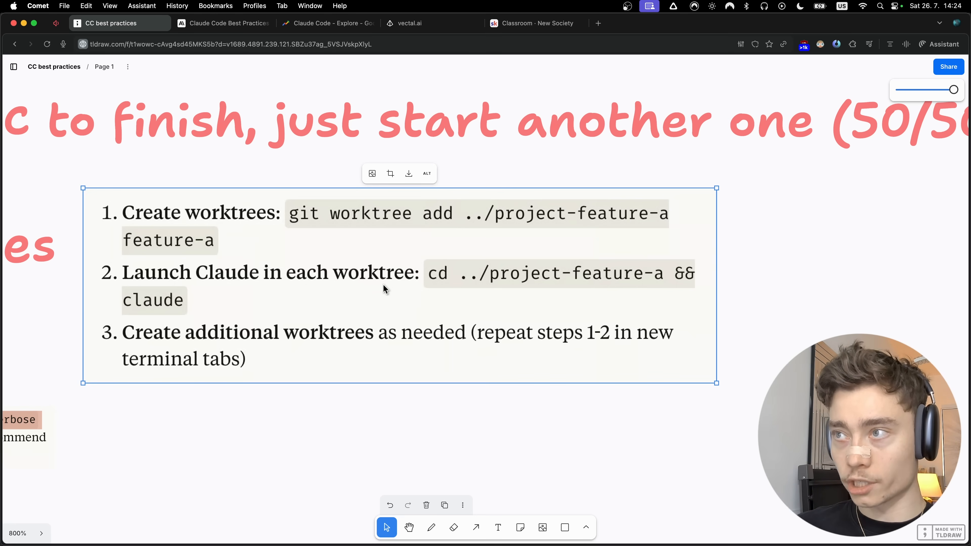
{"action": "mouse_move", "coordinate": [644, 284]}
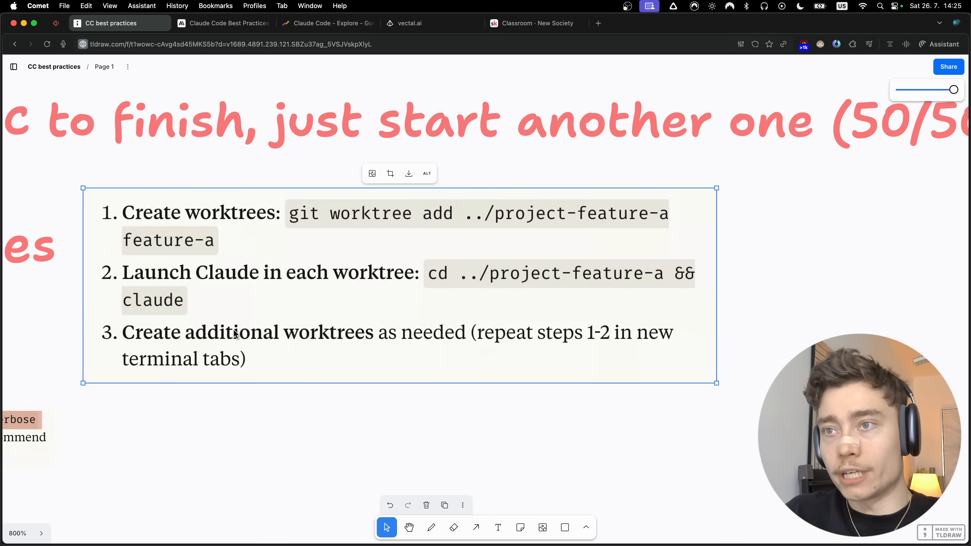
{"action": "mouse_move", "coordinate": [559, 342]}
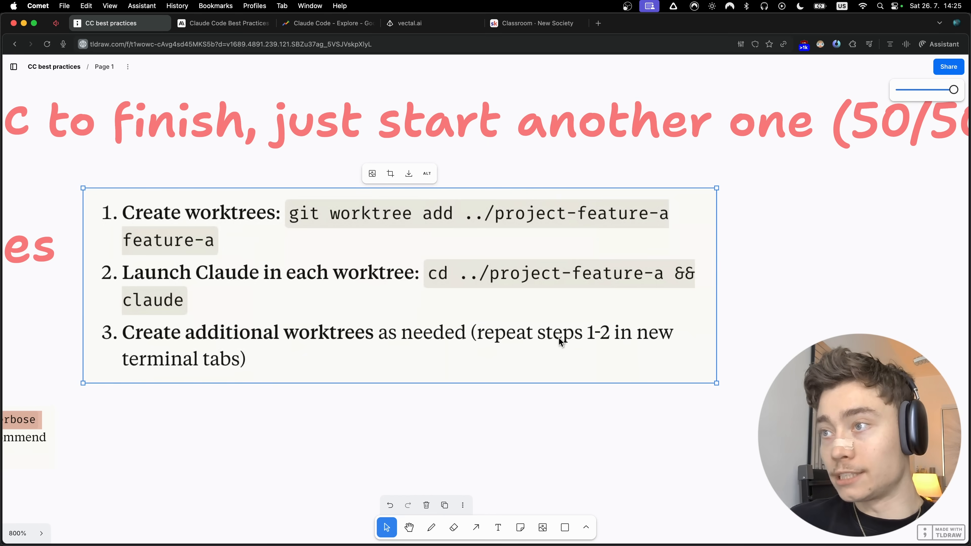
{"action": "mouse_move", "coordinate": [235, 286]}
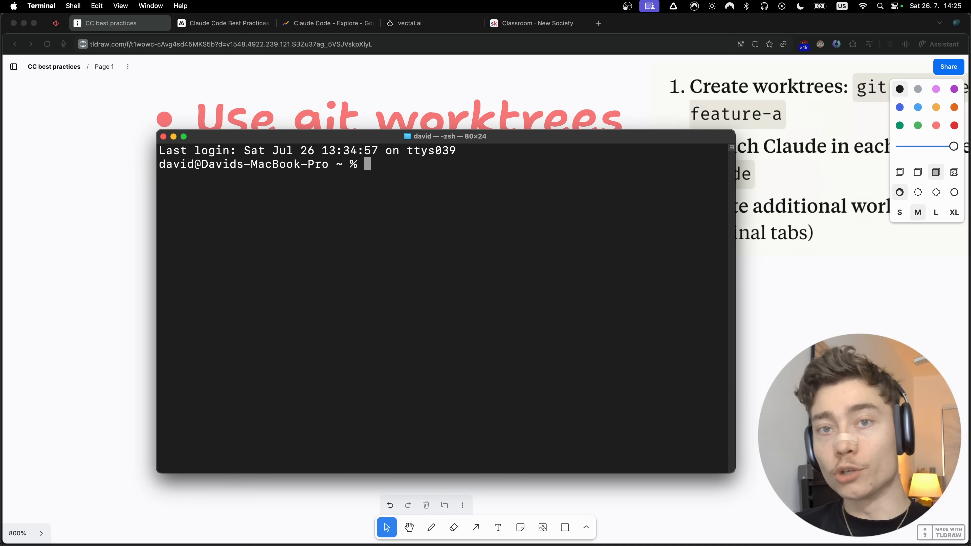
Start a `claude --` command with a flag at the Terminal prompt
{"action": "type", "text": "claude --"}
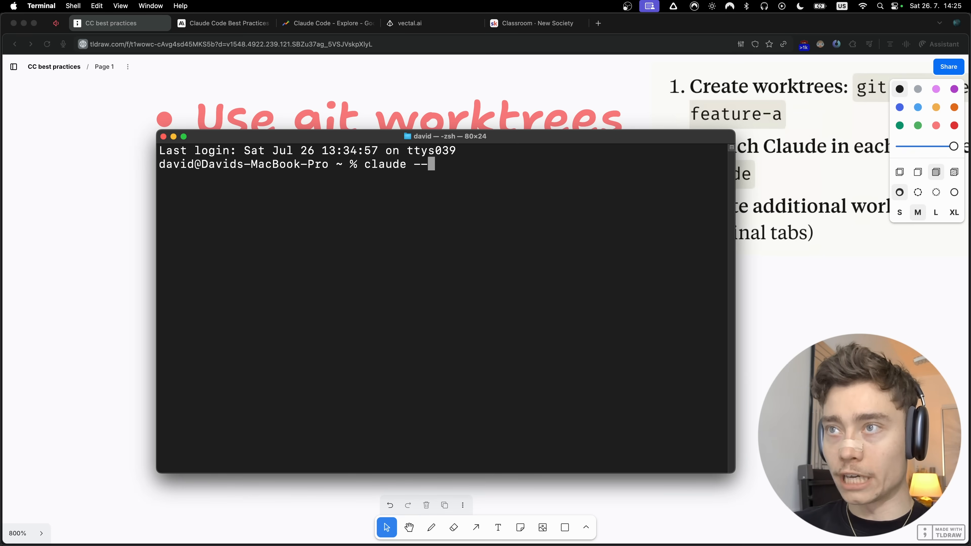
{"action": "key", "text": "Return"}
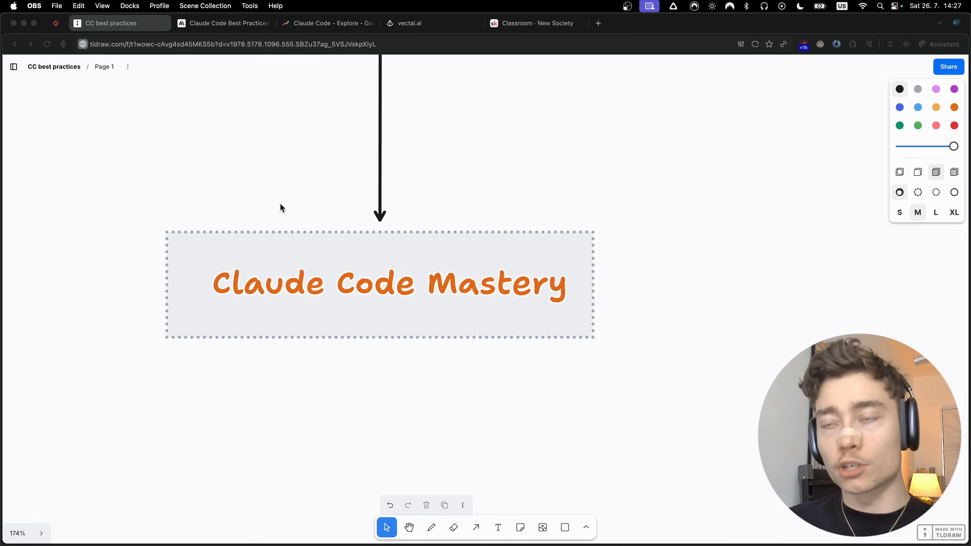
Enter the Skool Classroom, open the Code with AI course and reach the Claude Code Mastery lessons
{"action": "left_click", "coordinate": [537, 22]}
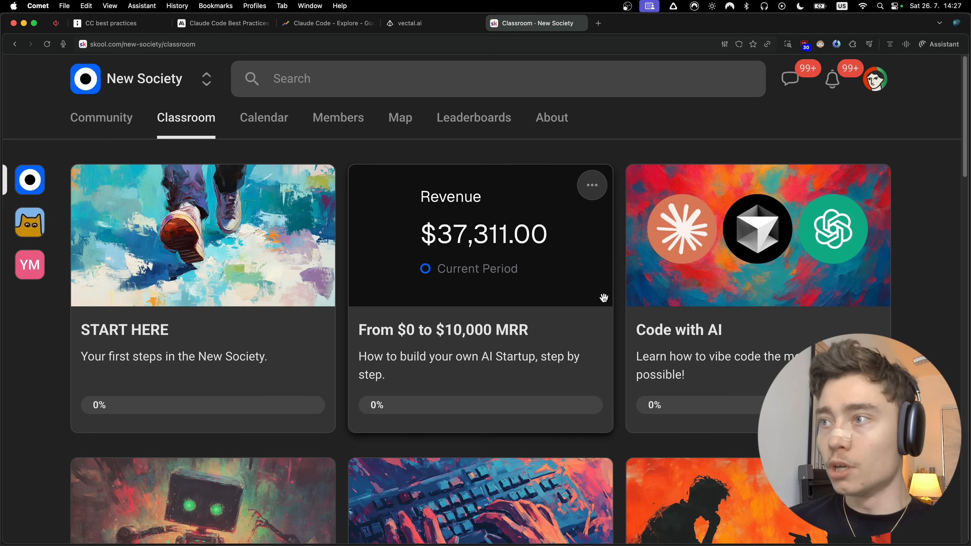
{"action": "left_click", "coordinate": [757, 230]}
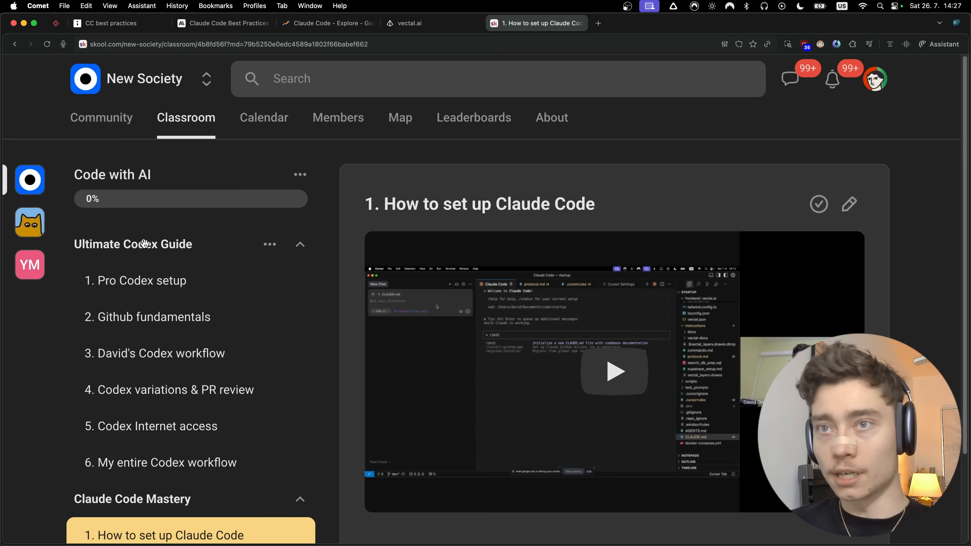
{"action": "scroll", "scroll_direction": "down", "scroll_amount": 3}
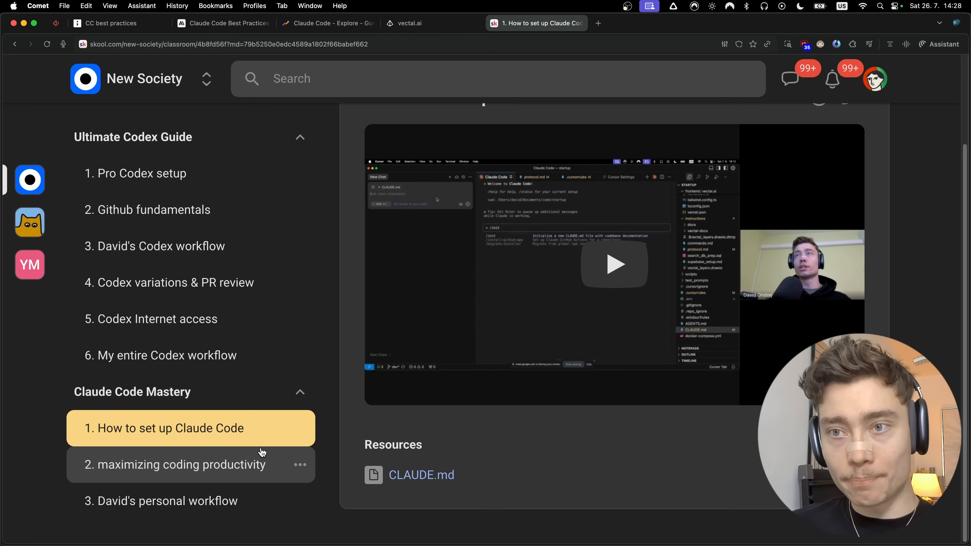
{"action": "mouse_move", "coordinate": [261, 499]}
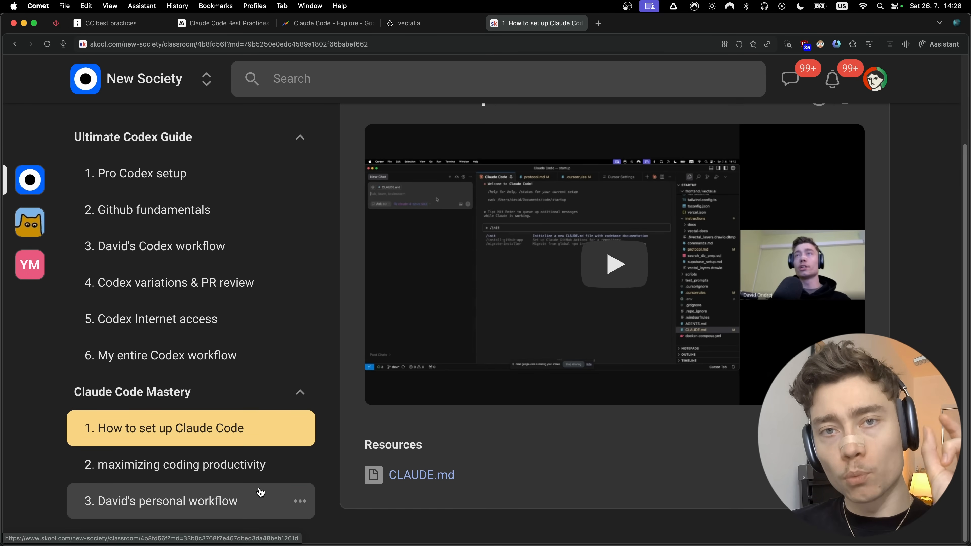
{"action": "mouse_move", "coordinate": [327, 418]}
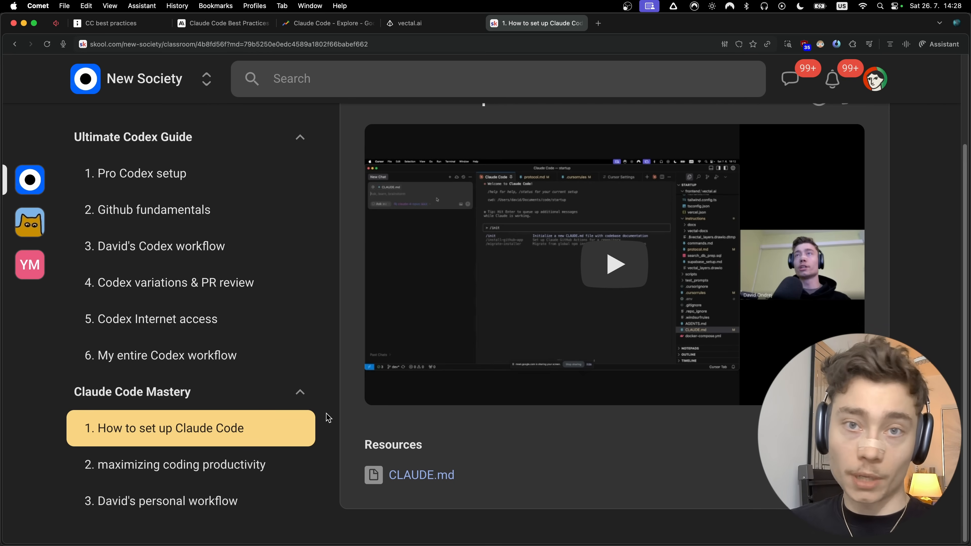
{"action": "mouse_move", "coordinate": [379, 471]}
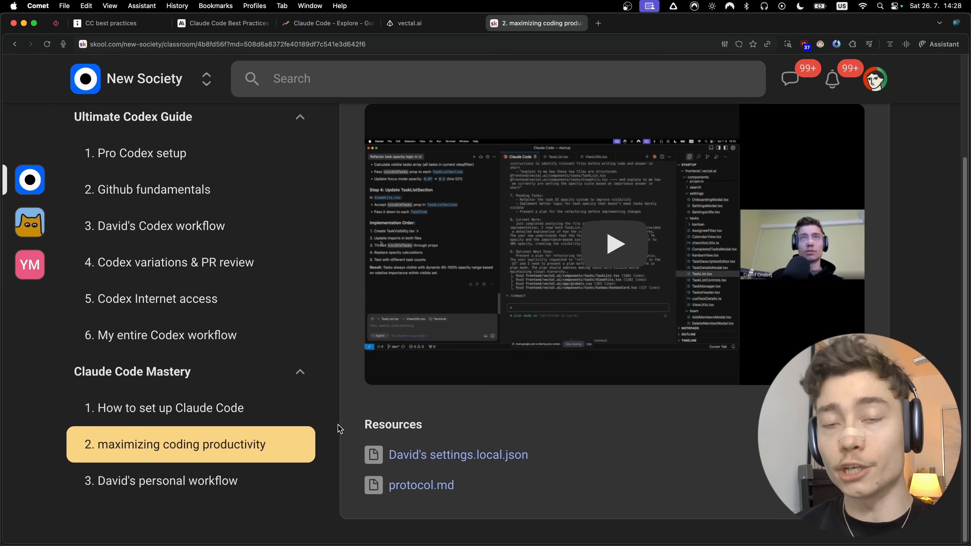
{"action": "mouse_move", "coordinate": [345, 384]}
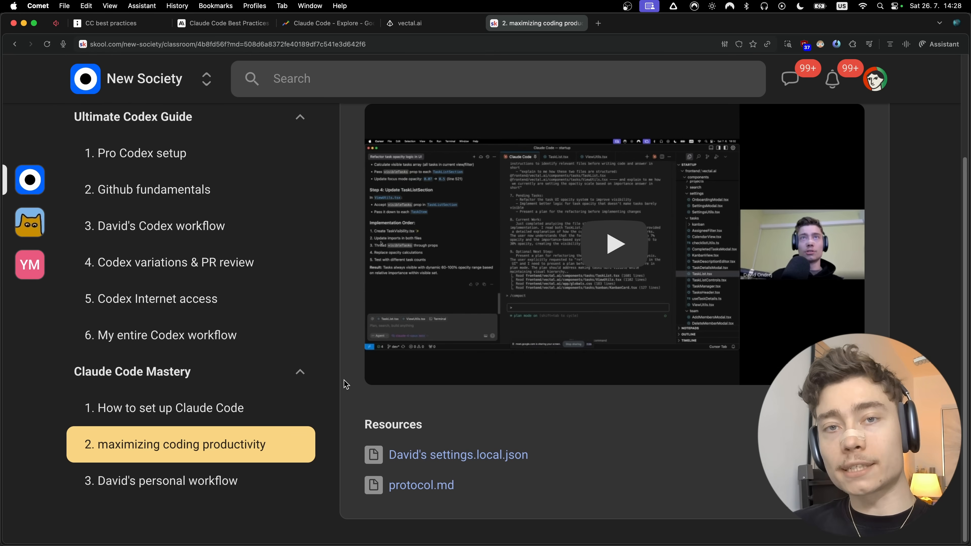